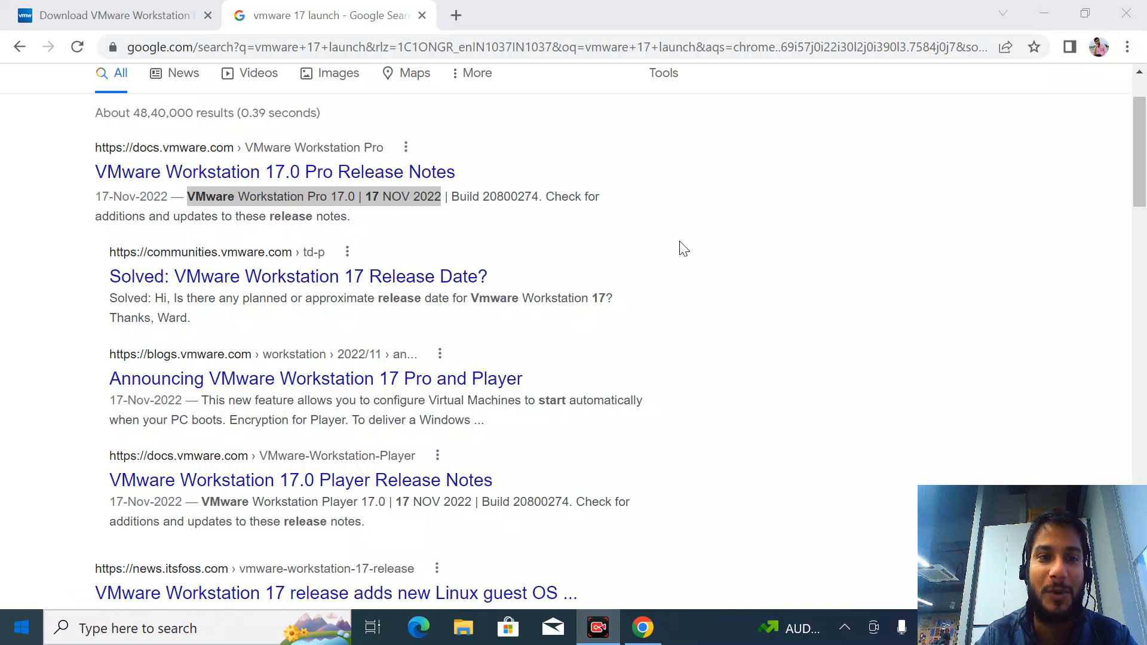
pyautogui.moveTo(606, 241)
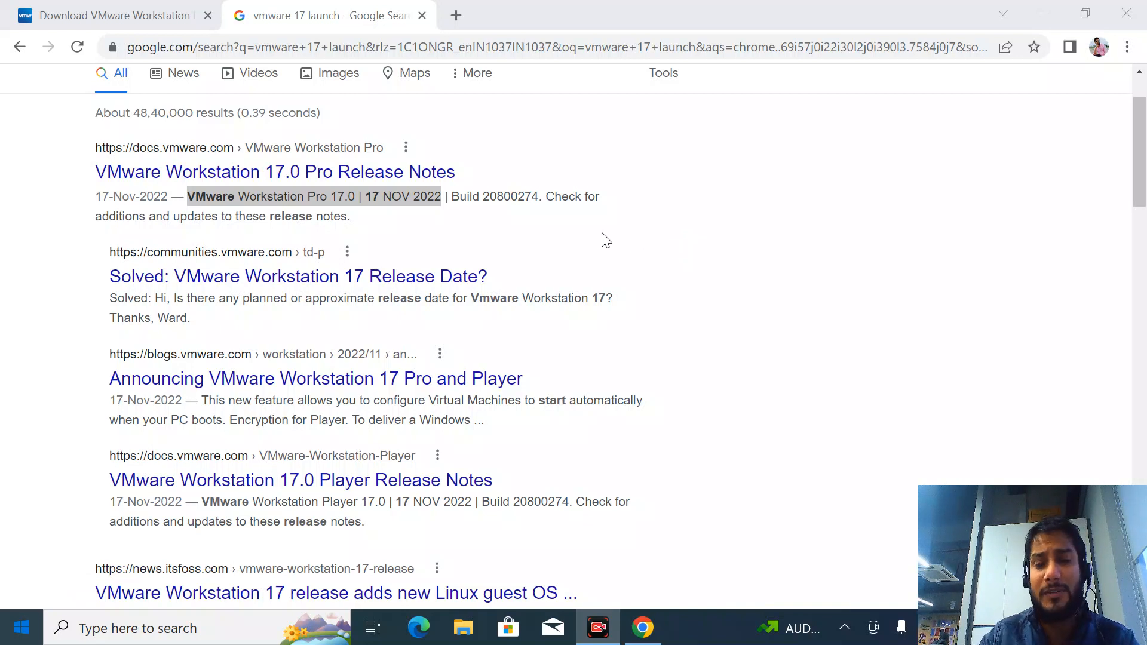
pyautogui.moveTo(434, 211)
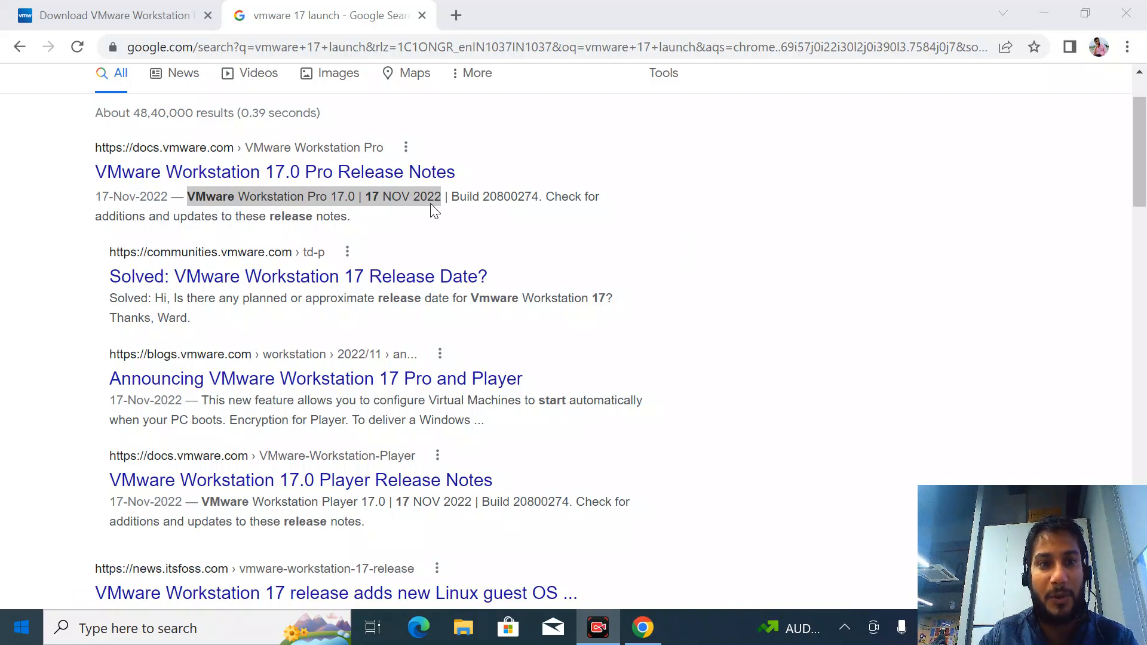
pyautogui.moveTo(228, 171)
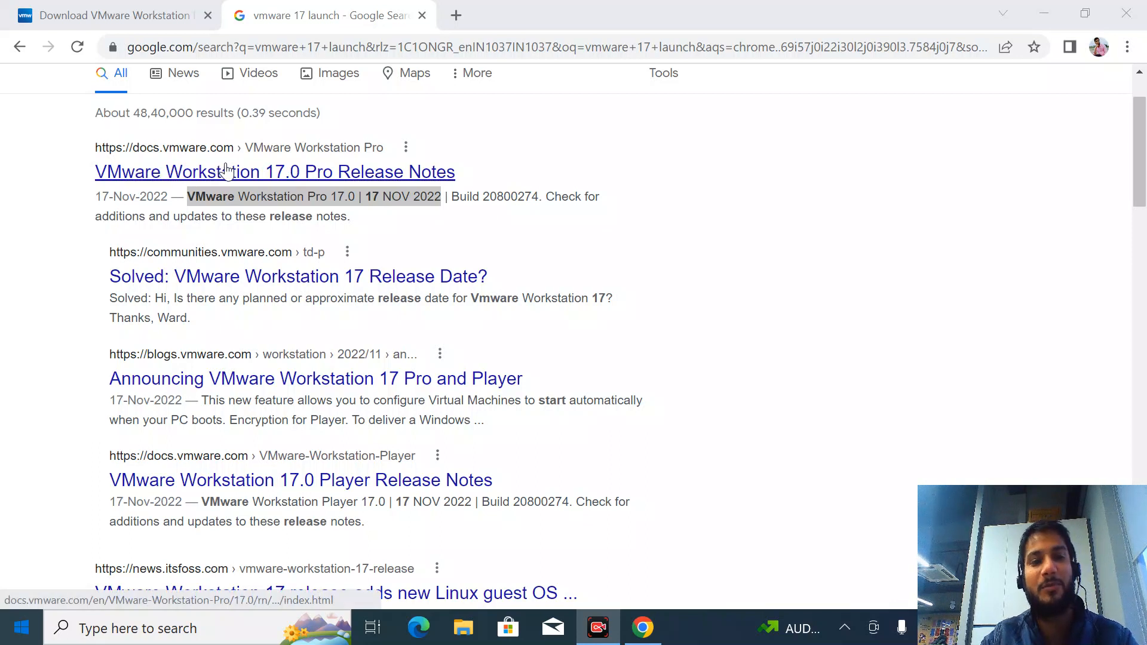
pyautogui.moveTo(312, 191)
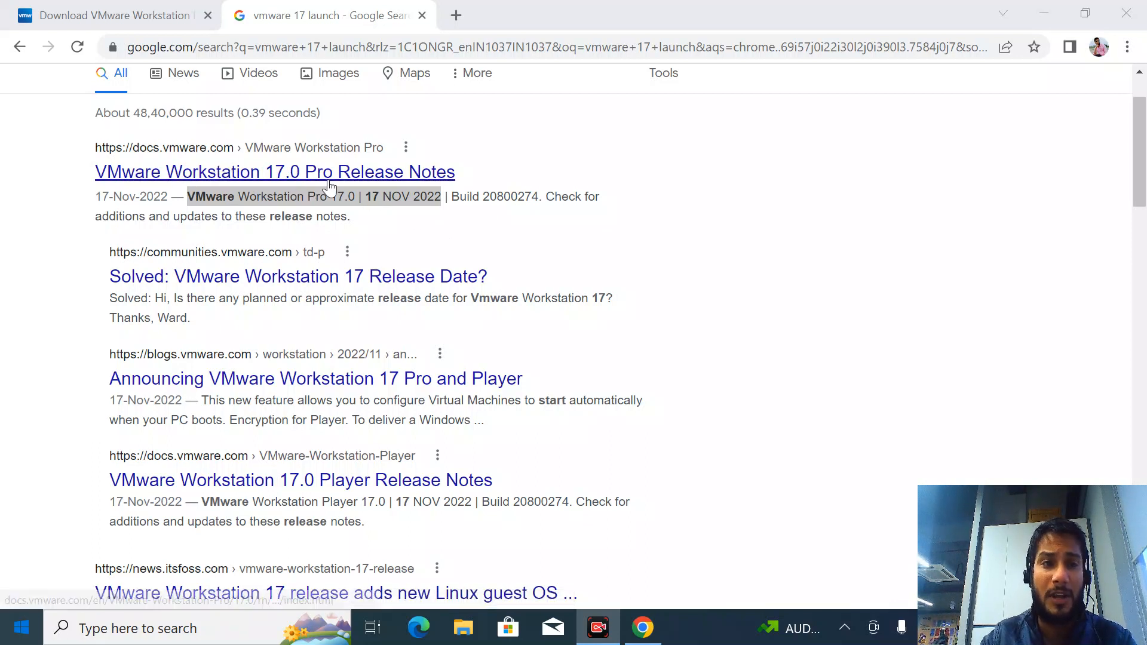
pyautogui.moveTo(386, 219)
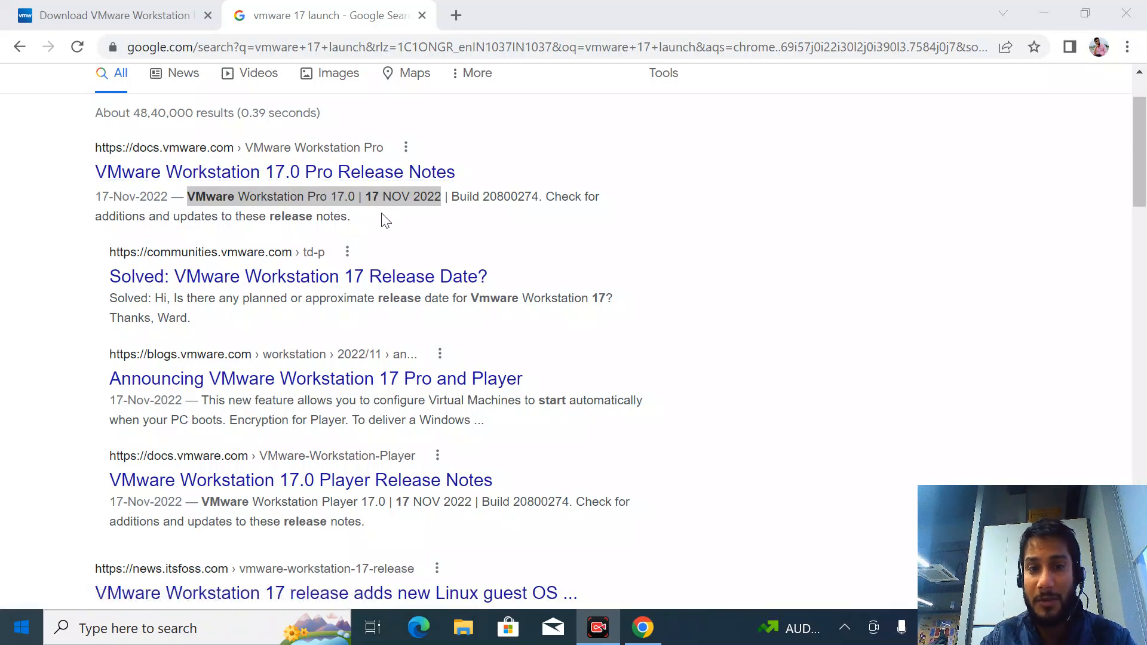
# Step: View the Workstation 17.0 Pro download page, then move to the Windows desktop
pyautogui.click(110, 15)
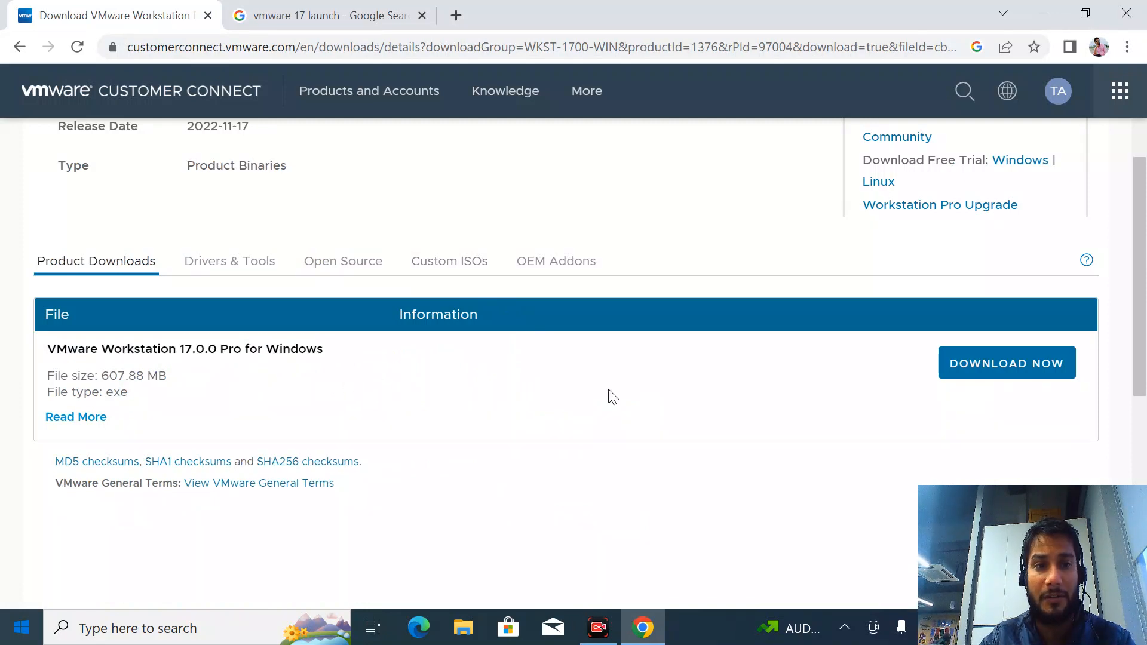
pyautogui.doubleClick(151, 376)
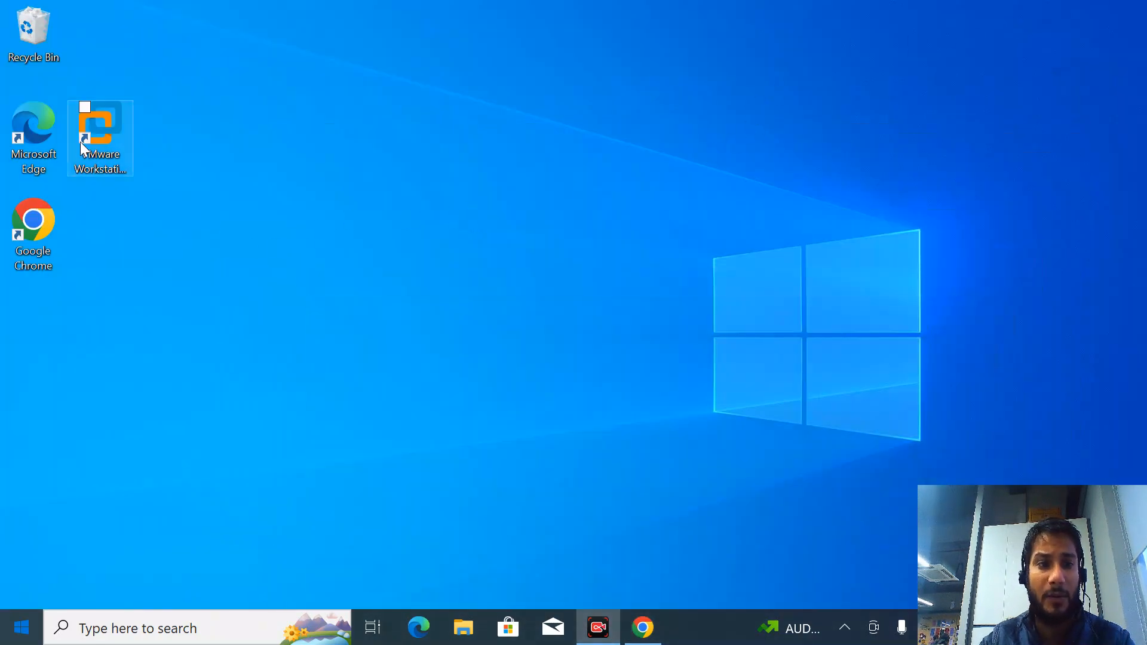
# Step: Launch Workstation Pro from its desktop shortcut and choose the 30-day evaluation
pyautogui.click(100, 132)
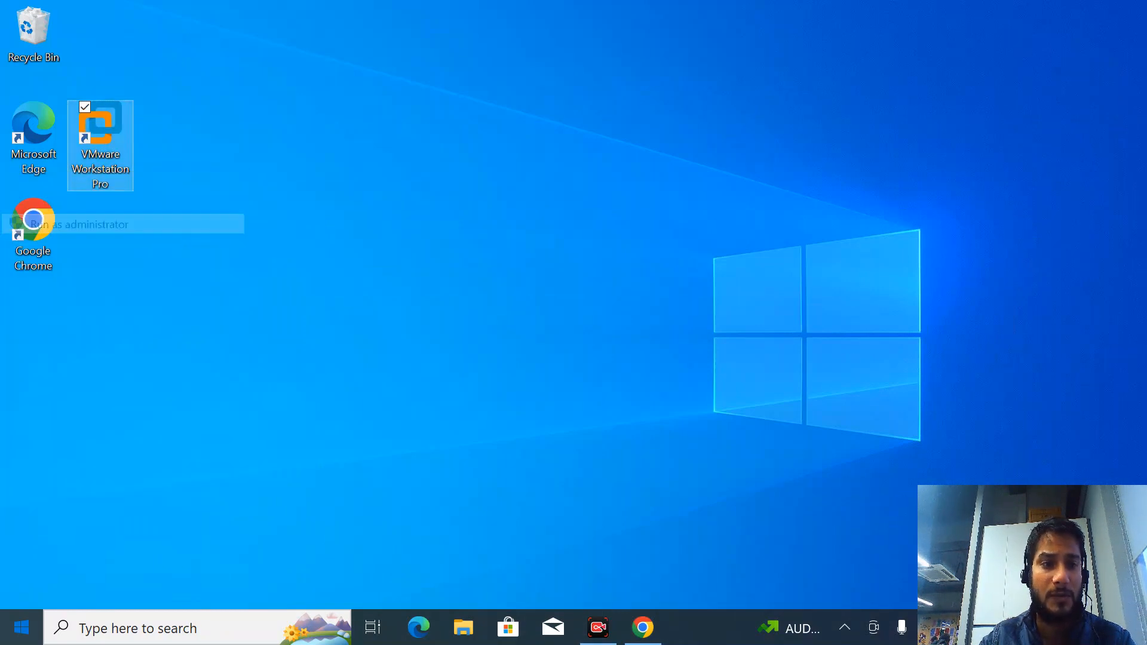
pyautogui.click(559, 420)
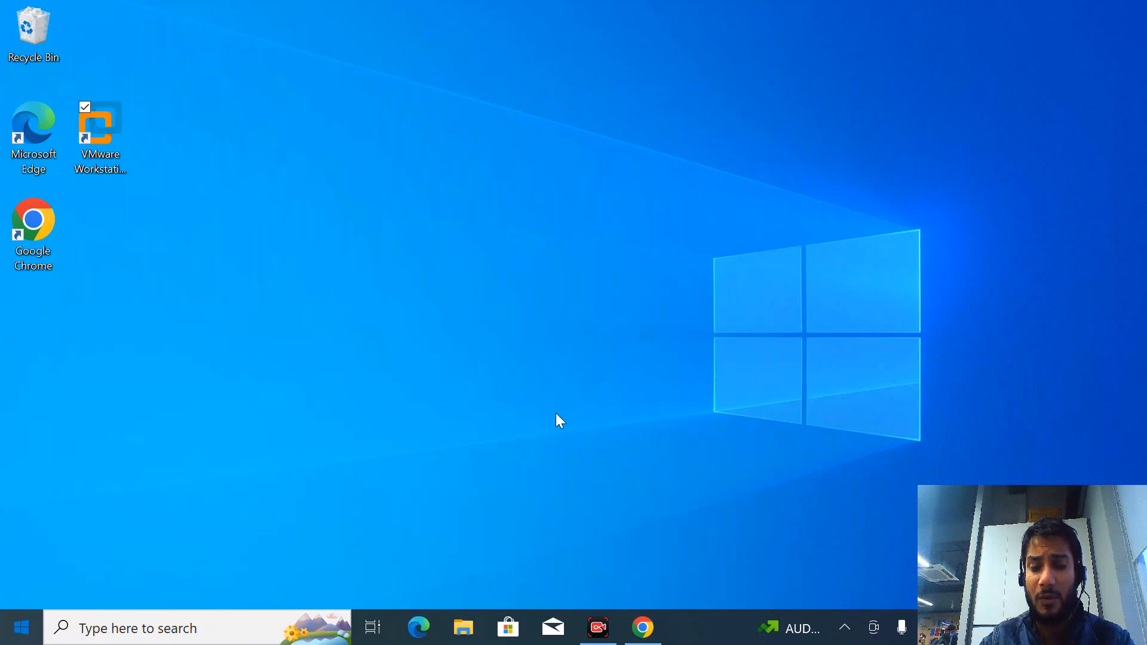
pyautogui.doubleClick(101, 137)
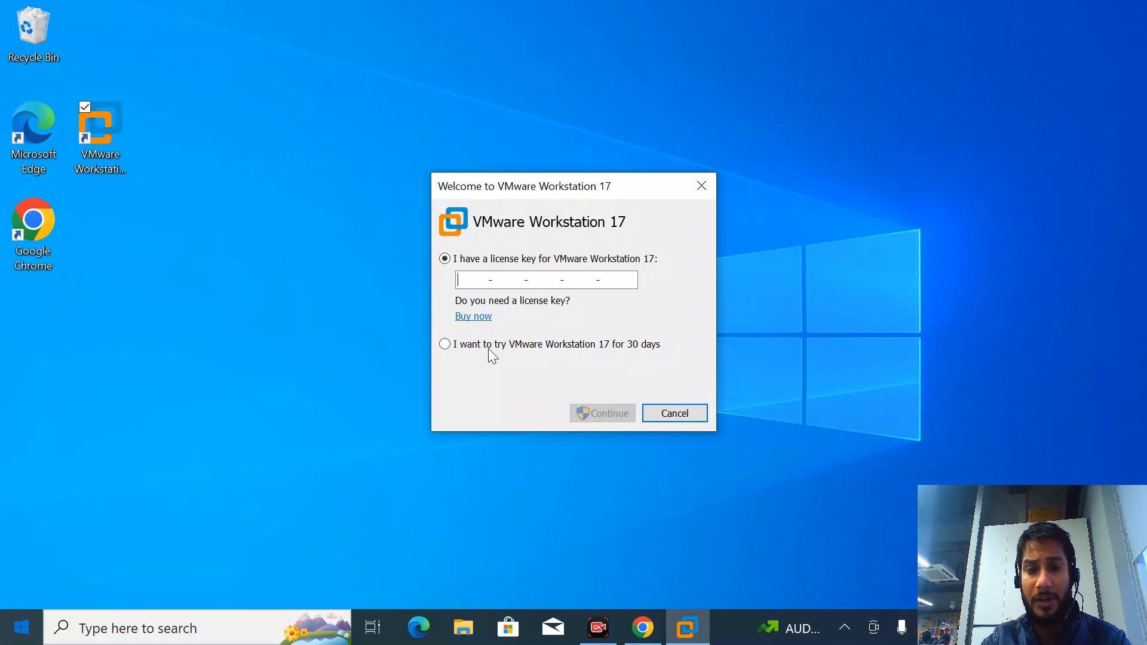
pyautogui.moveTo(611, 359)
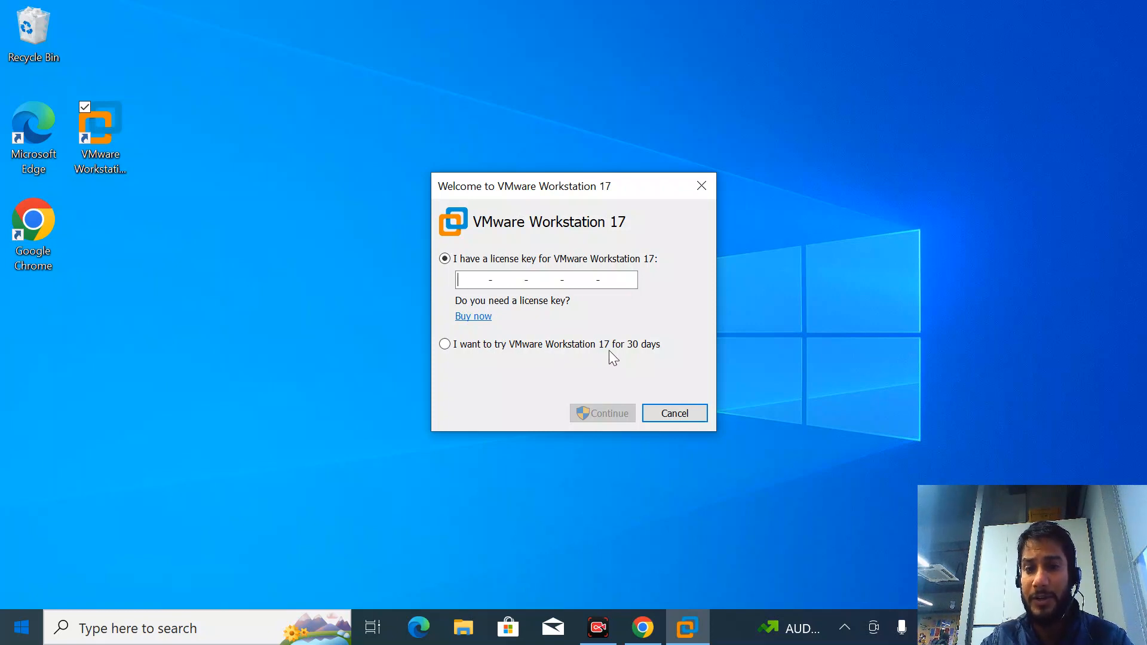
pyautogui.click(444, 345)
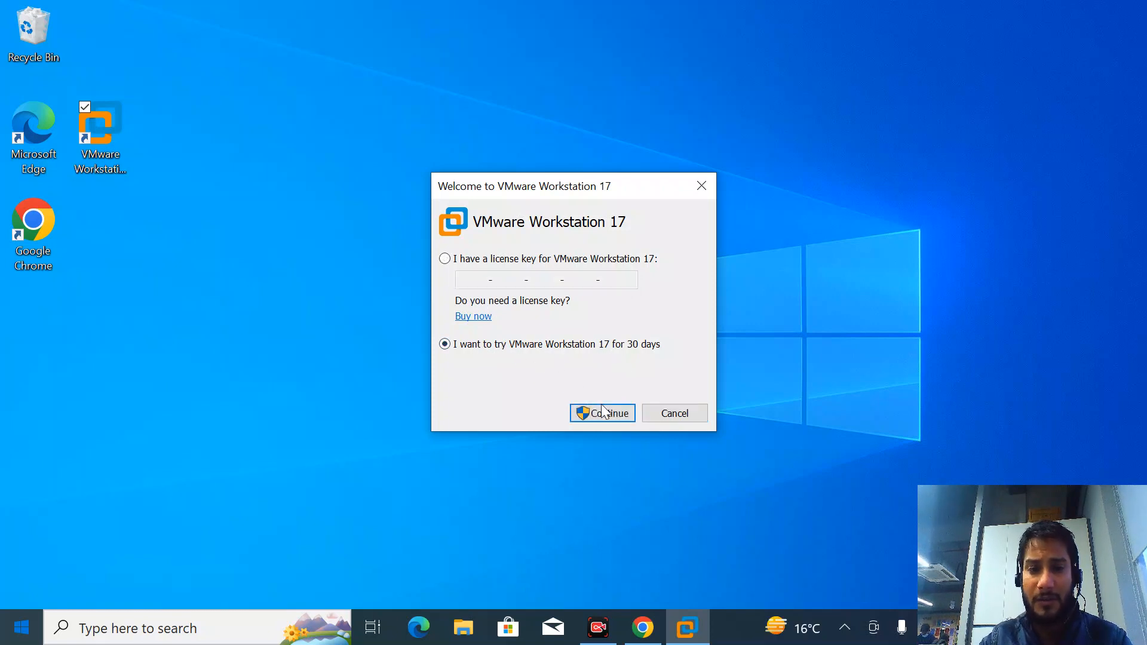
pyautogui.click(603, 413)
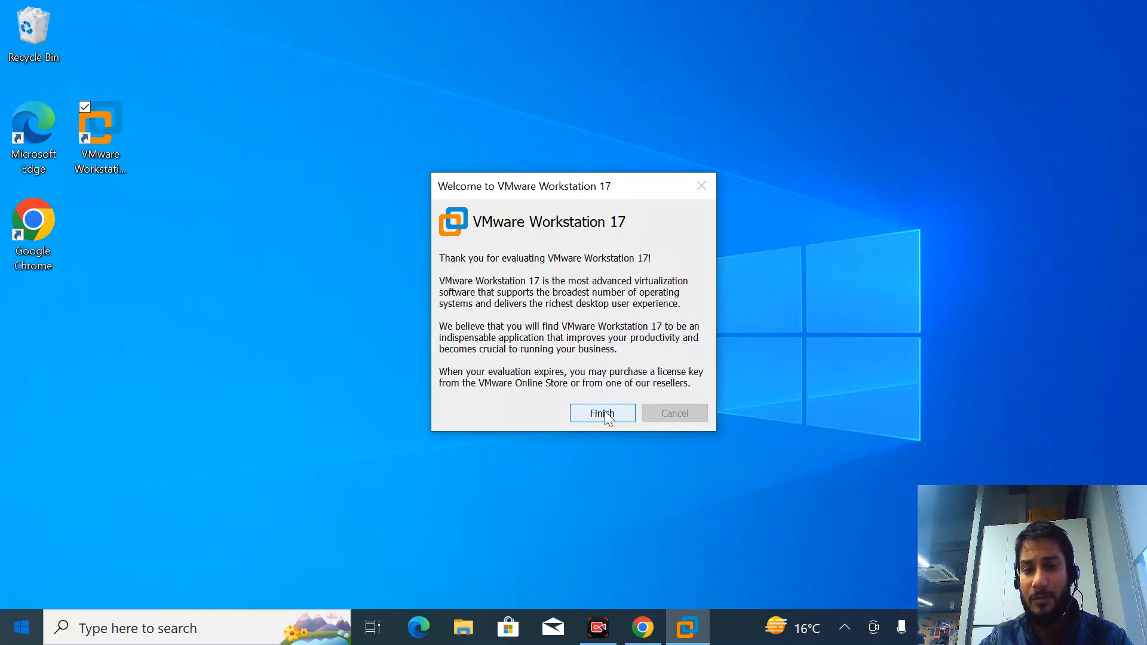
# Step: Finish the welcome dialog to reach the Home screen showing 30 evaluation days left
pyautogui.click(602, 414)
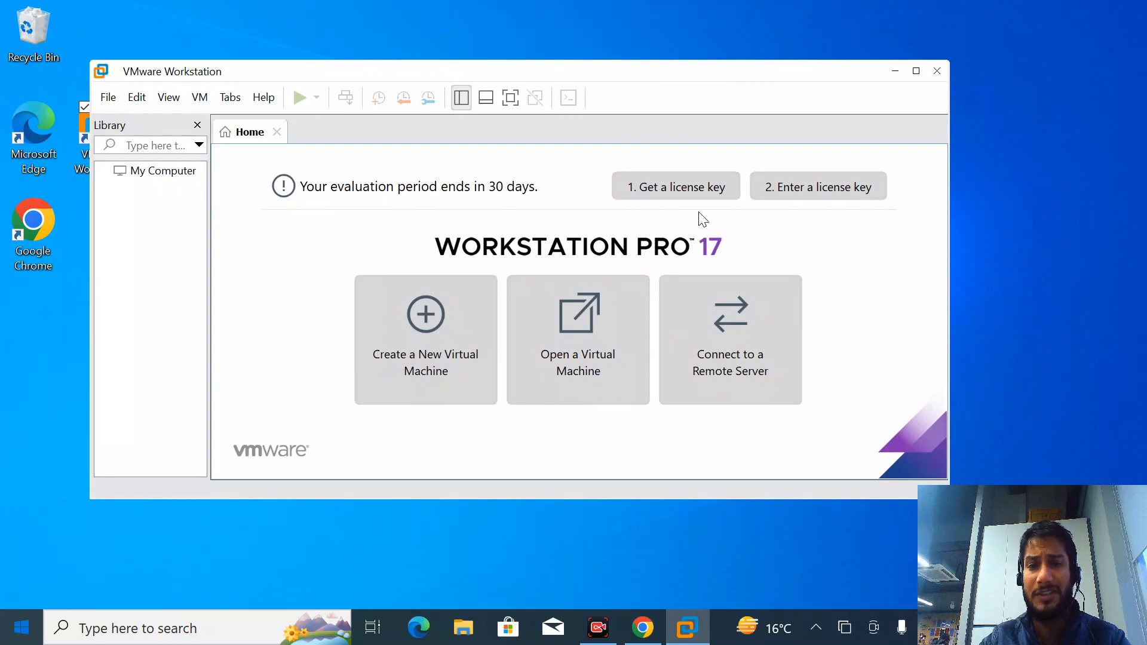
pyautogui.moveTo(192, 199)
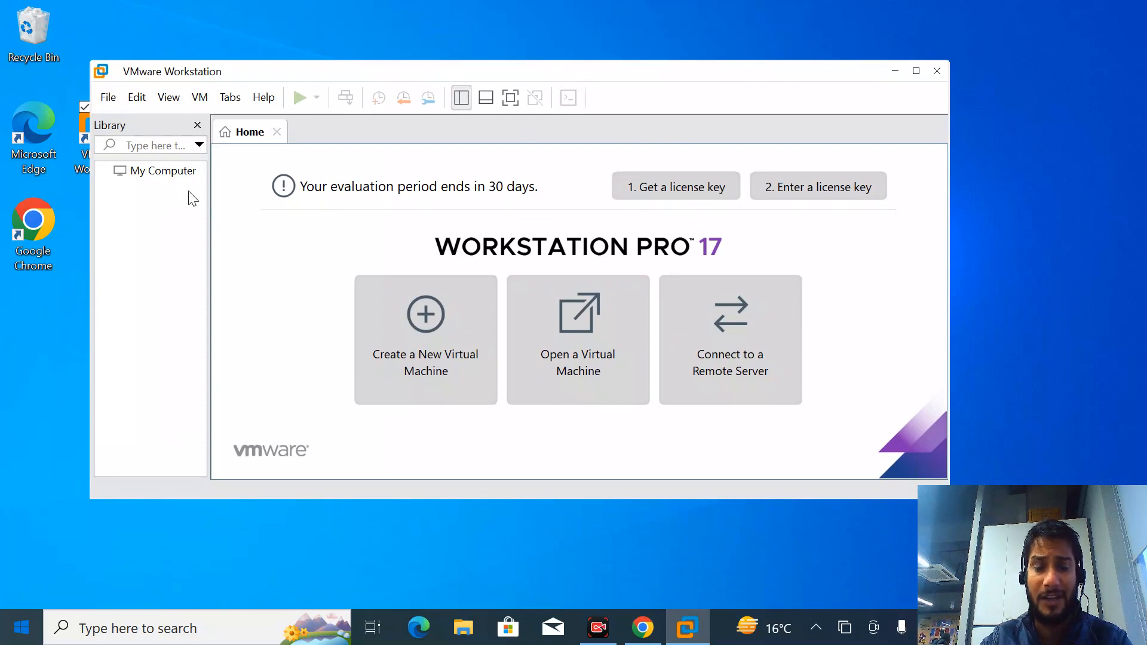
pyautogui.moveTo(287, 121)
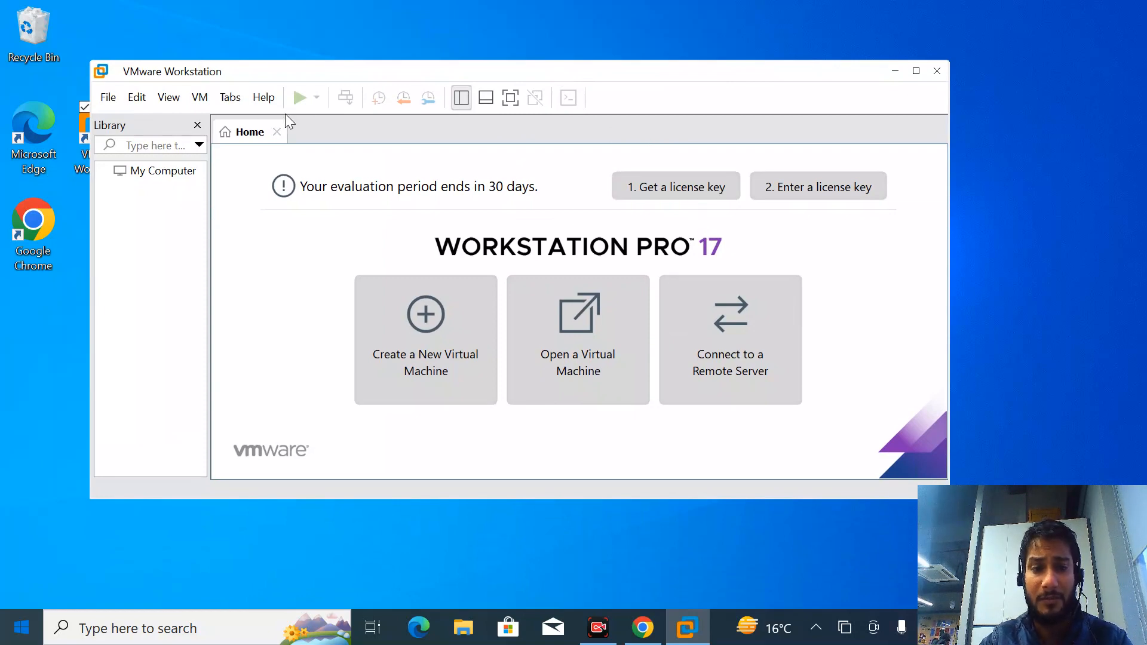
pyautogui.moveTo(803, 344)
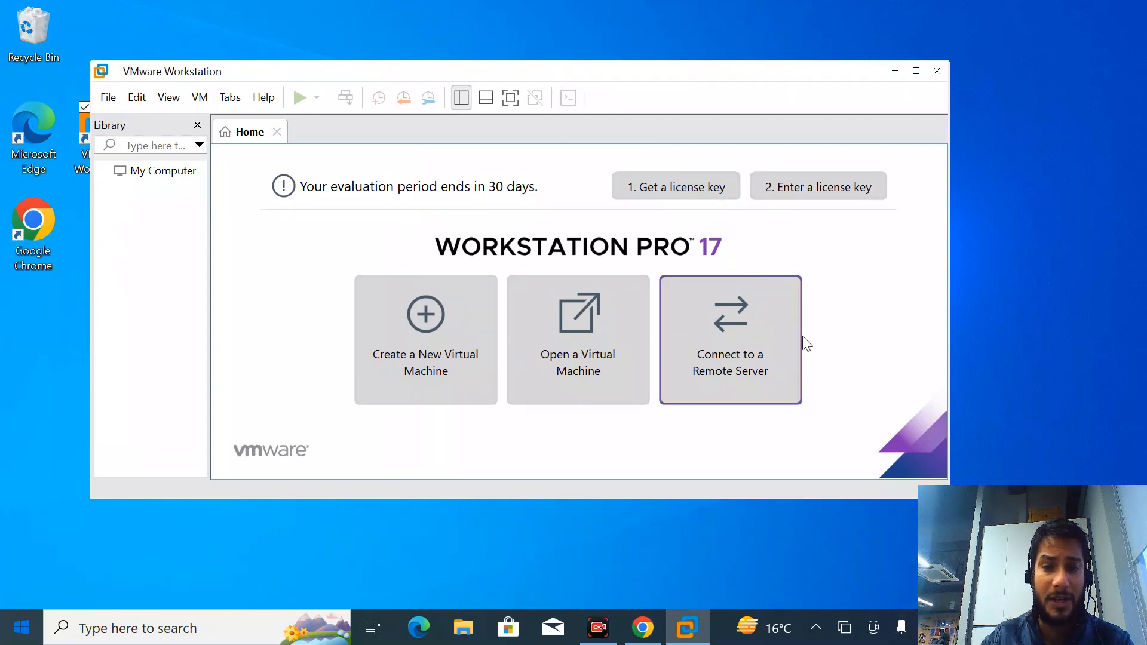
pyautogui.moveTo(486, 536)
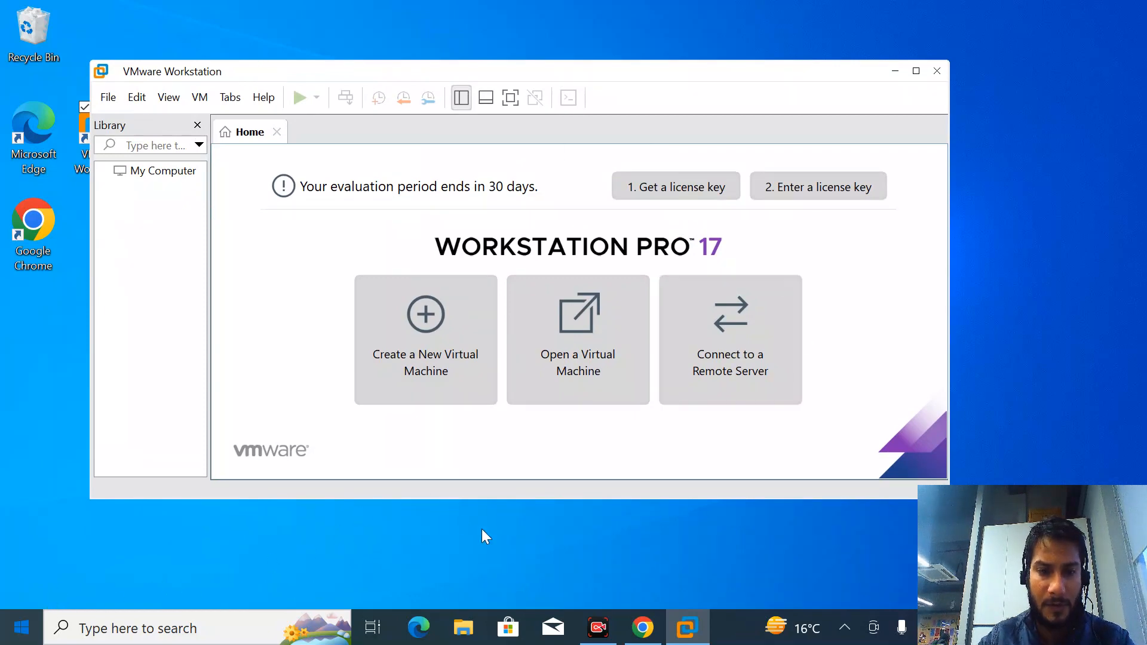
pyautogui.moveTo(642, 628)
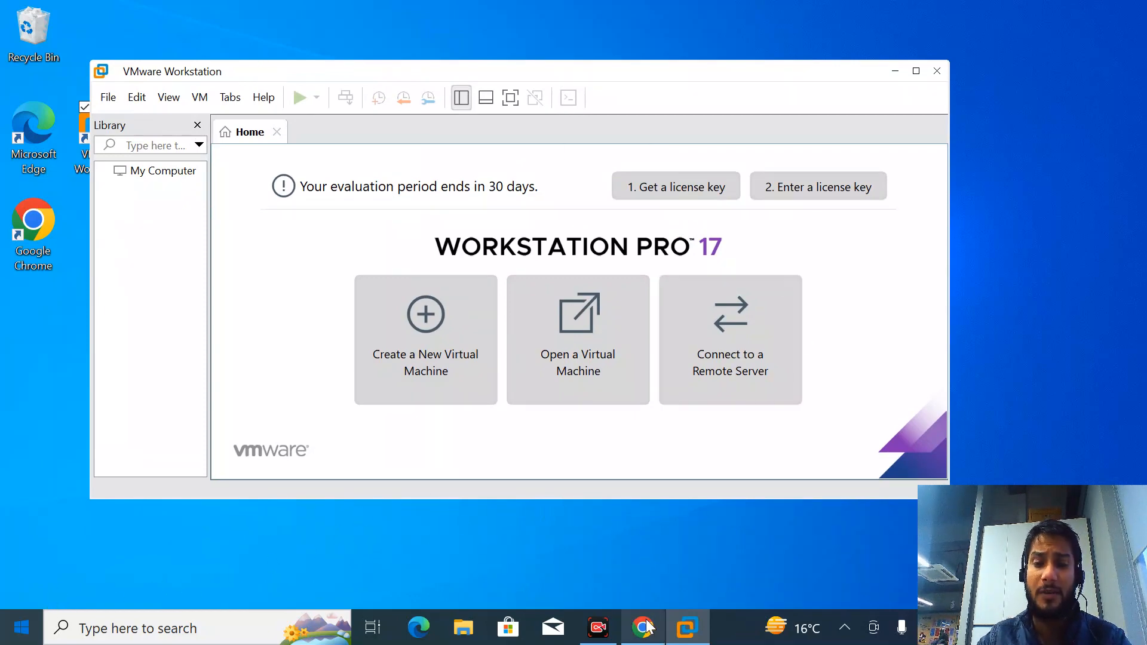
# Step: Open the Workstation 17.0 Pro release notes and scroll past System Requirements to What's New
pyautogui.click(642, 628)
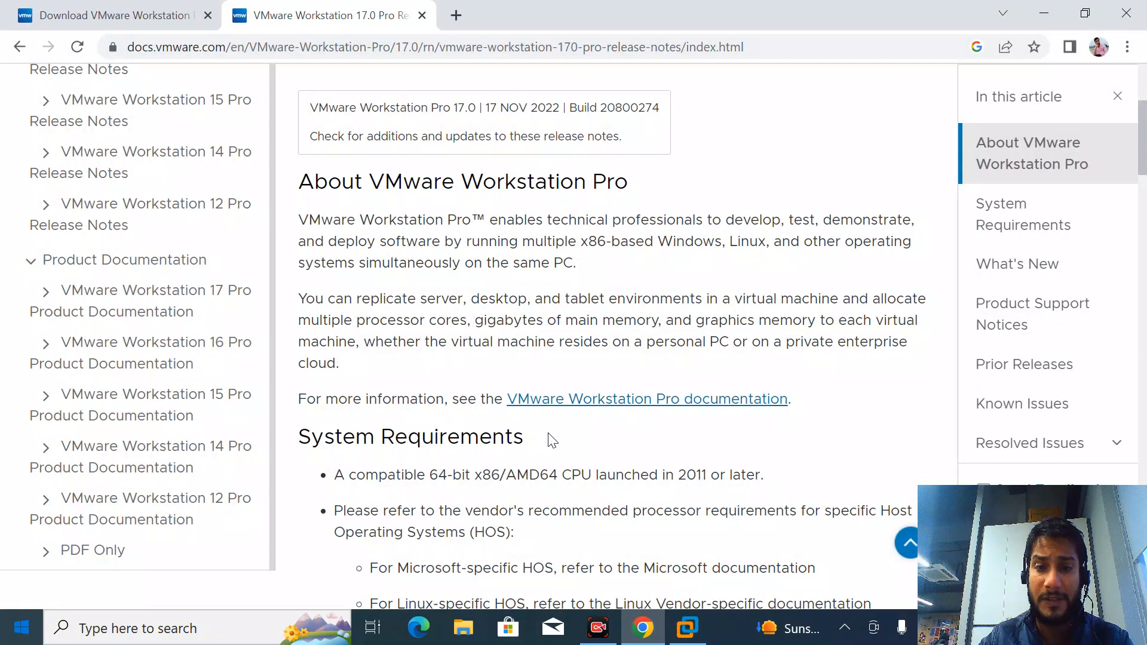
pyautogui.scroll(-3)
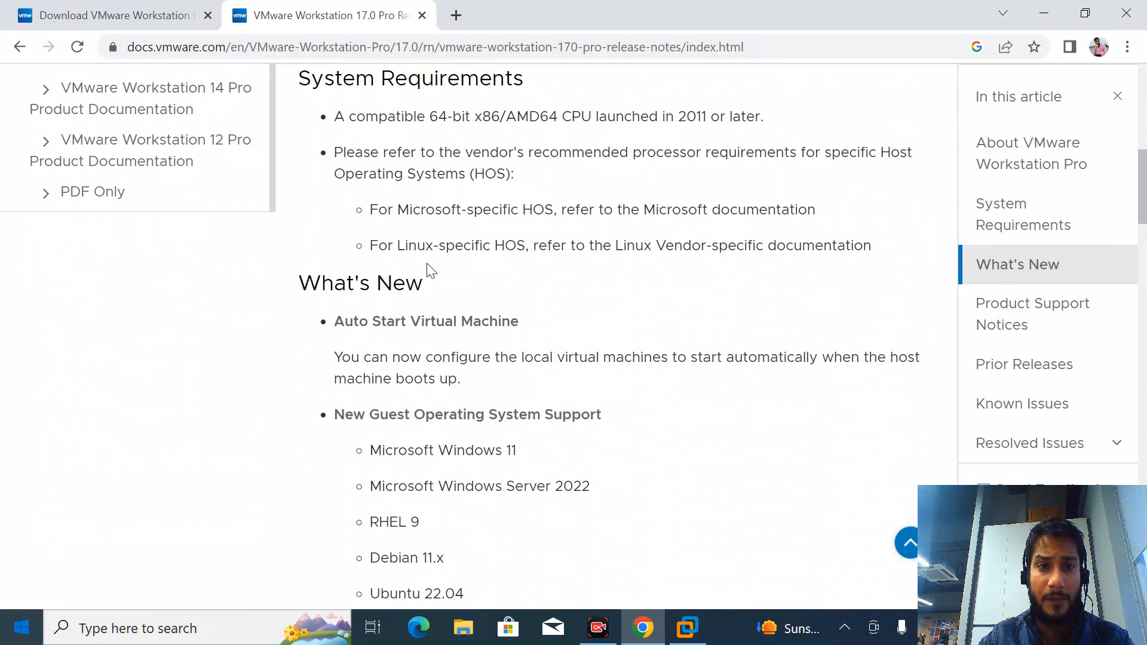
pyautogui.doubleClick(410, 79)
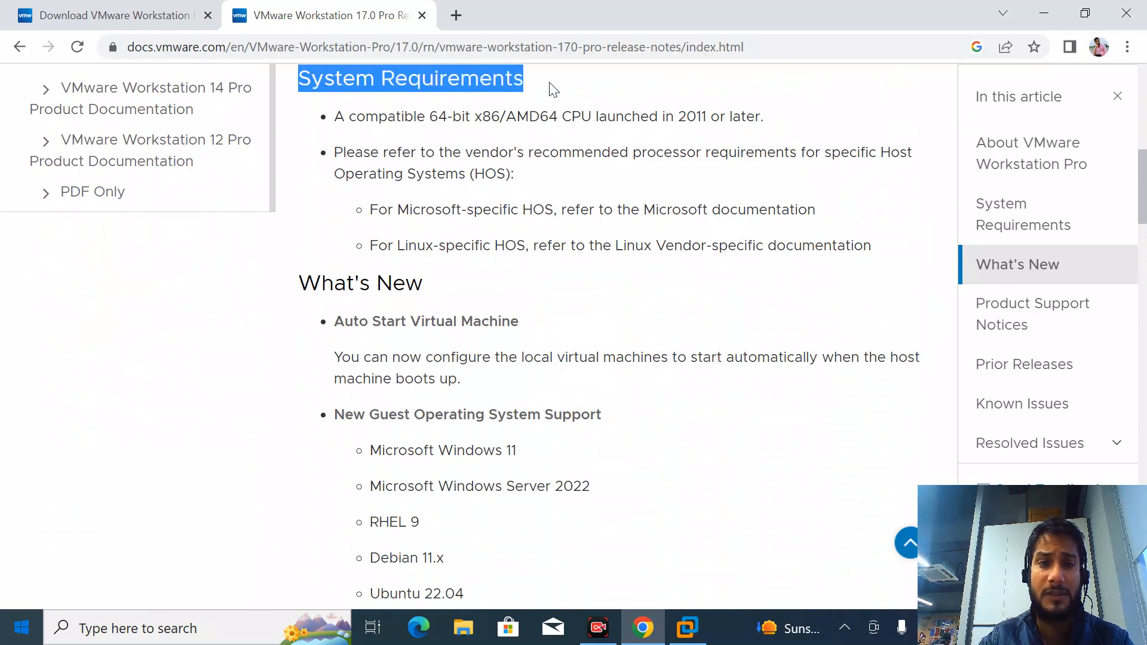
pyautogui.moveTo(554, 170)
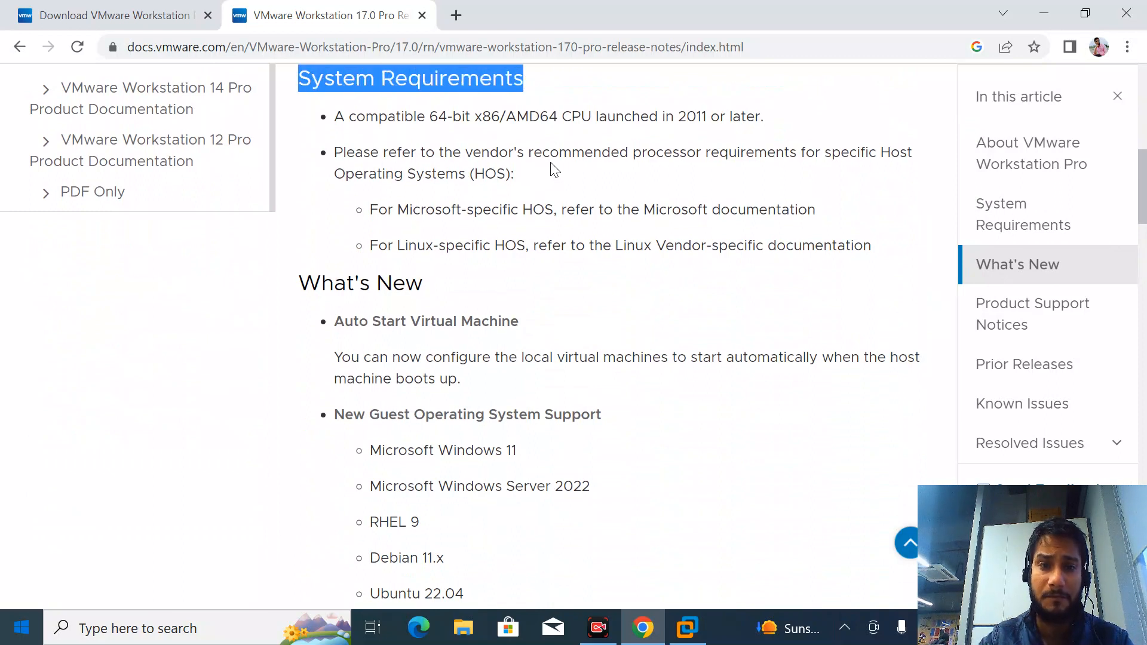
pyautogui.moveTo(344, 94)
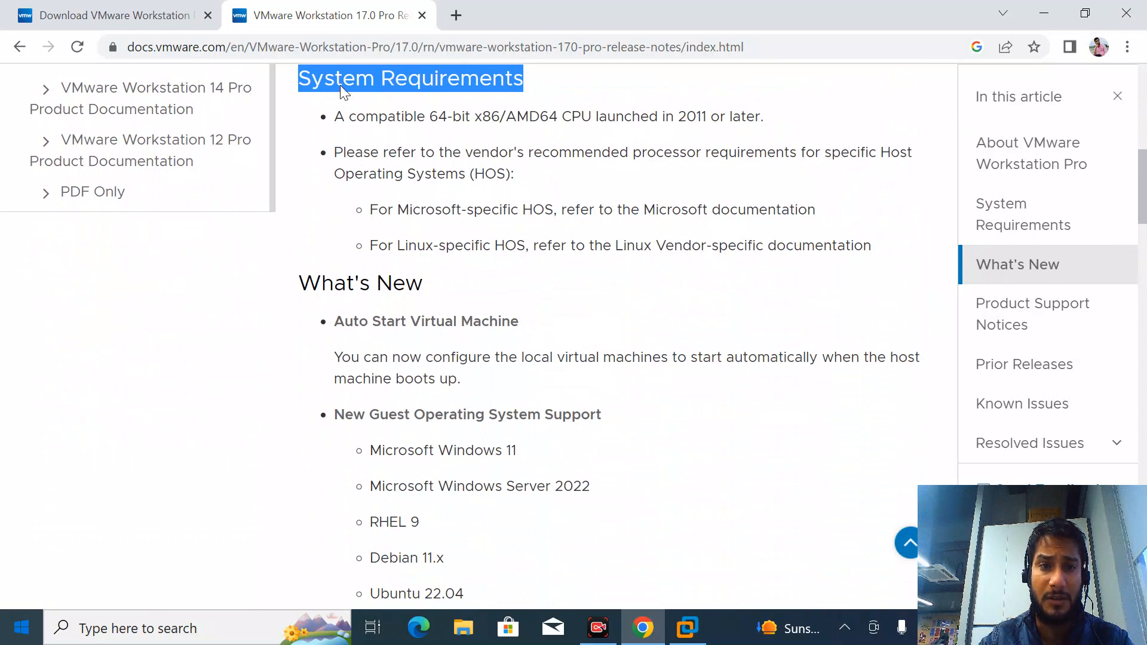
pyautogui.click(432, 46)
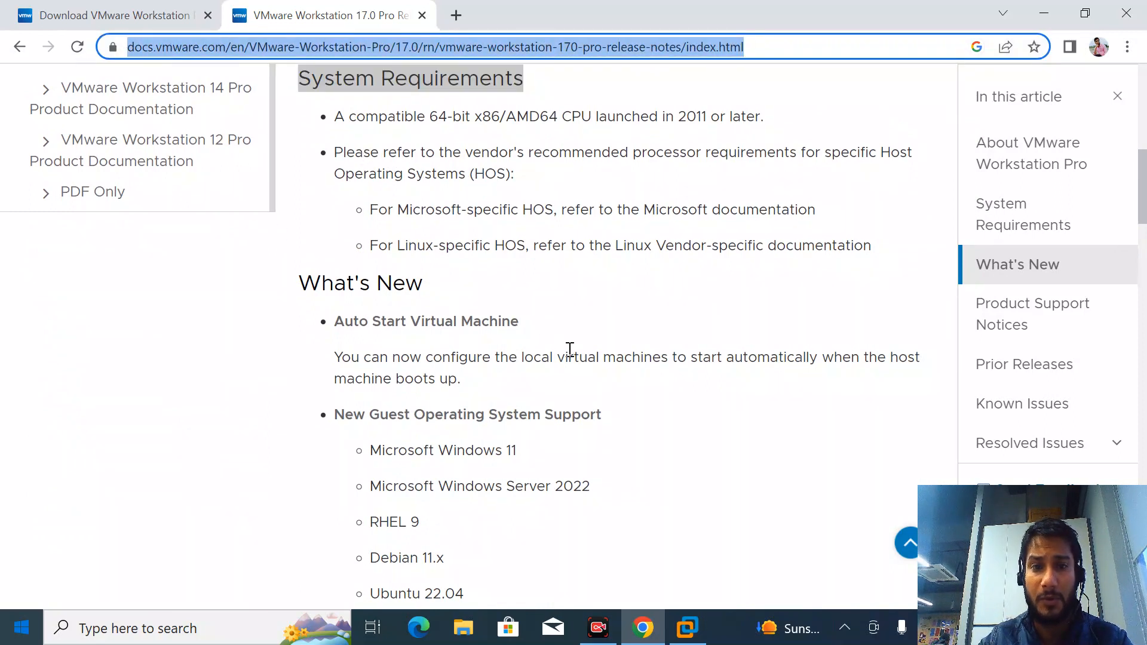
pyautogui.moveTo(55, 596)
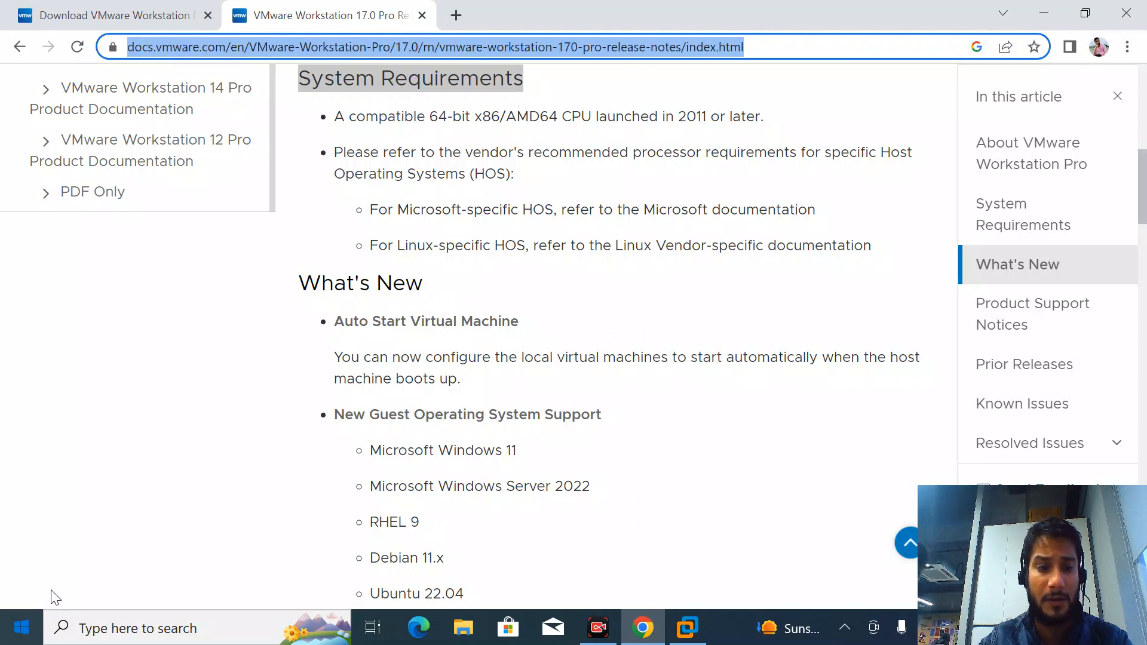
pyautogui.moveTo(419, 478)
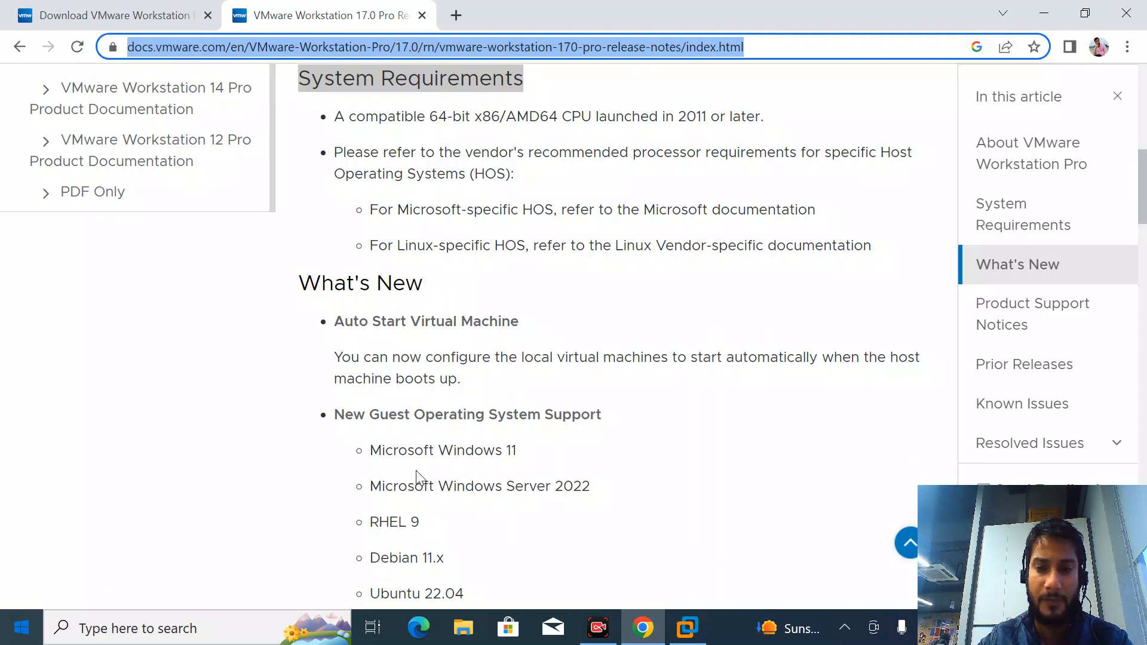
pyautogui.scroll(-3)
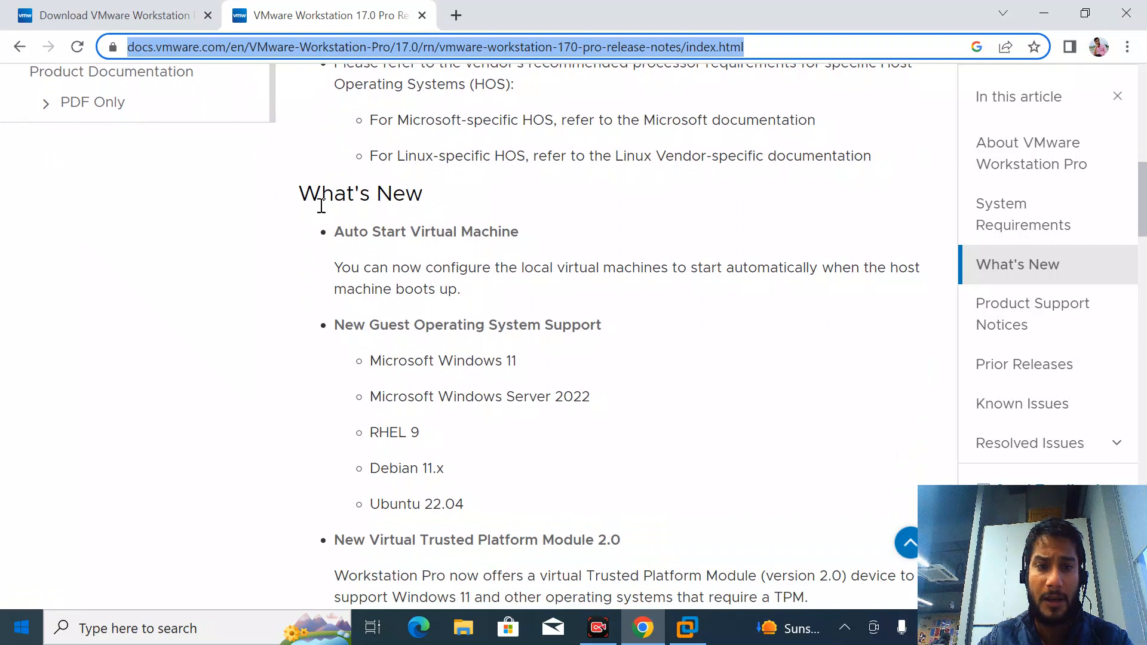
pyautogui.scroll(-3)
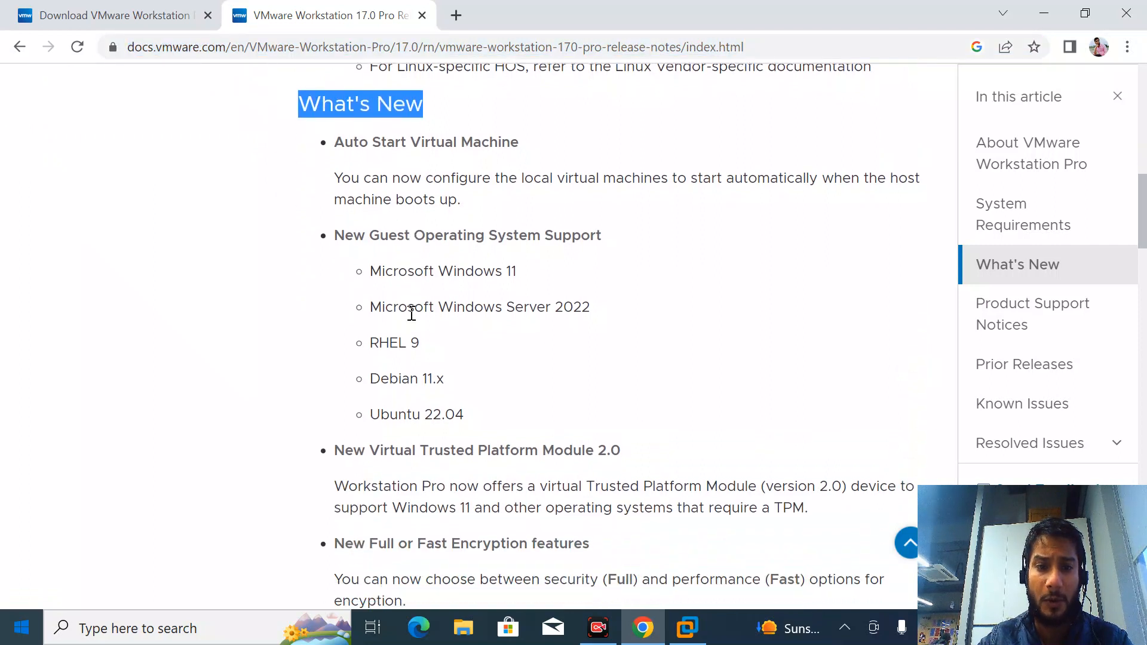
pyautogui.moveTo(487, 422)
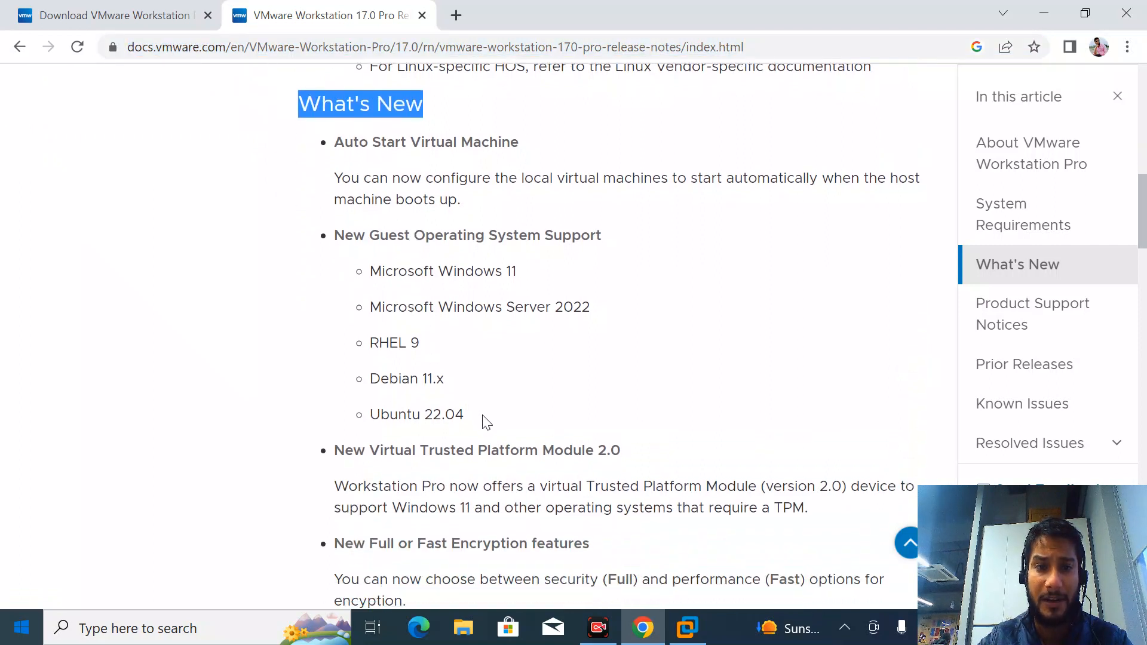
# Step: Highlight Windows 11 and Windows Server 2022, then scroll through features to Product Support Notices
pyautogui.click(388, 293)
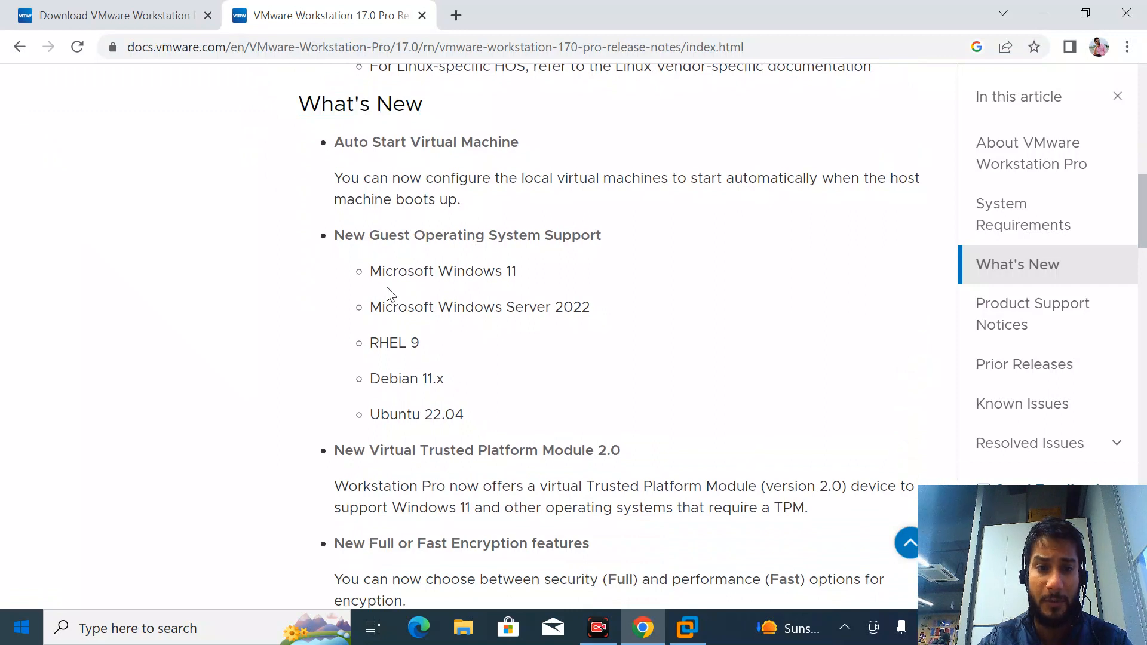
pyautogui.doubleClick(442, 270)
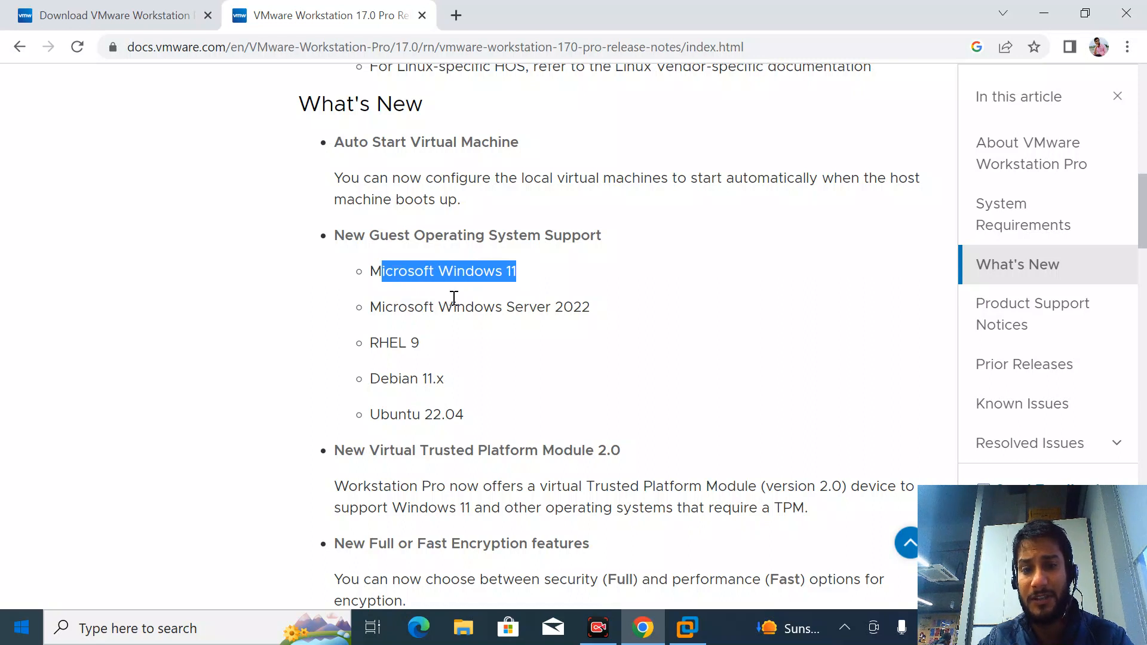
pyautogui.moveTo(486, 369)
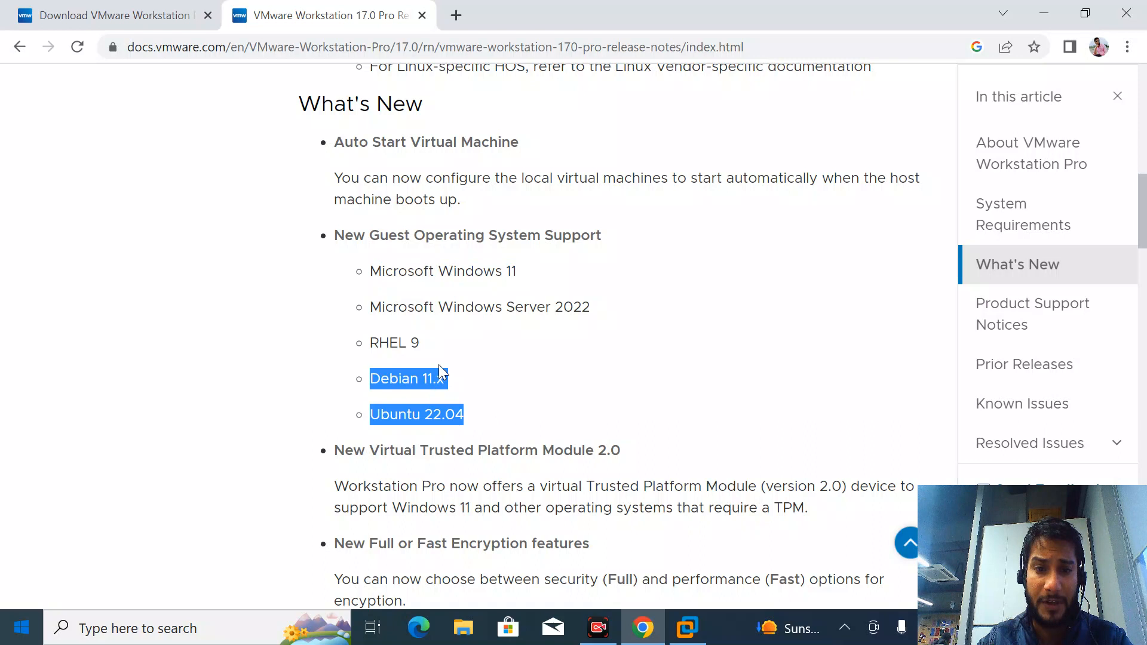
pyautogui.moveTo(604, 313)
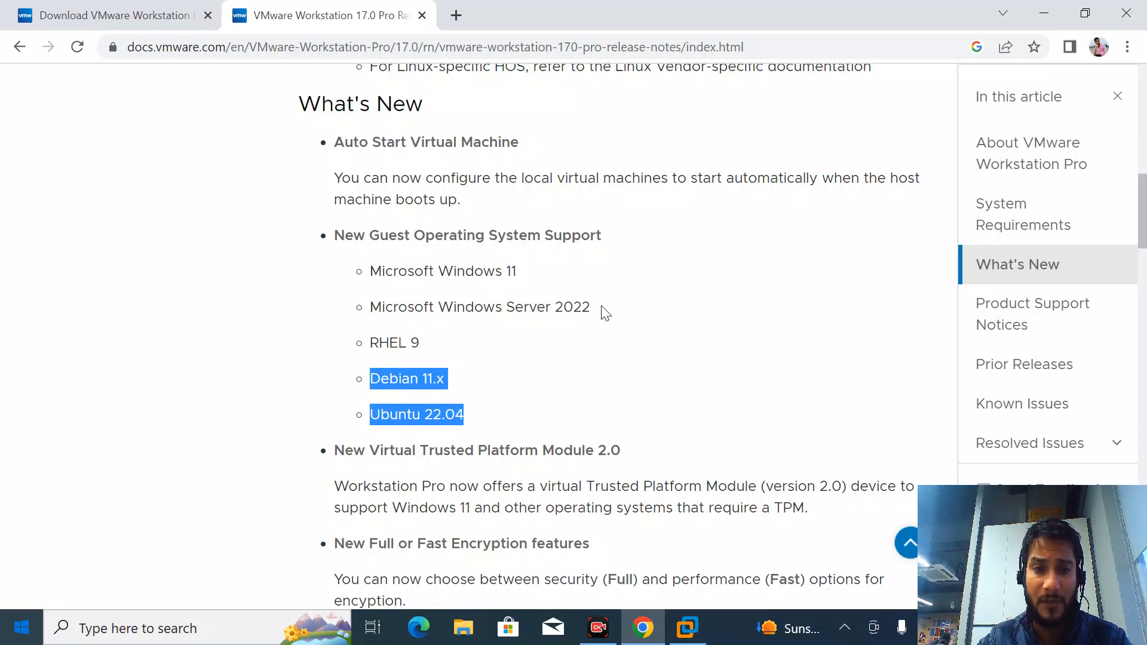
pyautogui.doubleClick(480, 307)
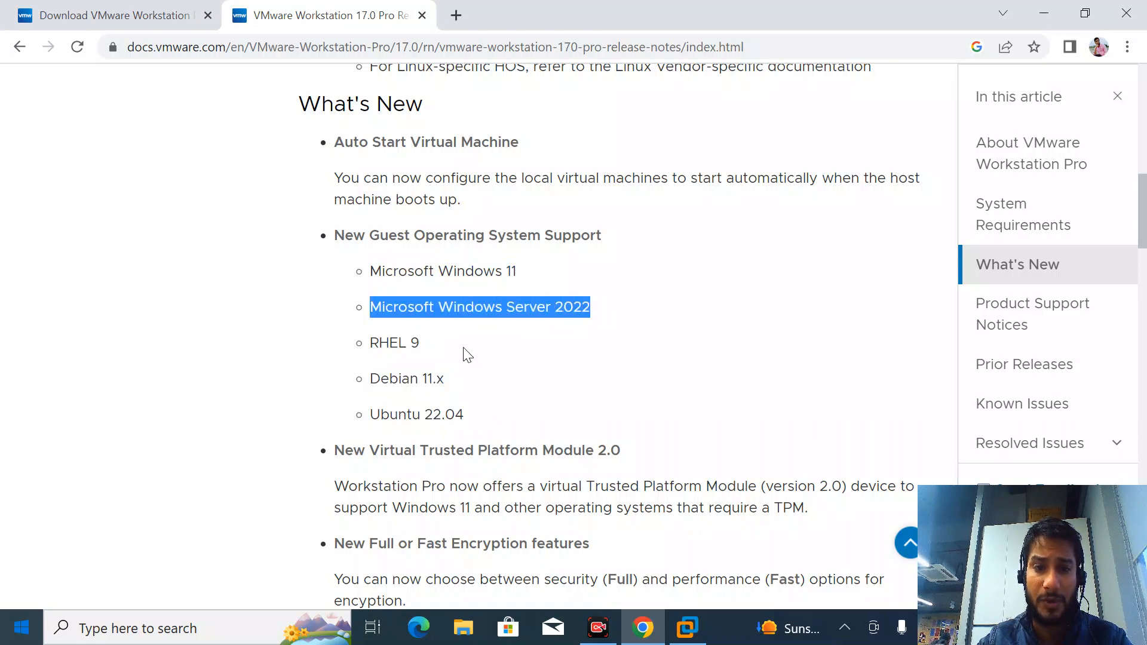
pyautogui.scroll(-3)
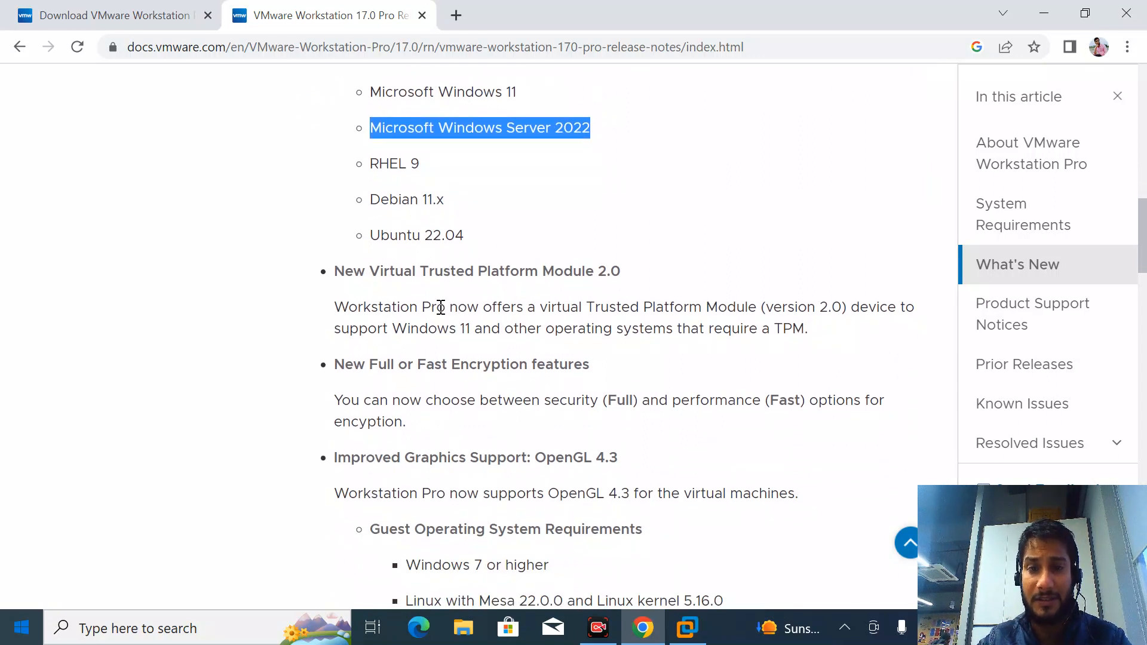
pyautogui.scroll(-3)
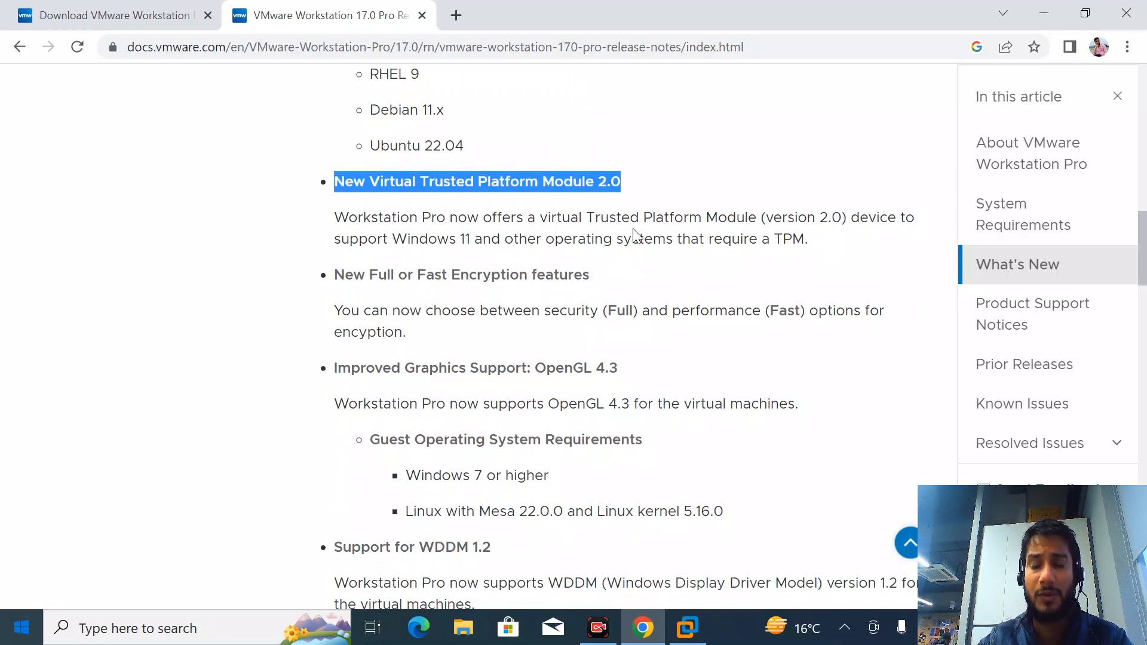
pyautogui.moveTo(657, 224)
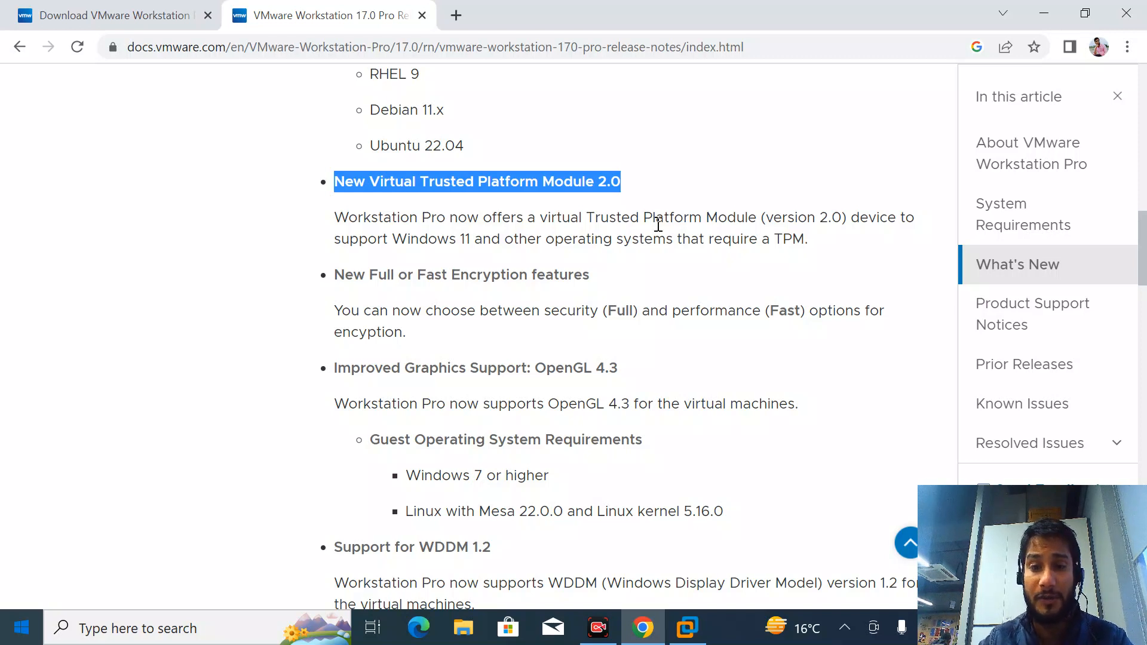
pyautogui.scroll(-3)
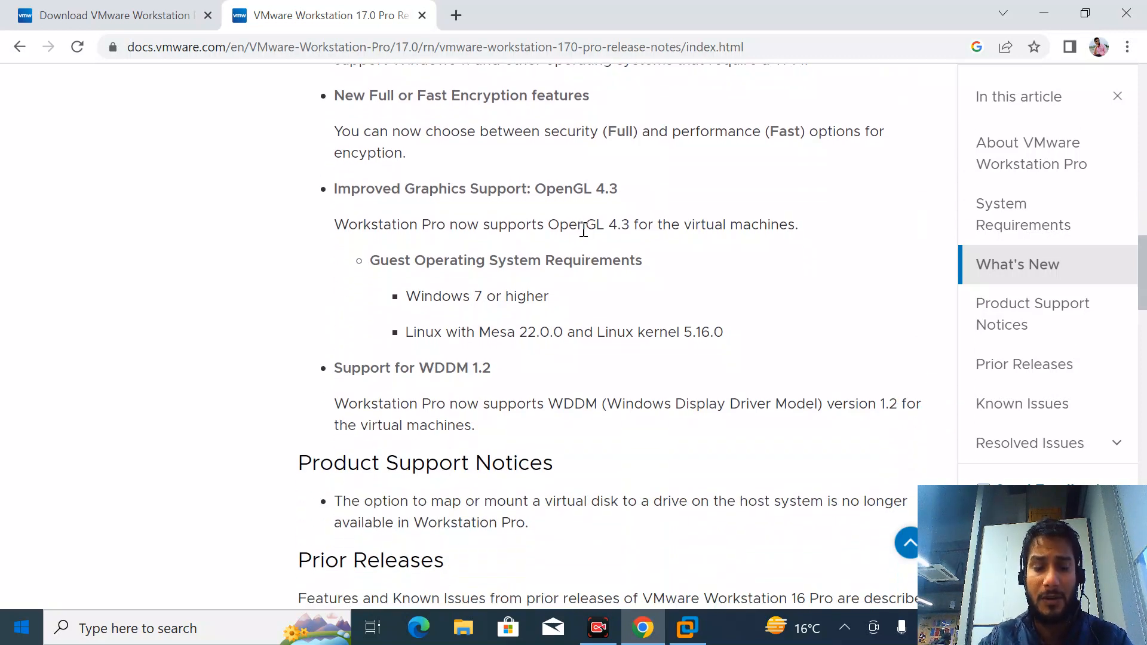
pyautogui.moveTo(613, 309)
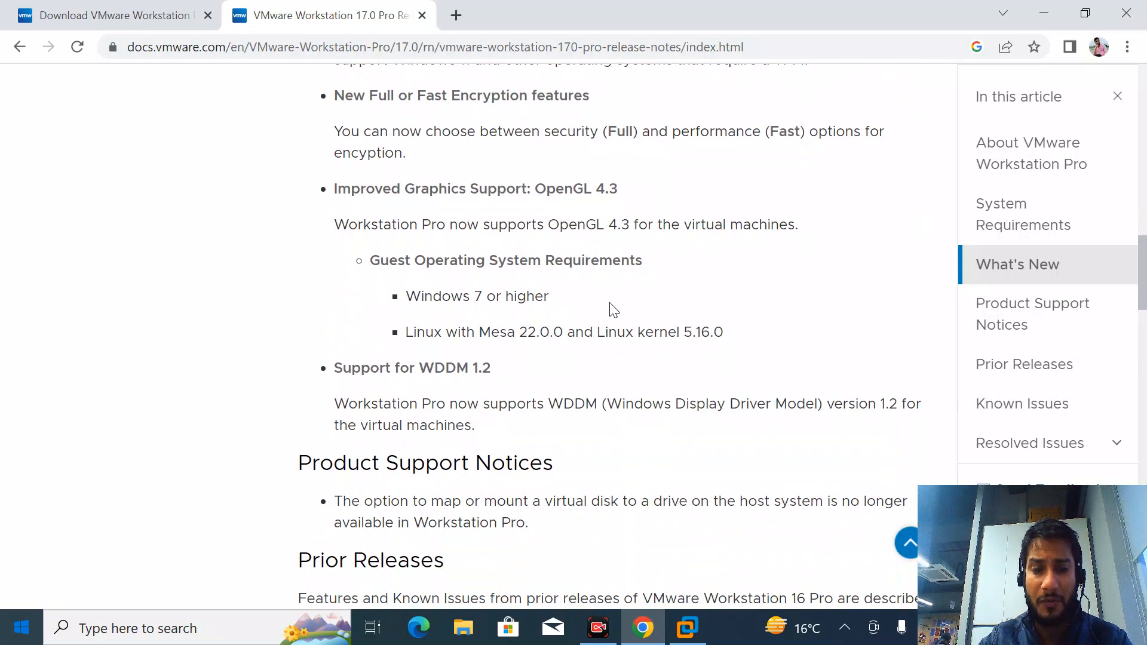
pyautogui.moveTo(649, 545)
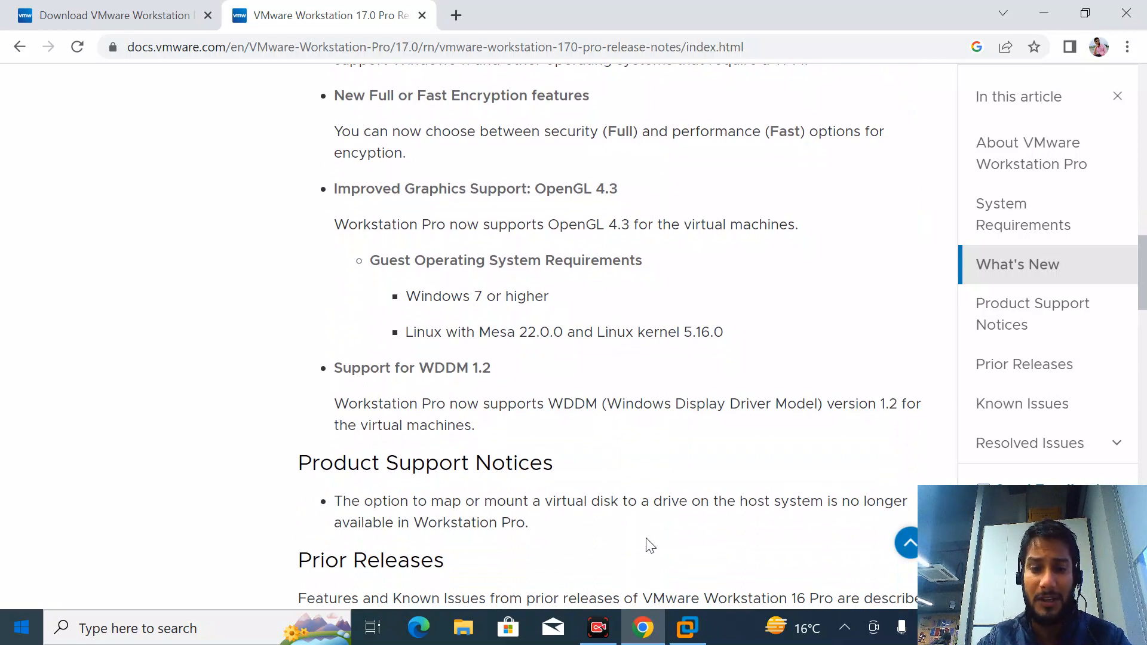
pyautogui.moveTo(686, 628)
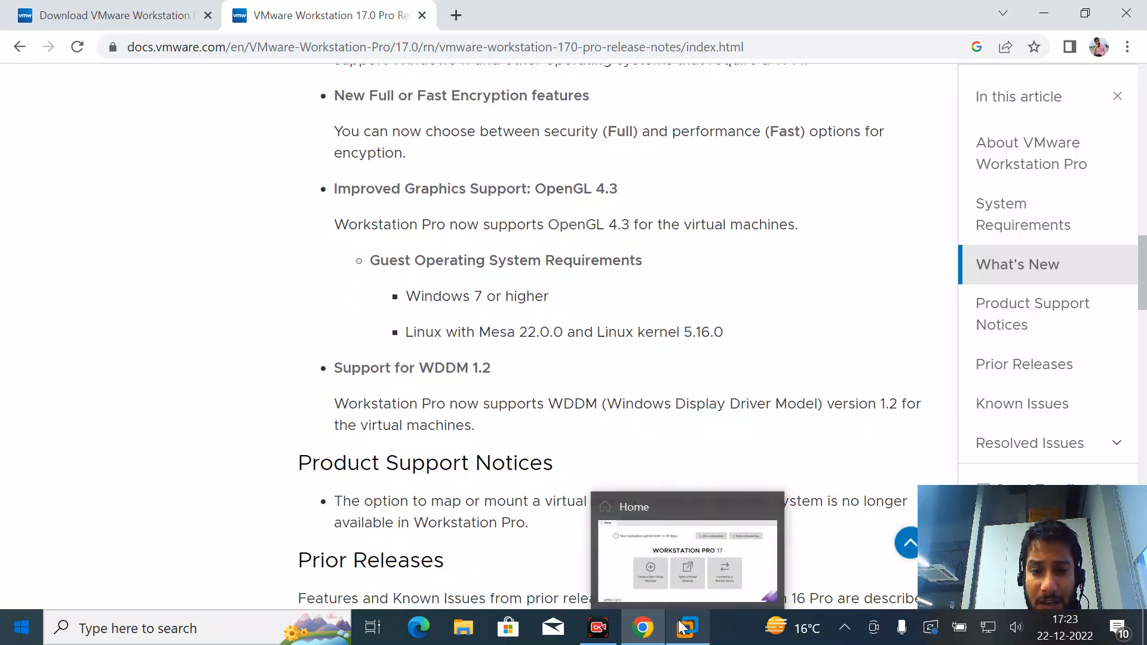
# Step: Start a typical new VM and browse to the Archive Data (D:) drive for the Windows 11 ISO
pyautogui.click(685, 628)
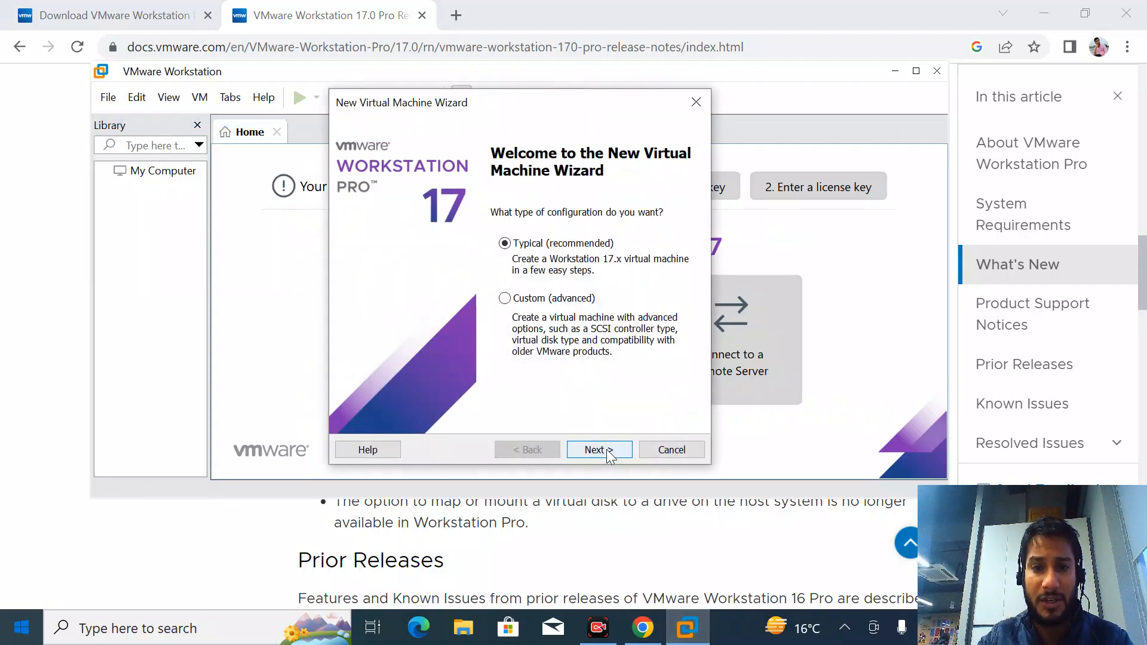
pyautogui.click(599, 449)
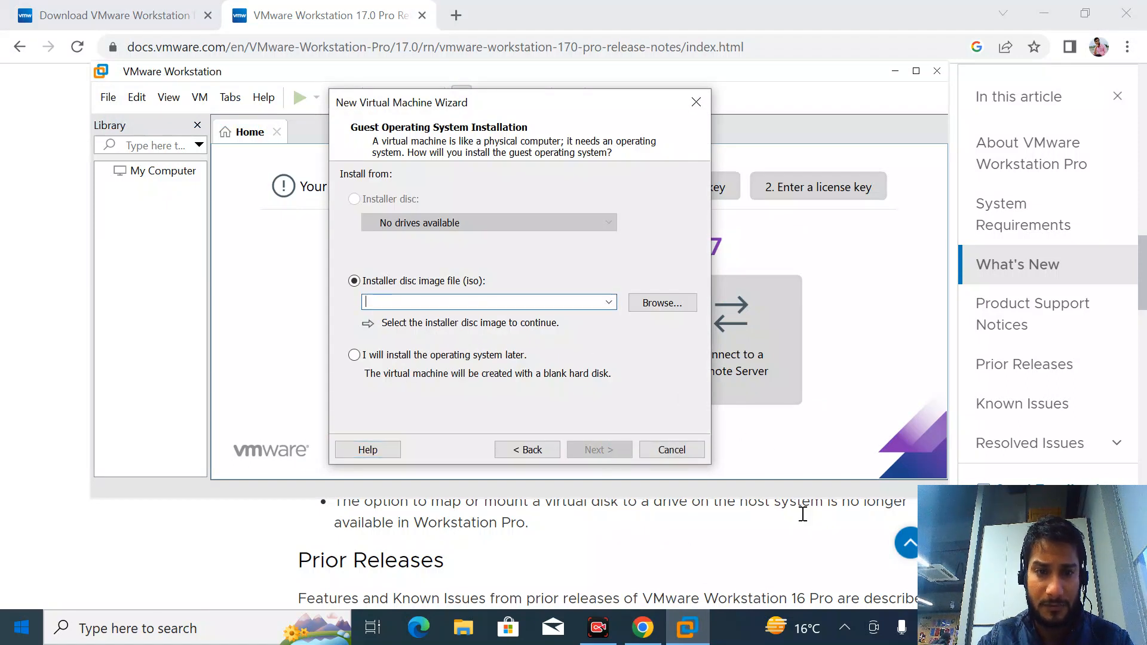
pyautogui.moveTo(149, 532)
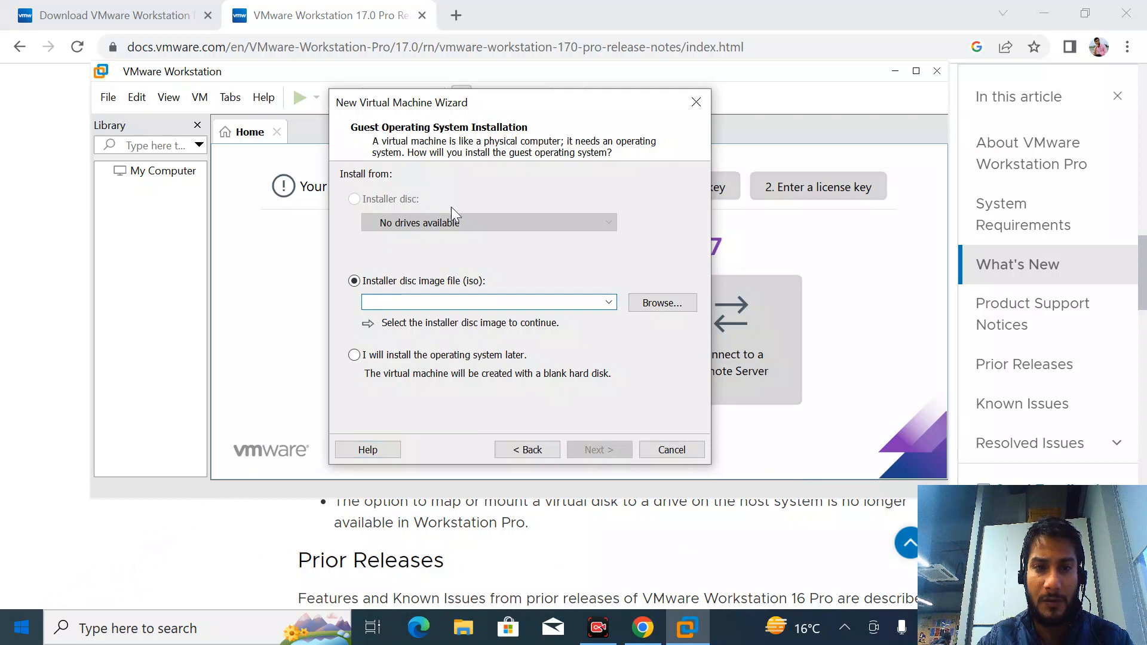
pyautogui.click(661, 303)
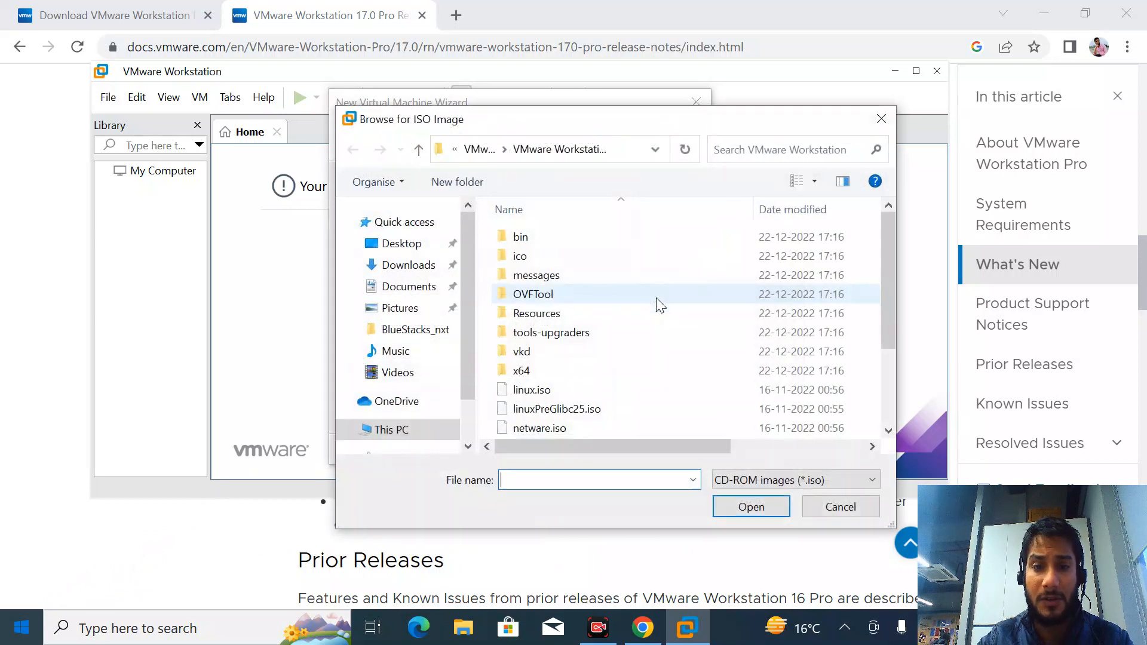
pyautogui.scroll(-3)
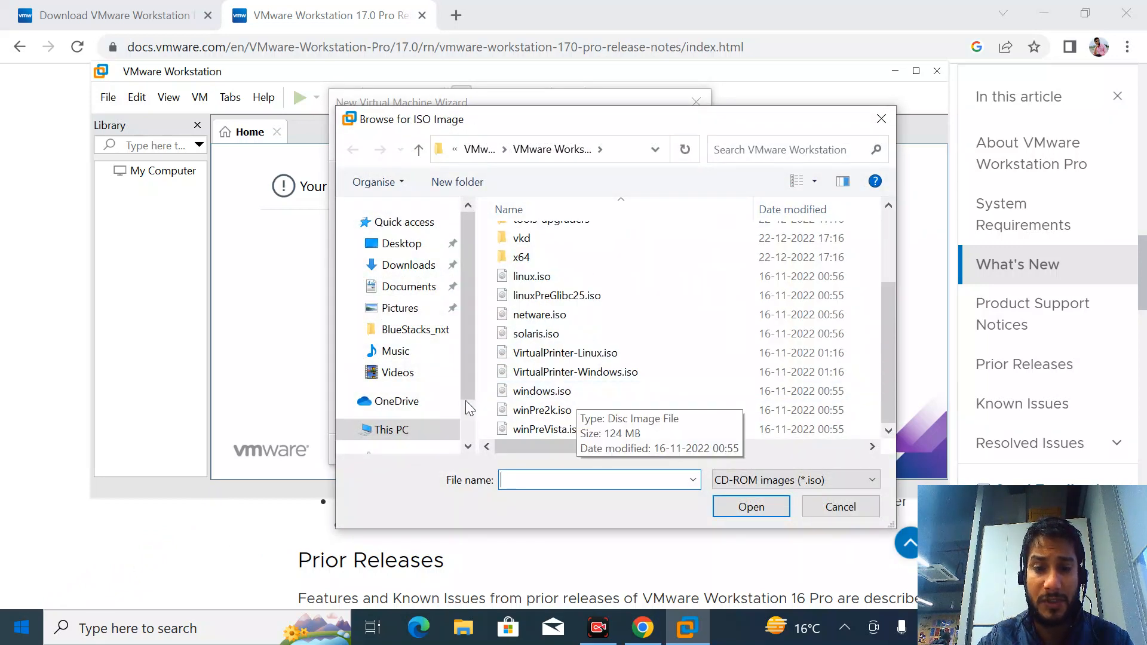
pyautogui.click(390, 429)
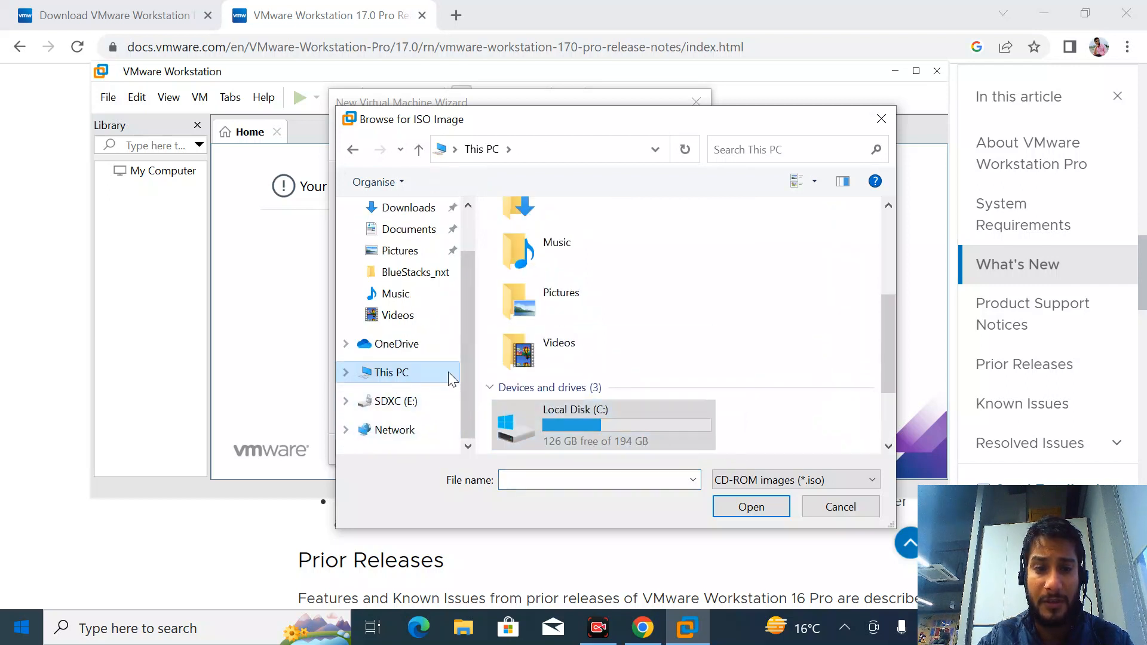
pyautogui.scroll(-3)
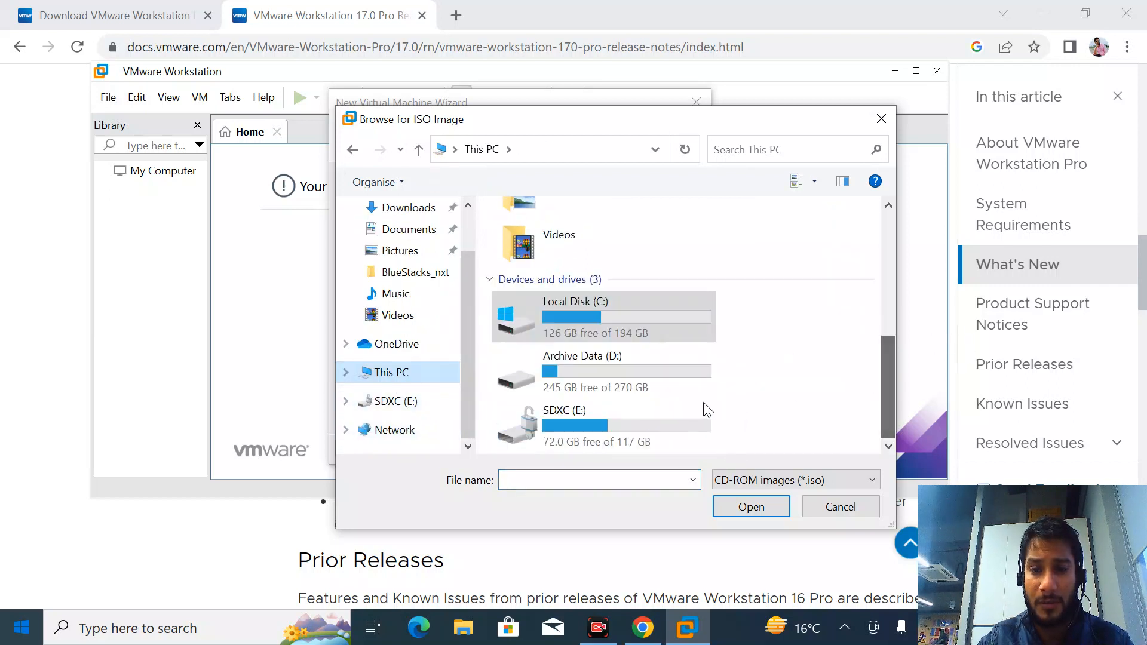
pyautogui.click(750, 506)
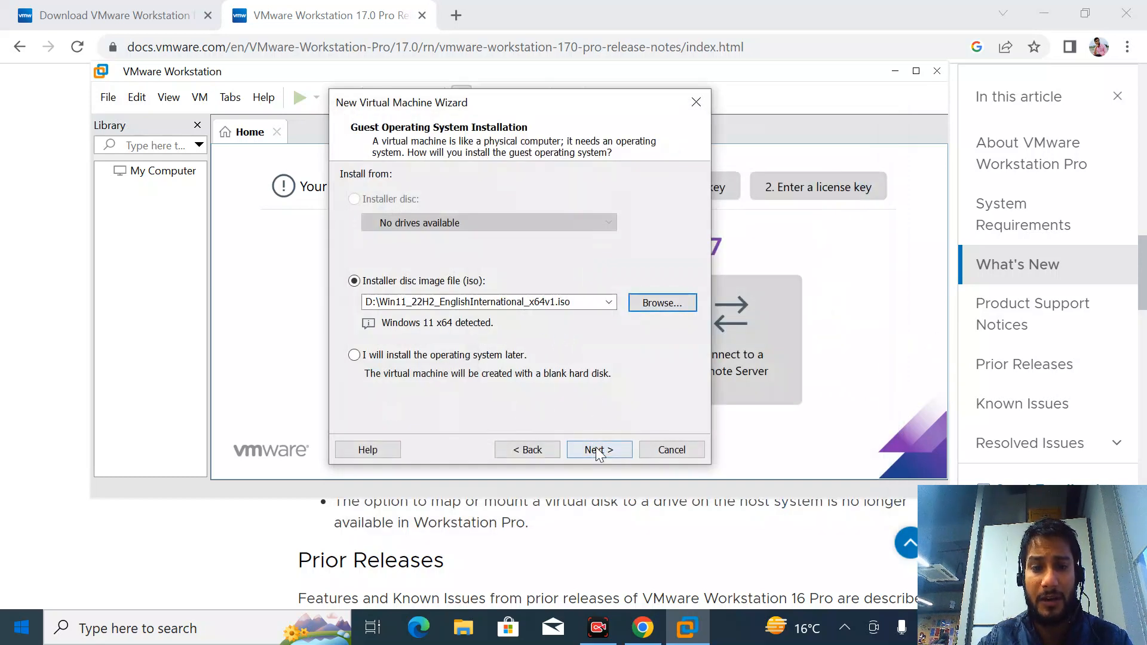
# Step: Accept the ISO and default VM name, then choose all-files encryption with a password
pyautogui.click(599, 449)
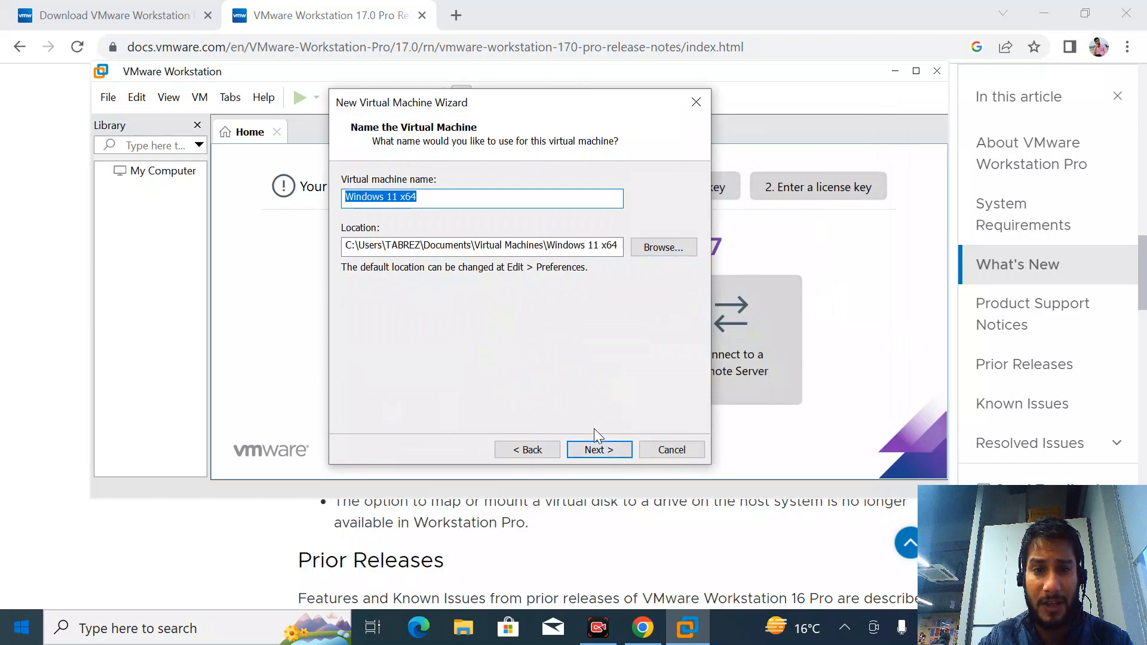
pyautogui.moveTo(489, 235)
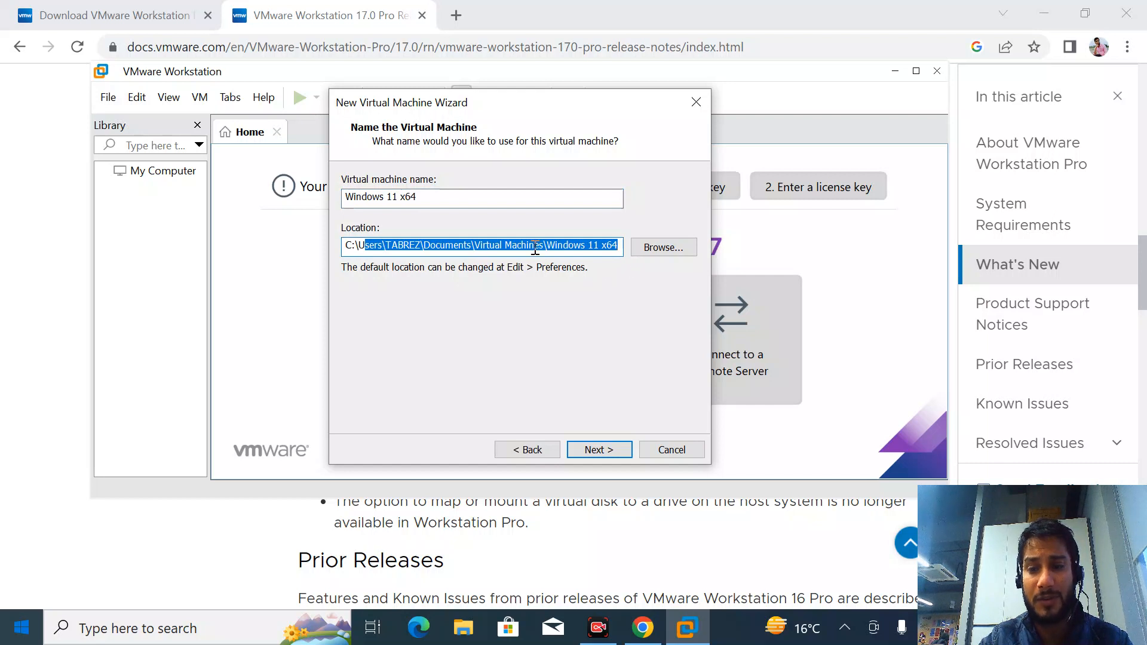
pyautogui.click(597, 449)
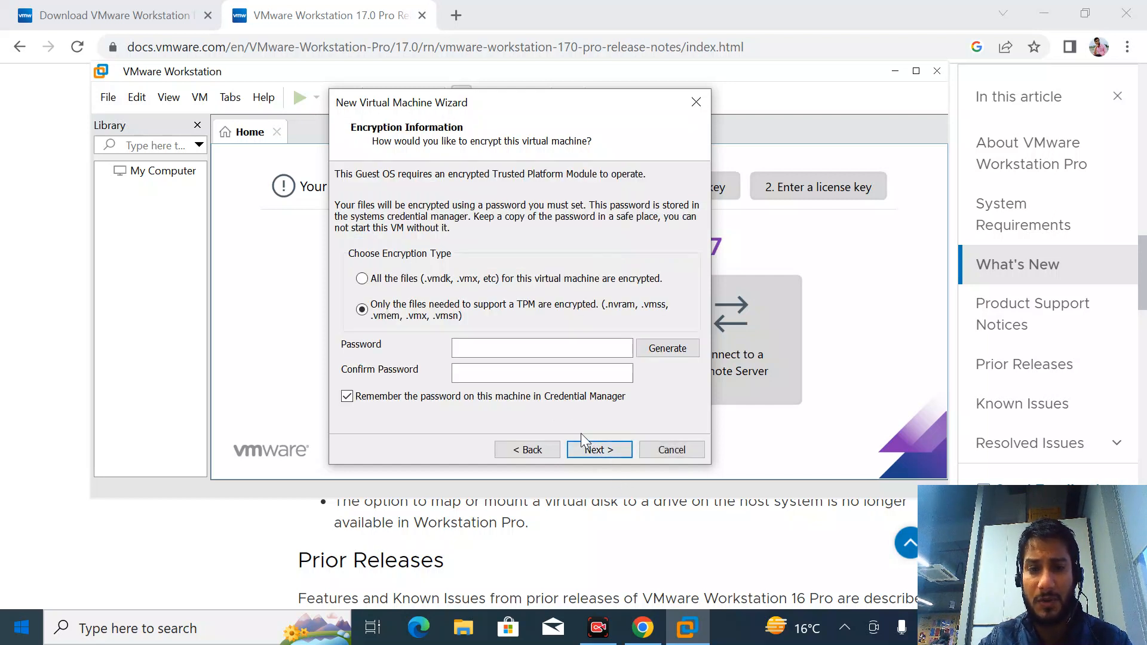
pyautogui.moveTo(532, 407)
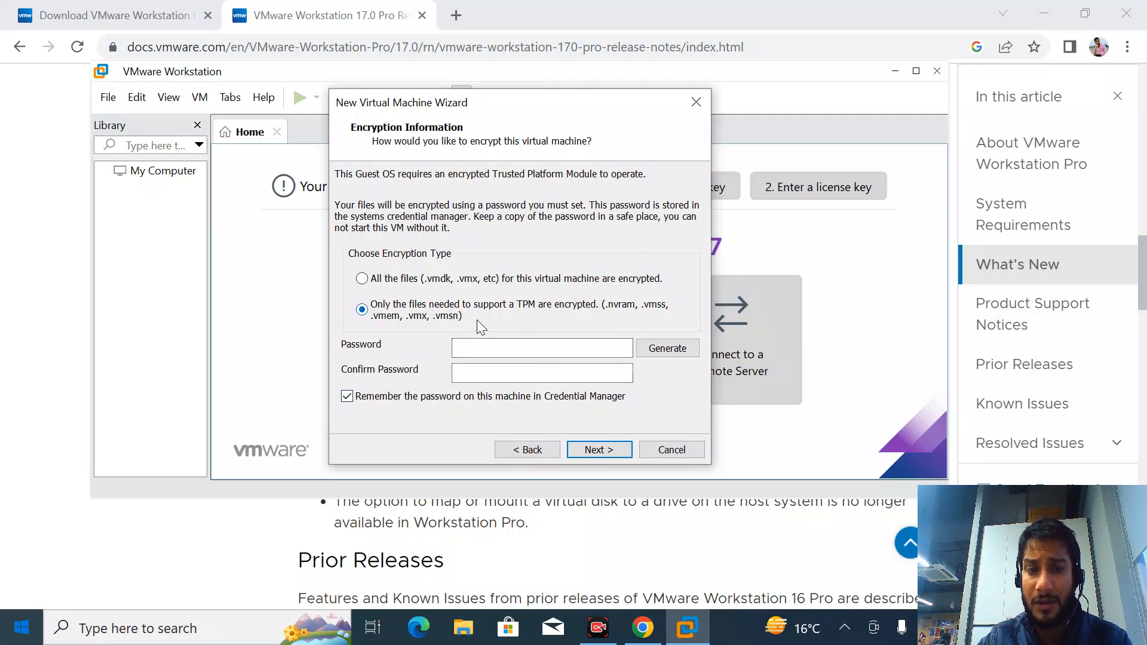
pyautogui.moveTo(407, 288)
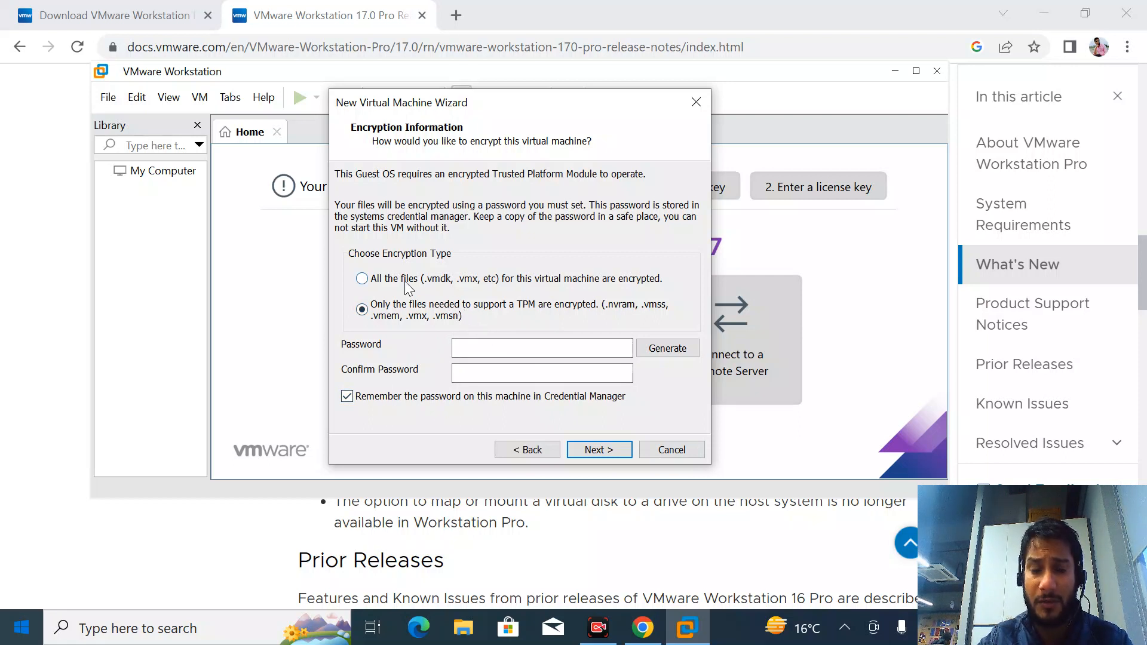
pyautogui.click(361, 279)
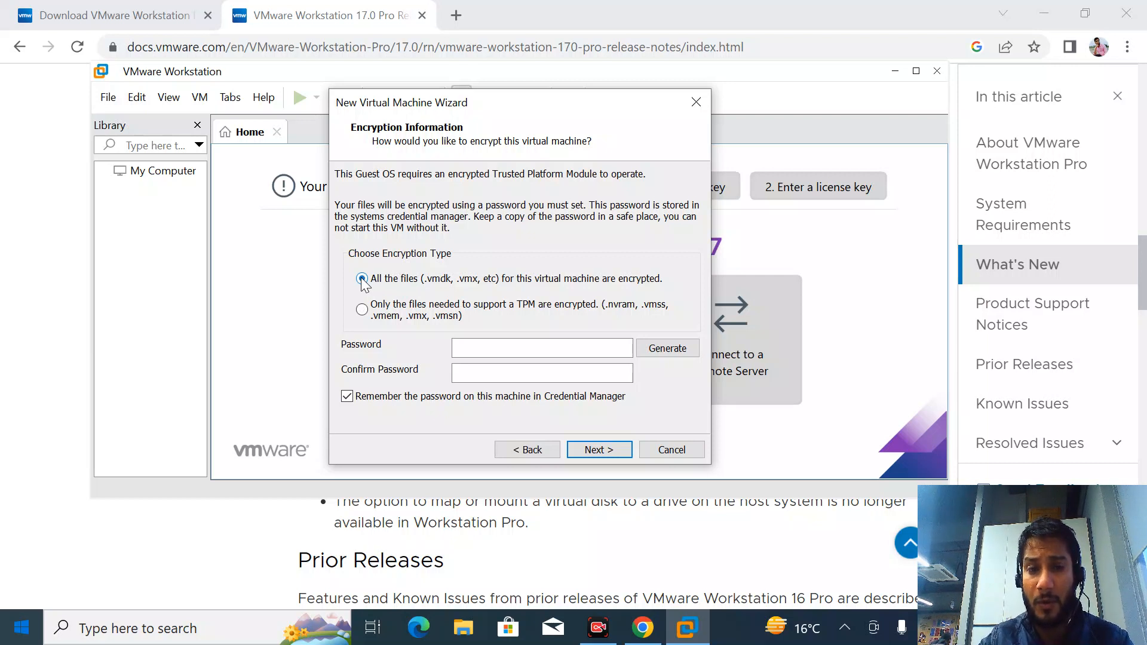
pyautogui.click(362, 279)
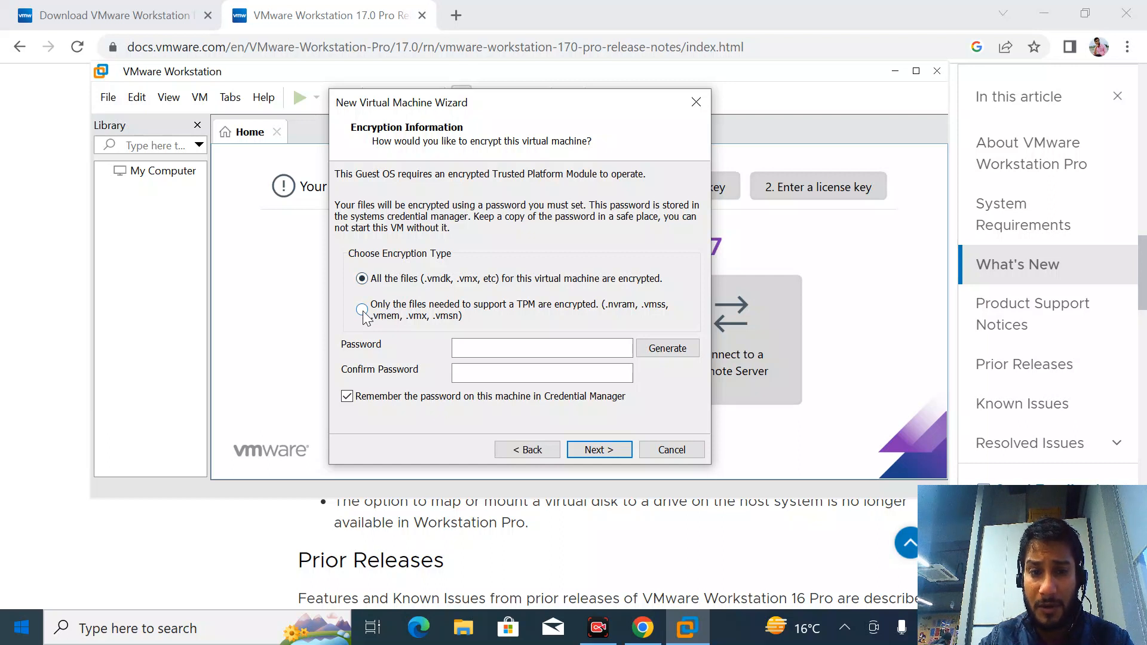
pyautogui.moveTo(653, 313)
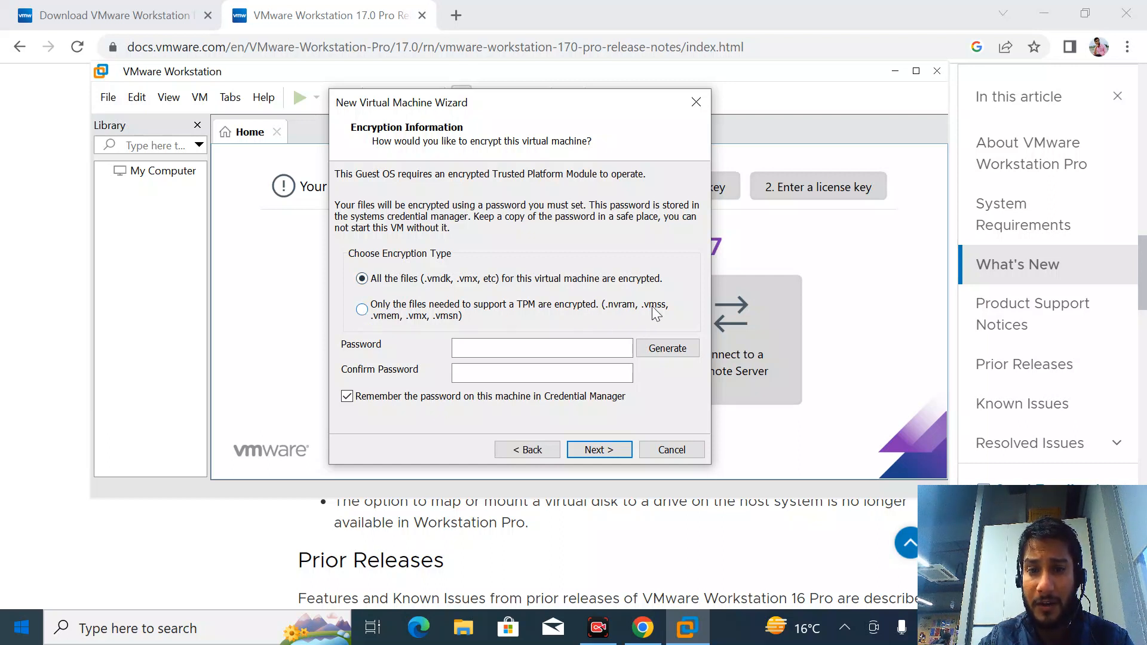
pyautogui.moveTo(450, 326)
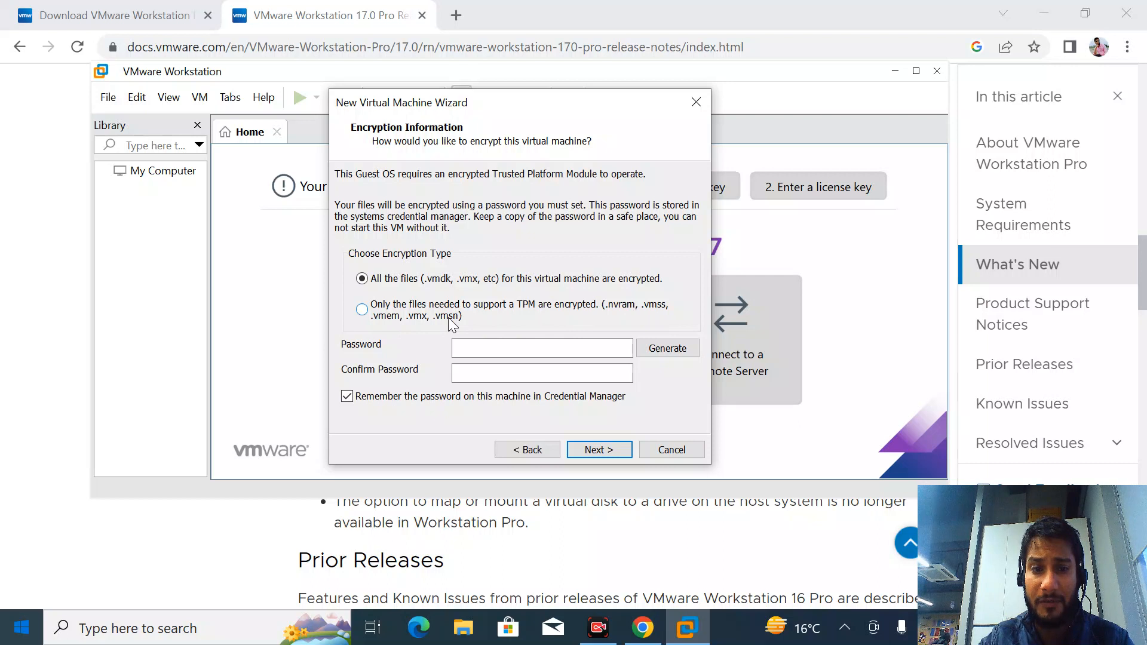
pyautogui.moveTo(414, 326)
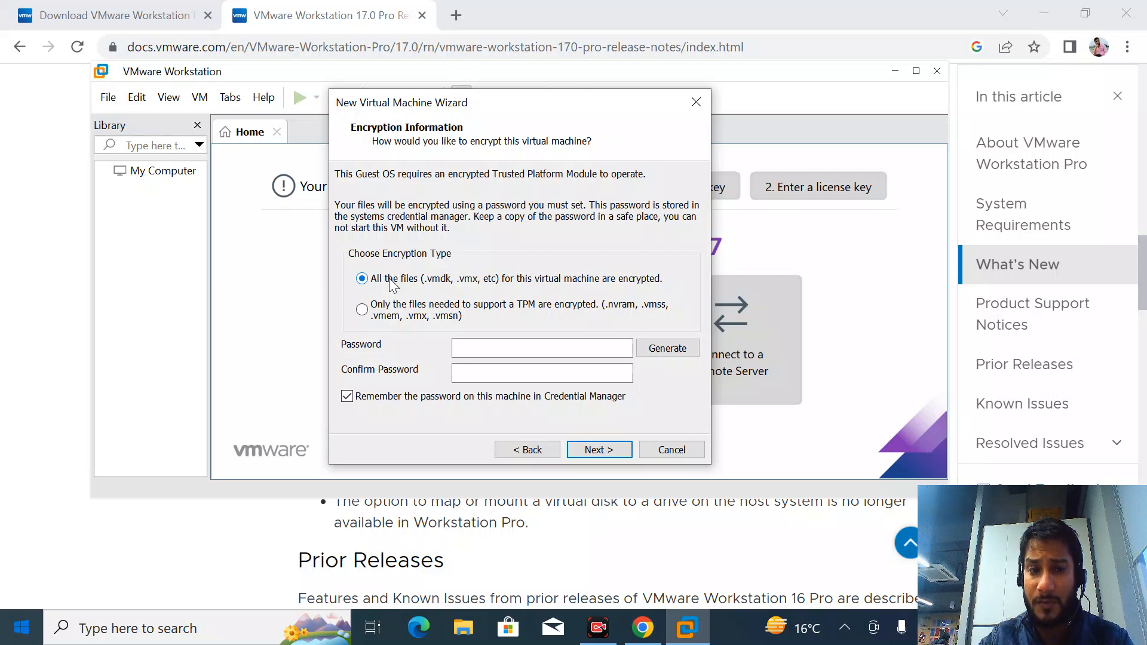
pyautogui.click(541, 348)
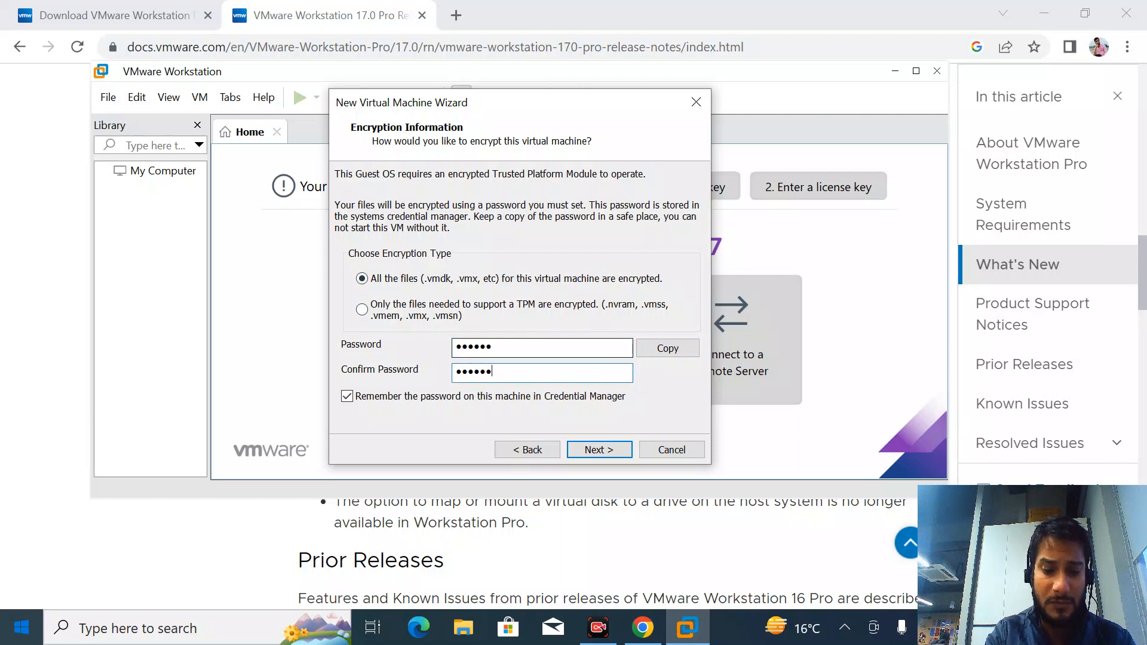
# Step: Dismiss the 8-character password error, enter a longer password, and continue to disk capacity
pyautogui.click(598, 449)
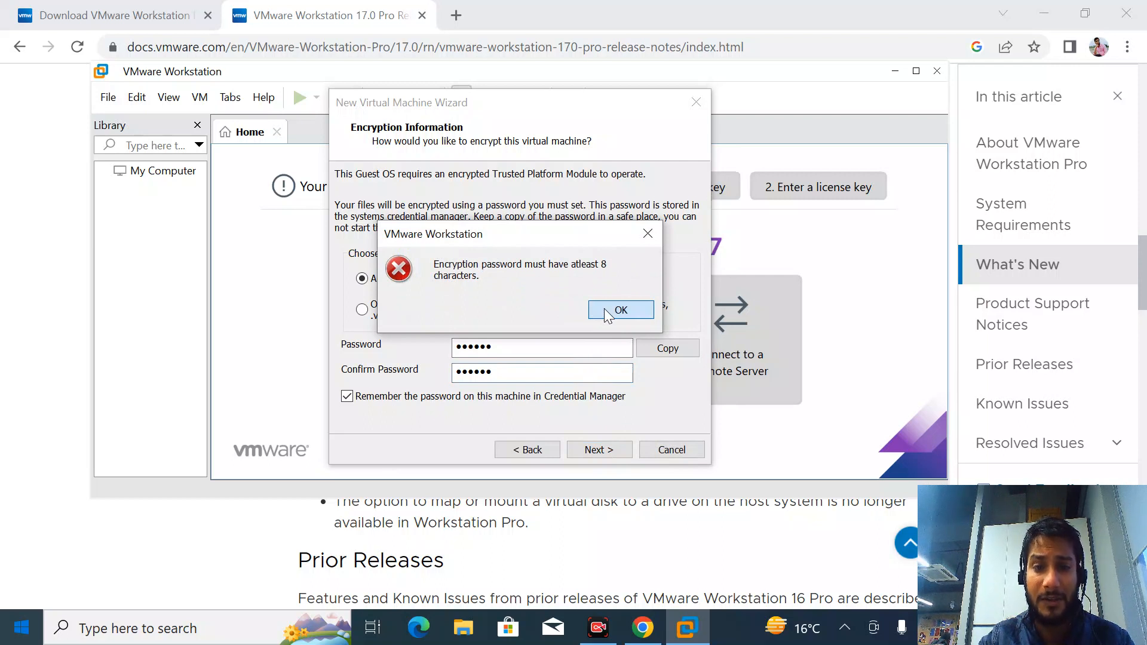
pyautogui.click(620, 309)
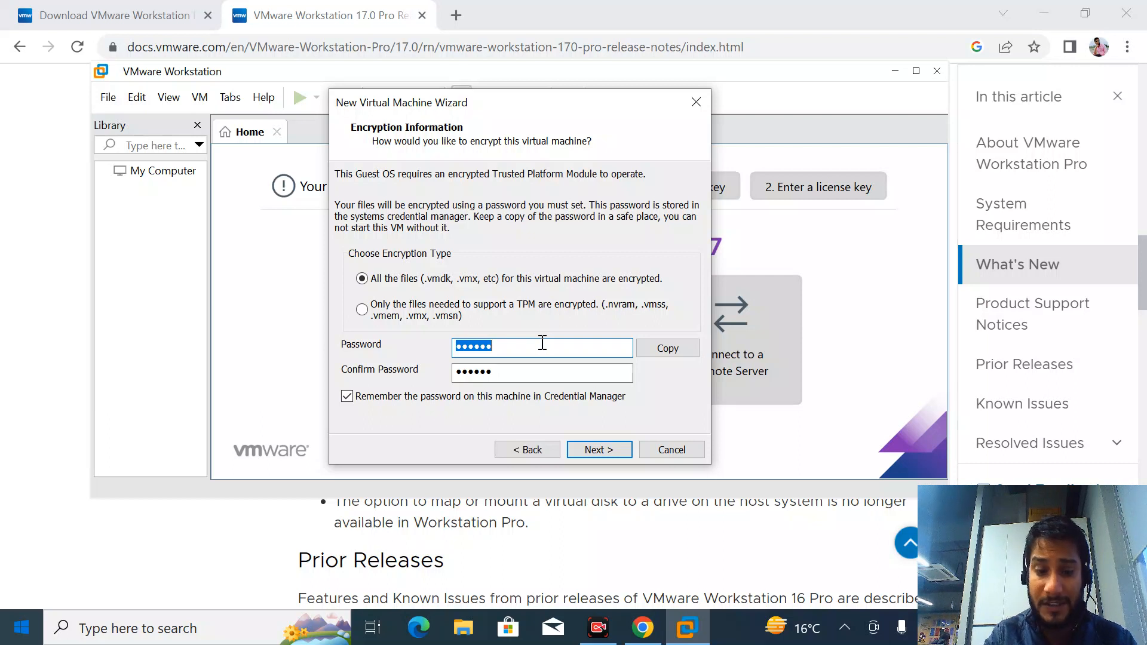
pyautogui.press('Backspace')
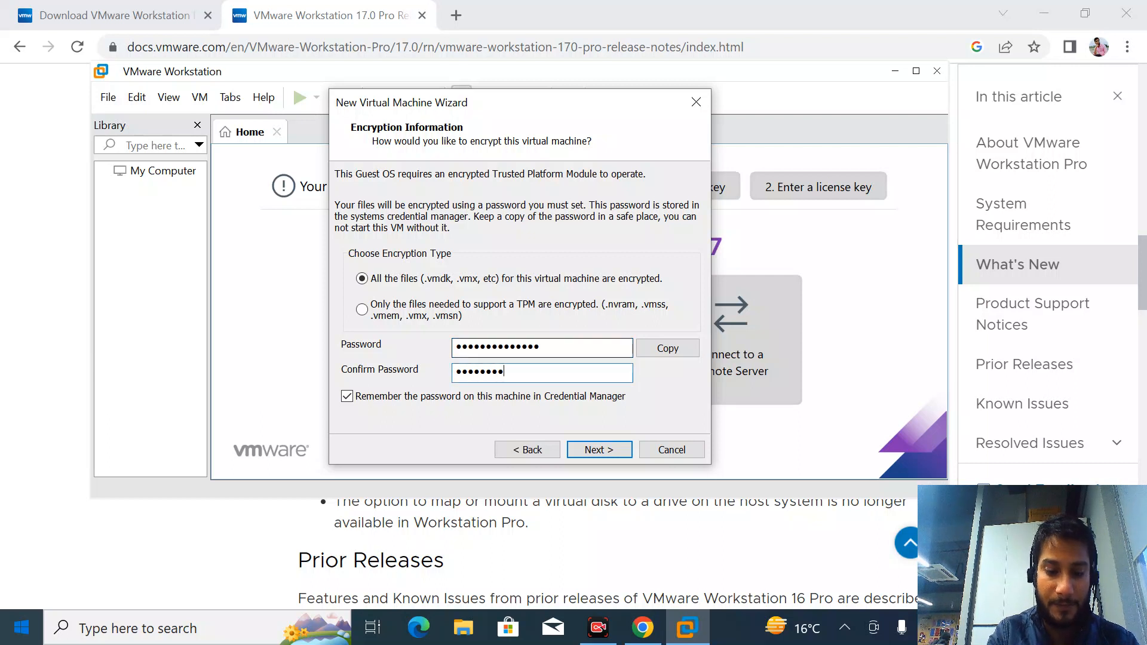
pyautogui.write('••••••')
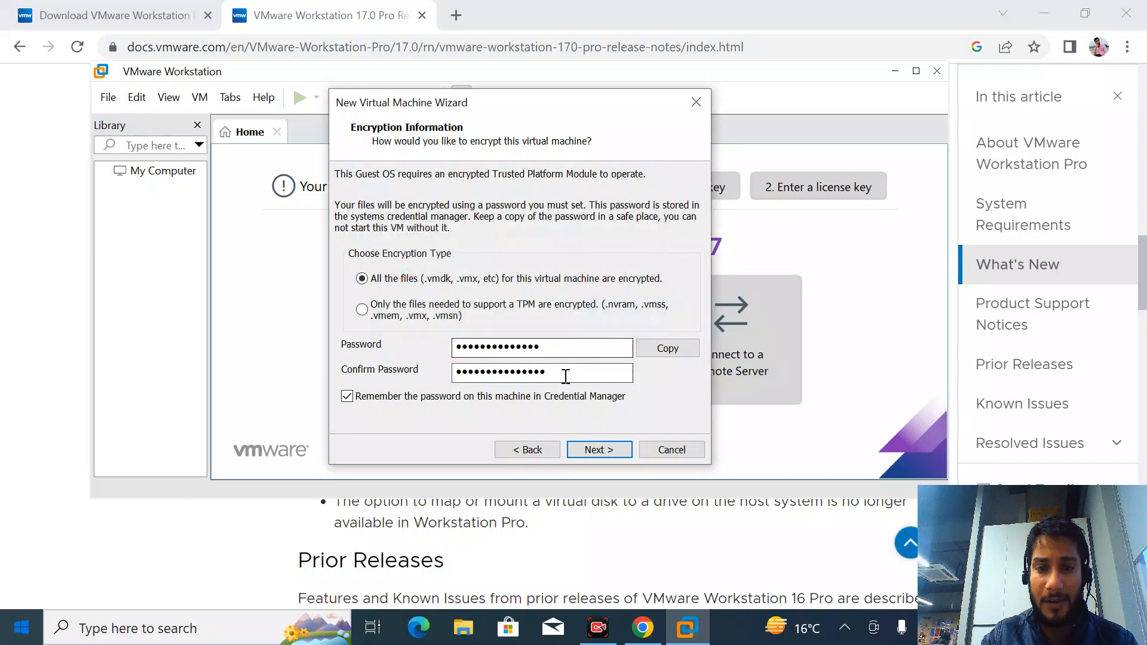
pyautogui.press('Backspace')
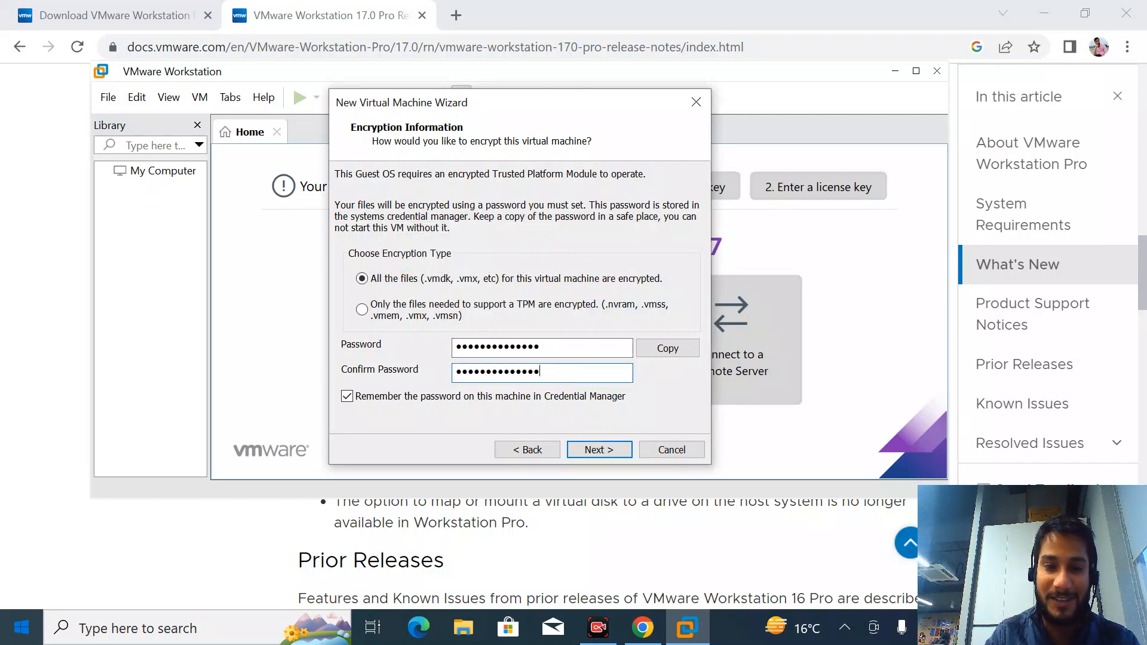
pyautogui.click(598, 449)
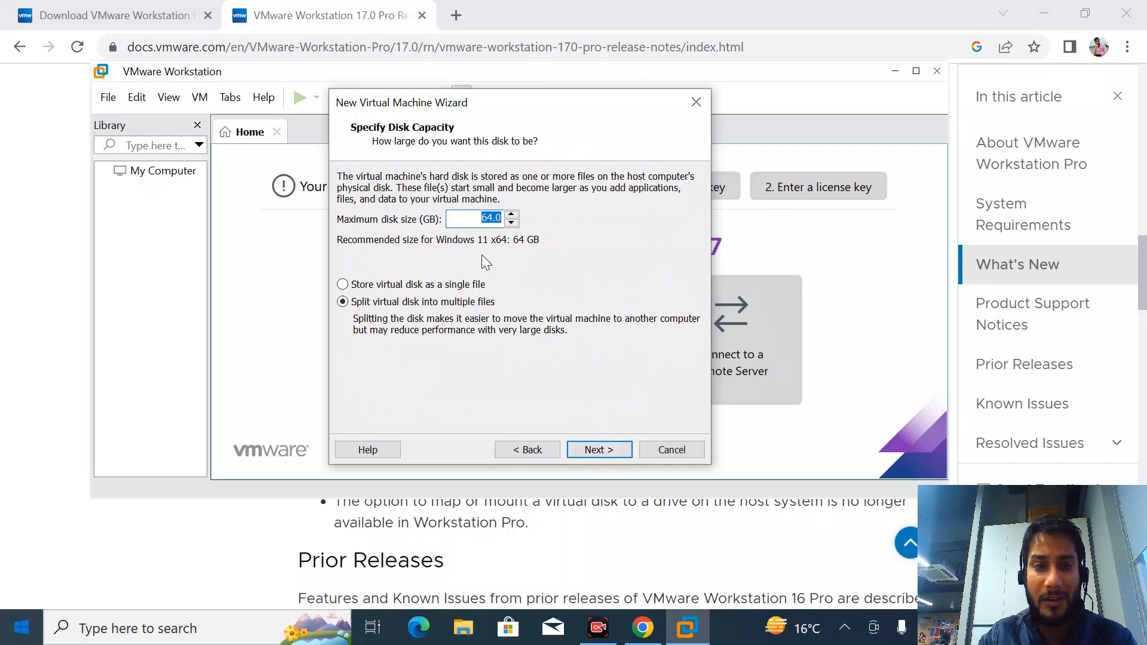
pyautogui.moveTo(487, 238)
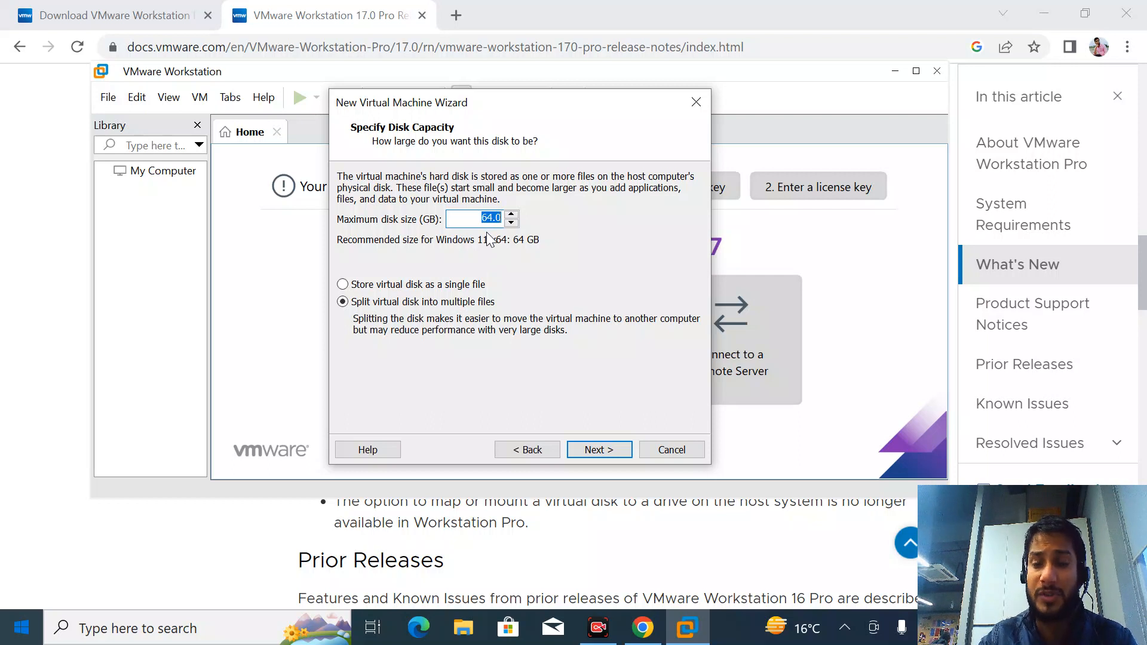
pyautogui.moveTo(436, 293)
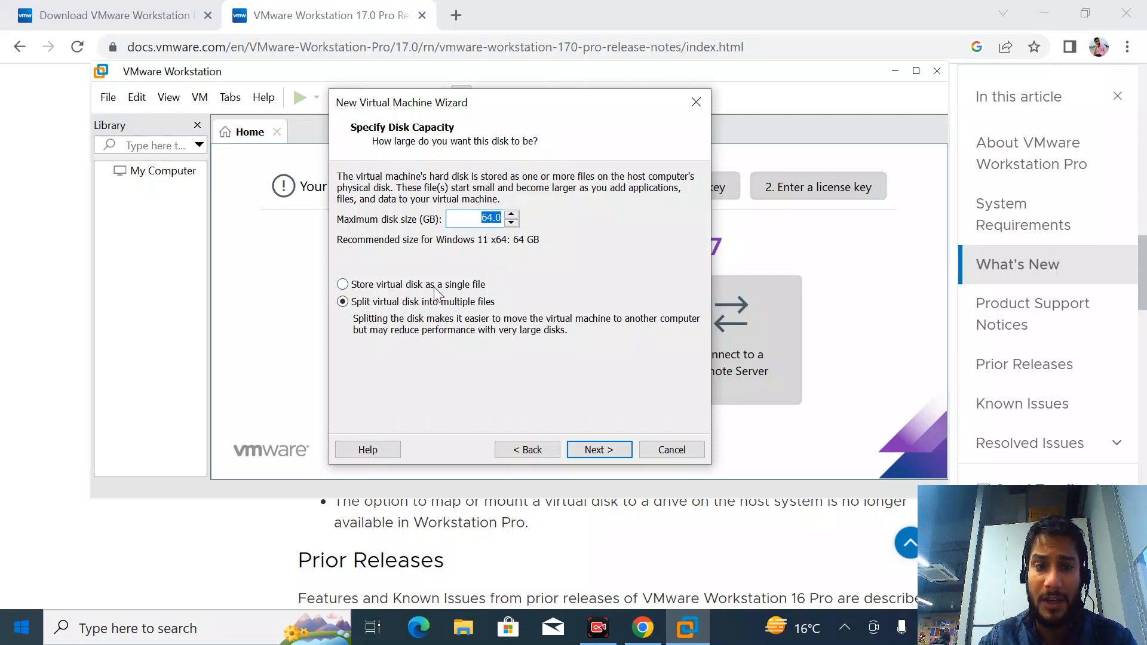
pyautogui.moveTo(428, 287)
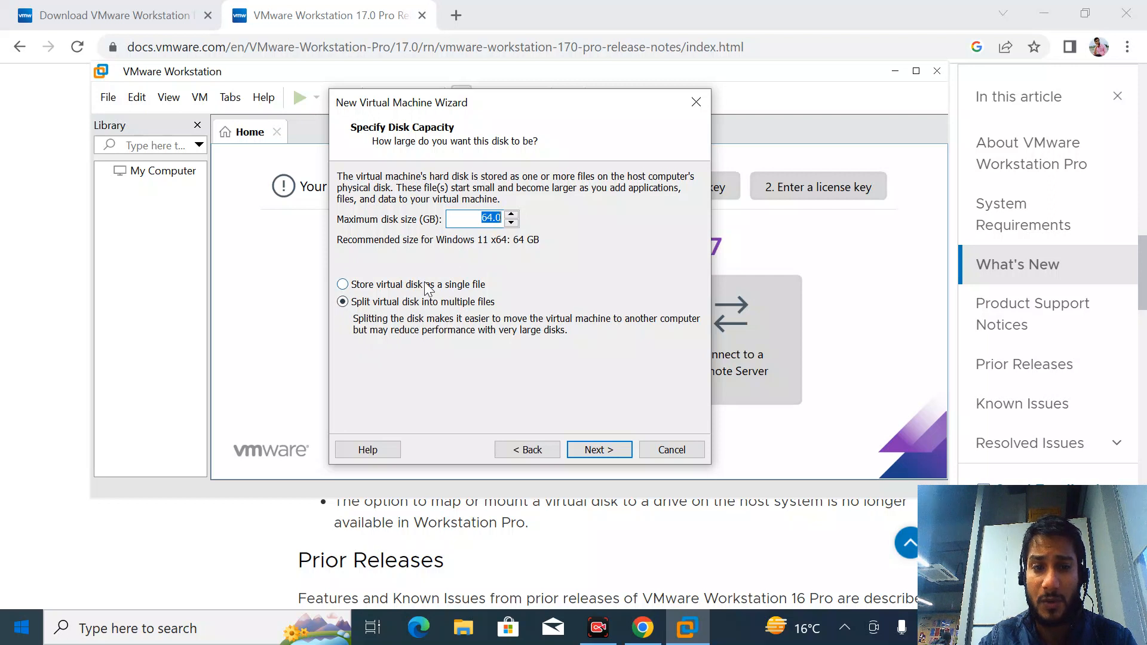
# Step: Store the 64 GB disk as a single file, review the hardware, and finish the wizard
pyautogui.click(343, 284)
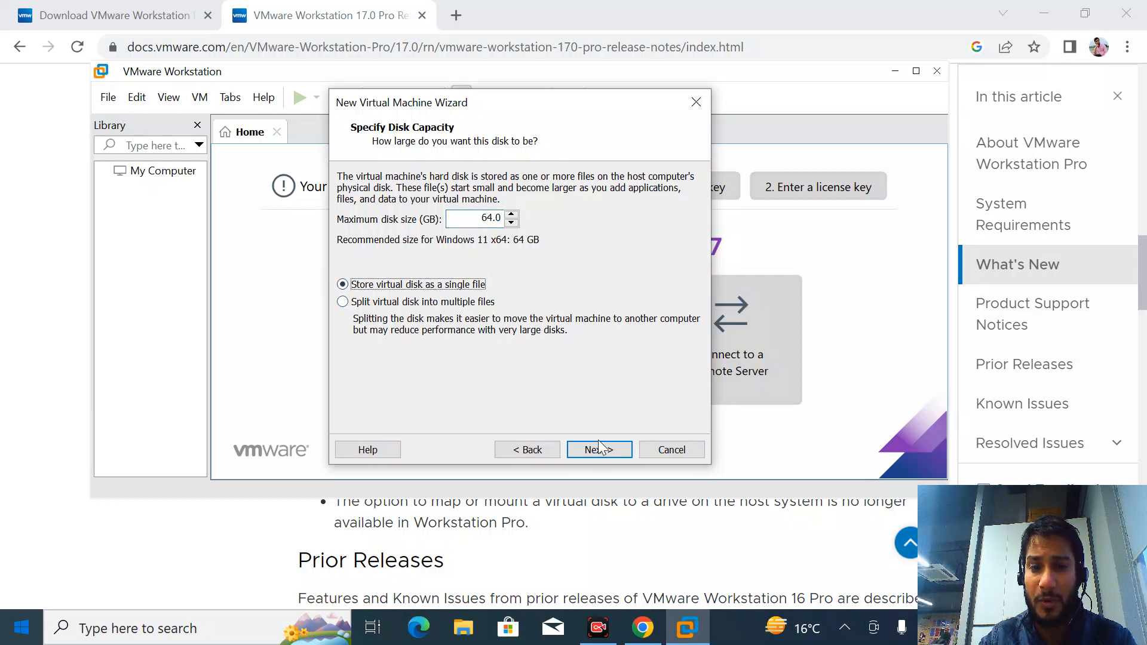
pyautogui.click(599, 449)
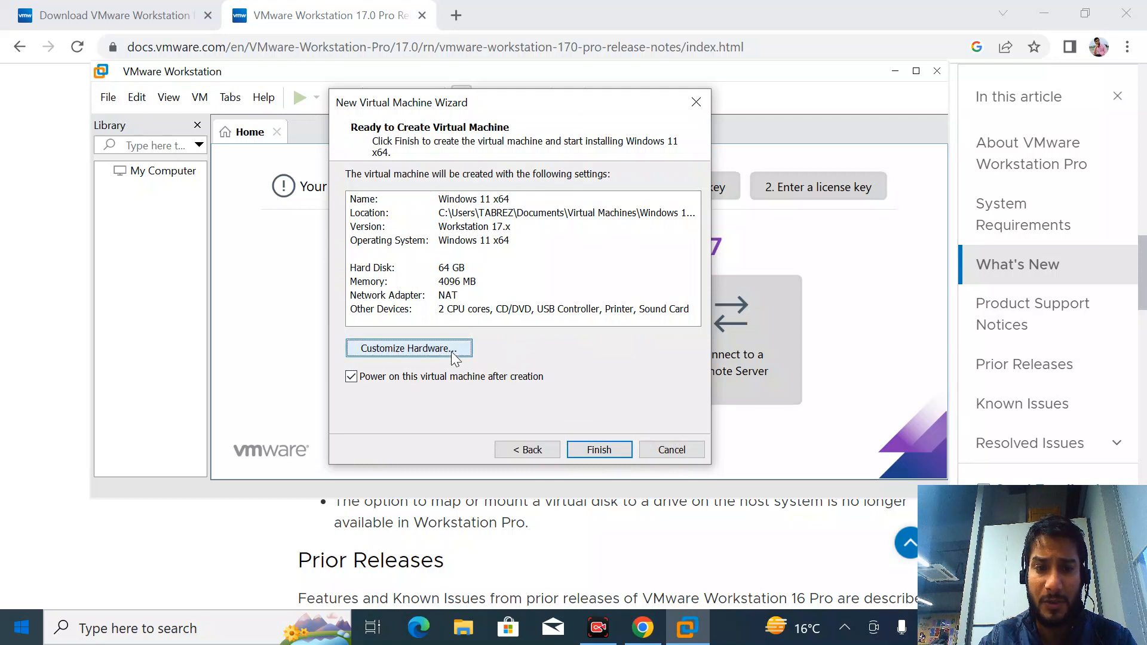
pyautogui.click(408, 348)
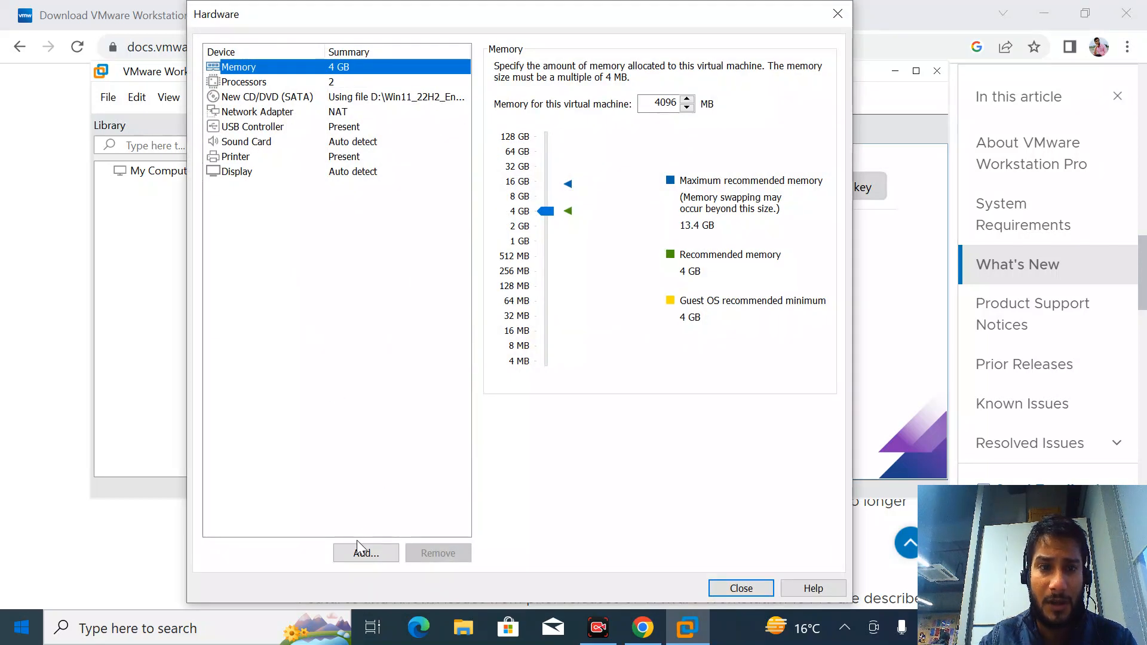
pyautogui.click(739, 588)
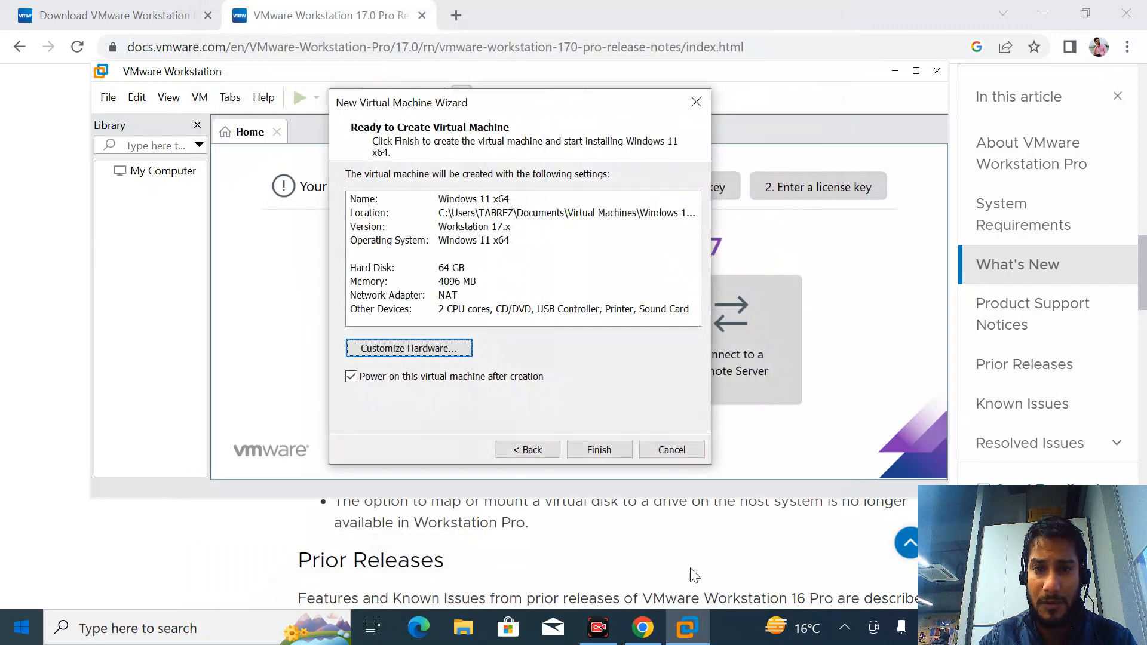
pyautogui.moveTo(599, 450)
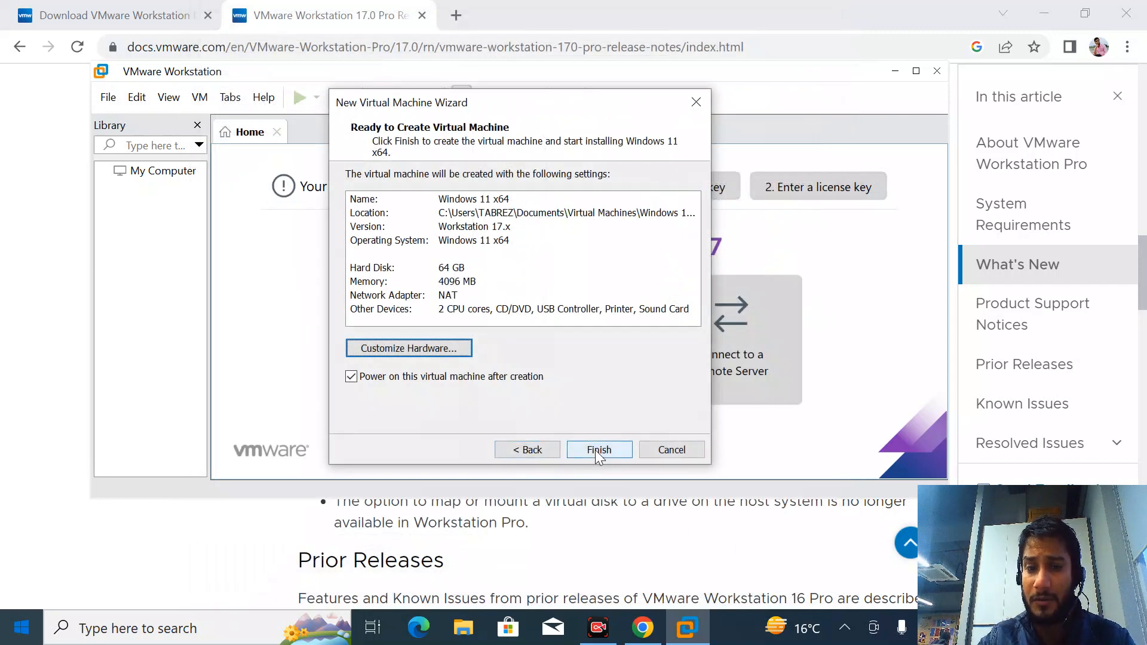
pyautogui.click(600, 450)
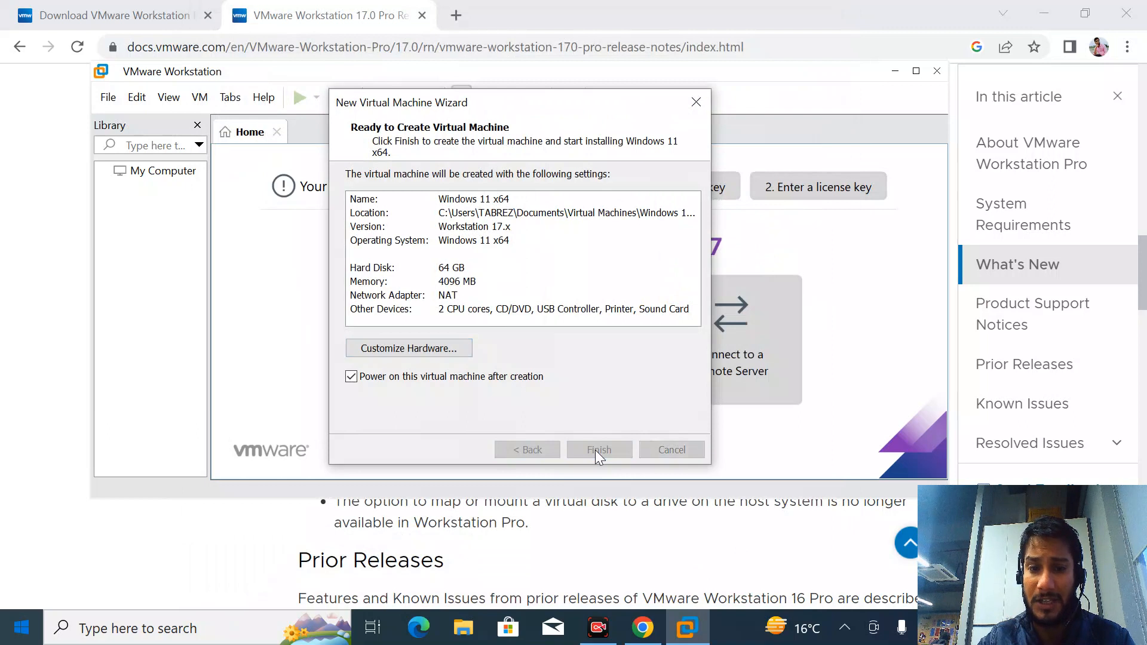
# Step: Power on the Windows 11 x64 VM and close the release-notes browser window
pyautogui.click(598, 449)
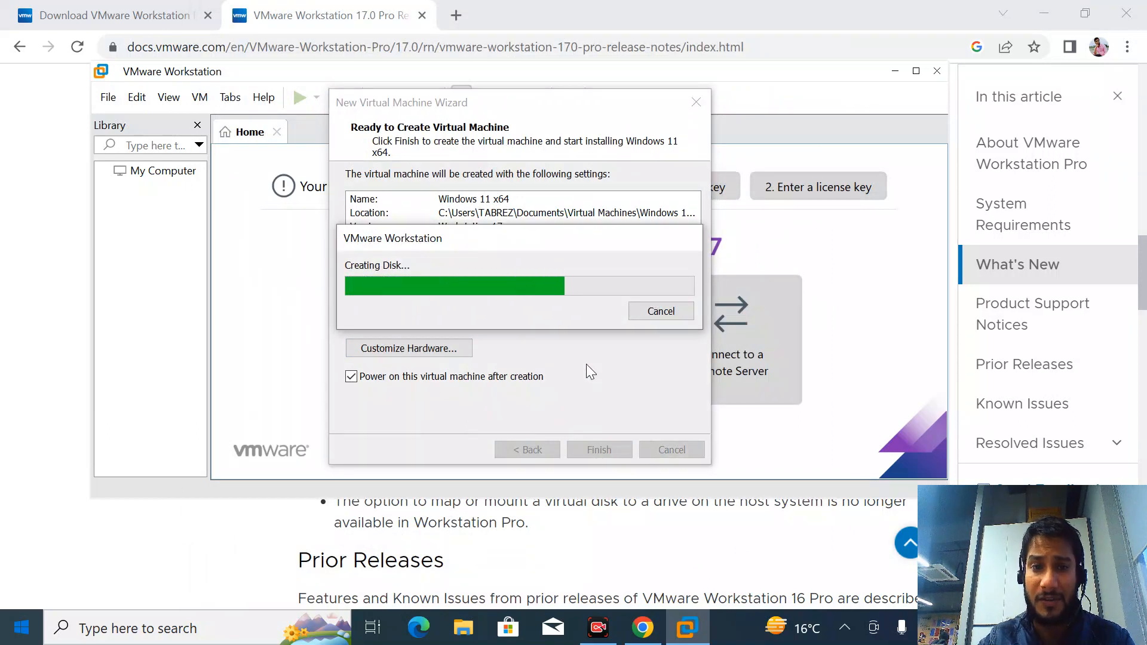
pyautogui.moveTo(662, 390)
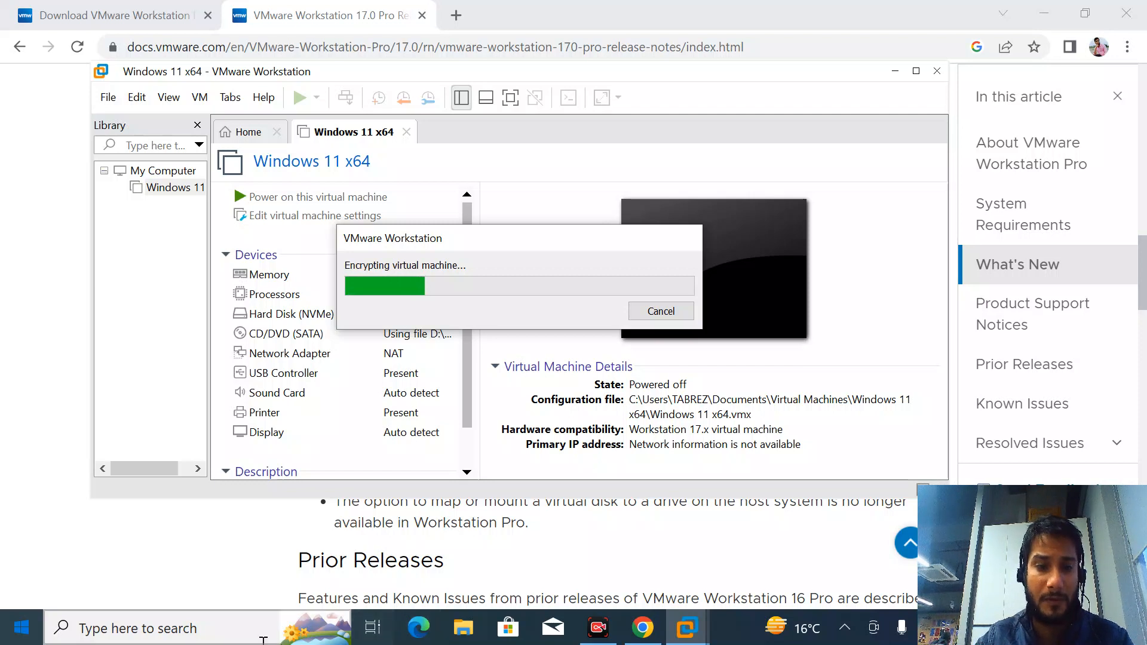
pyautogui.moveTo(311, 488)
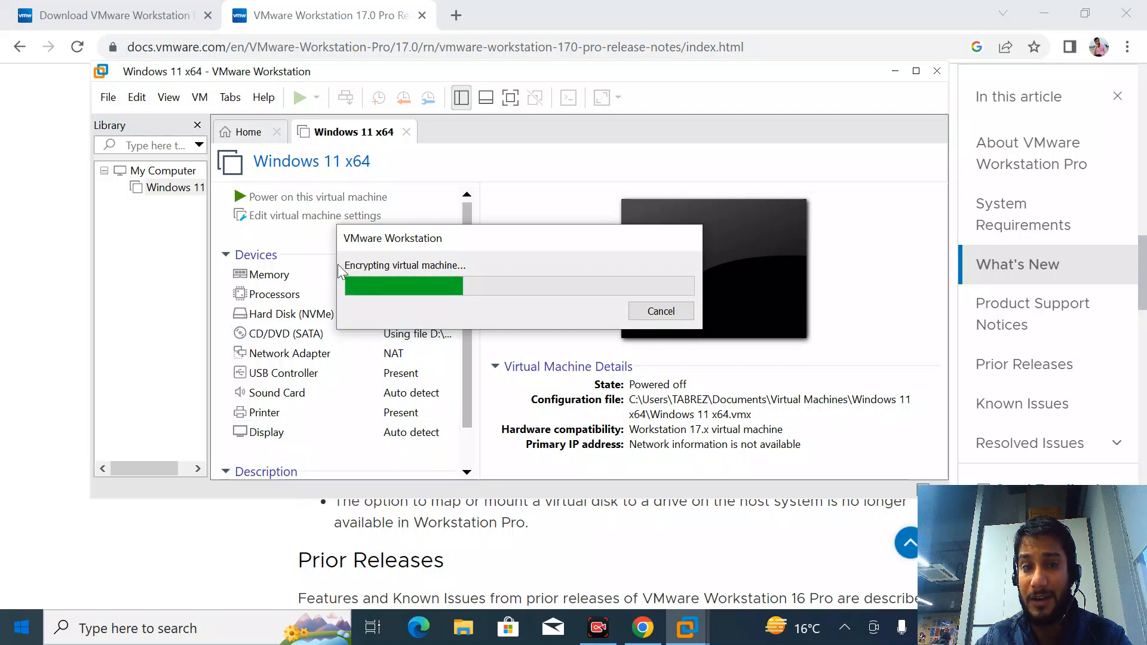
pyautogui.moveTo(427, 294)
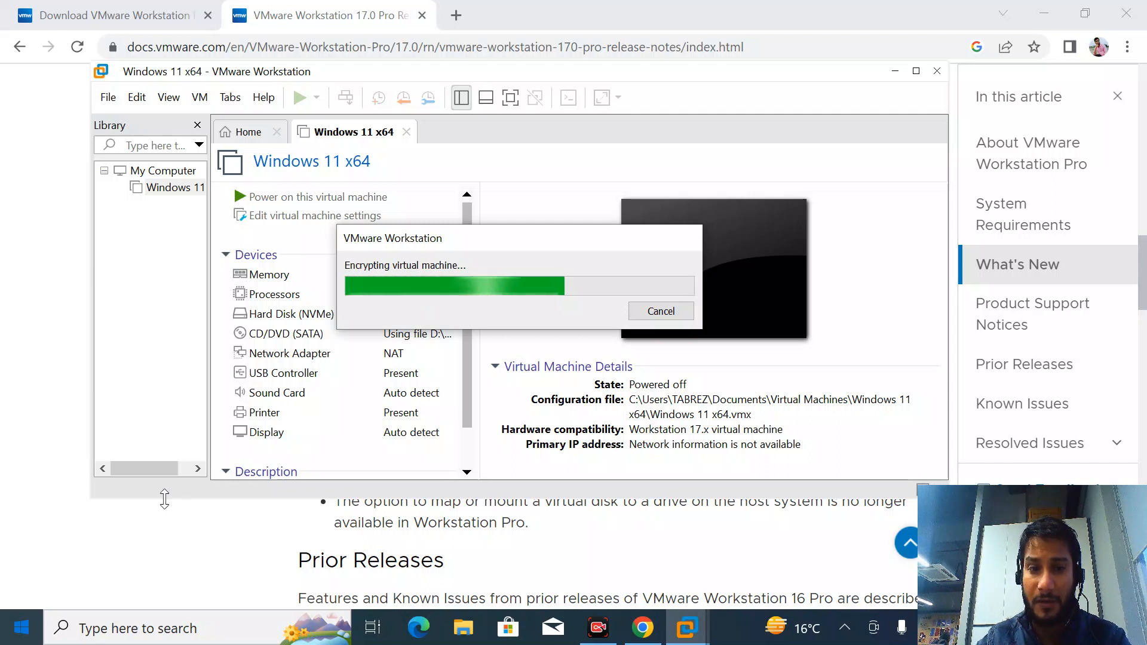
pyautogui.moveTo(45, 598)
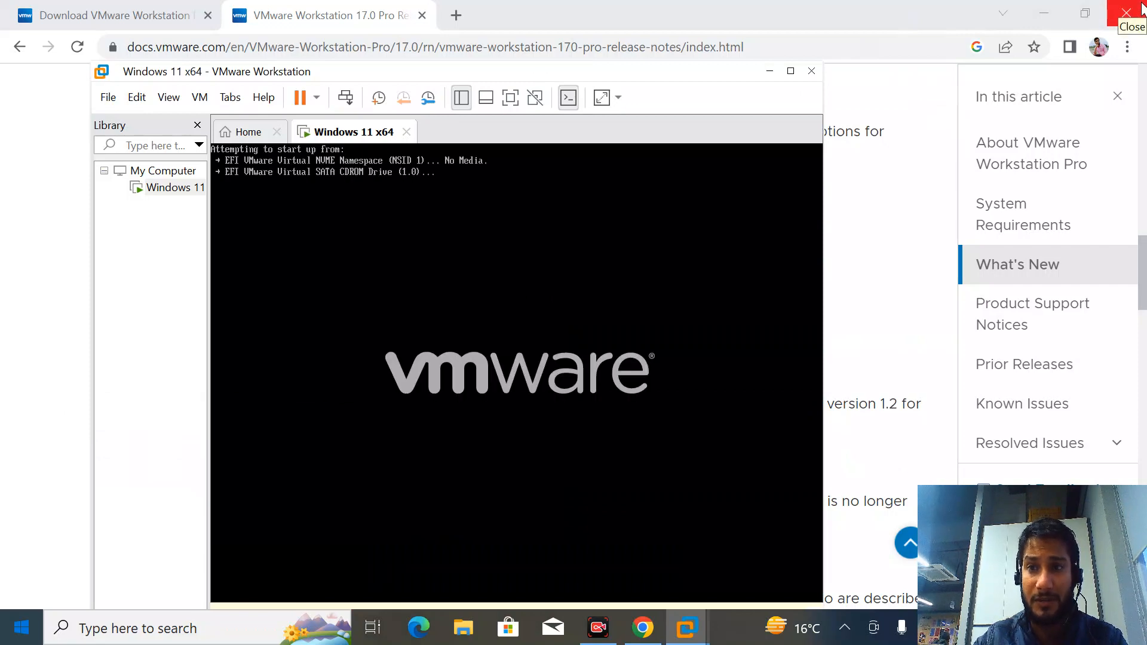
pyautogui.click(1138, 13)
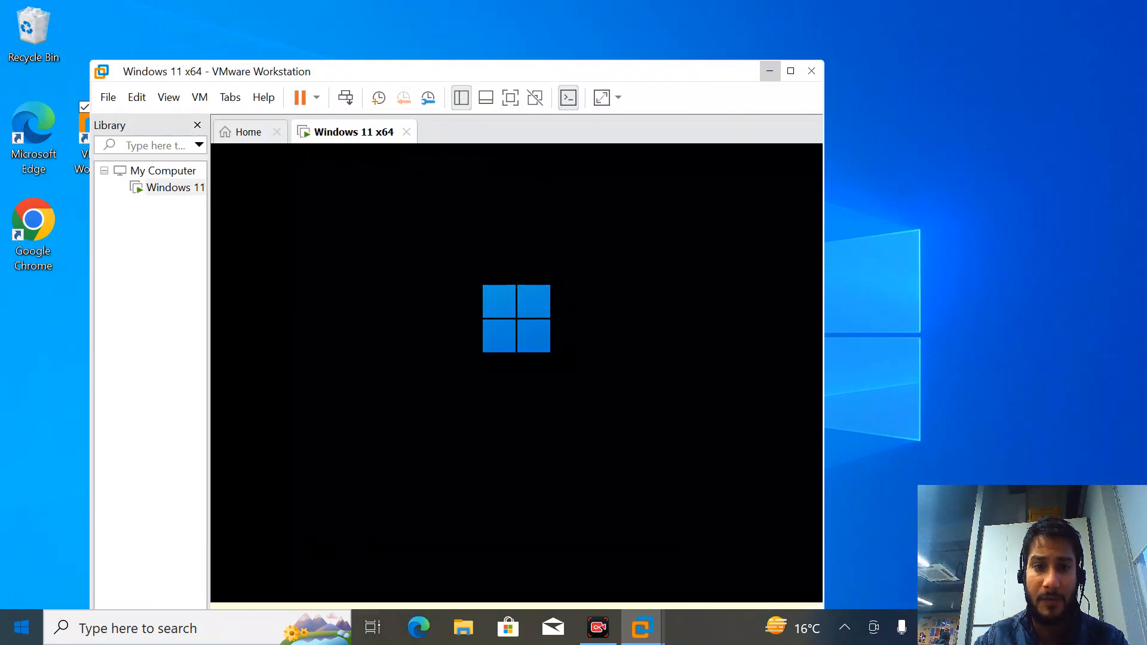
pyautogui.moveTo(791, 71)
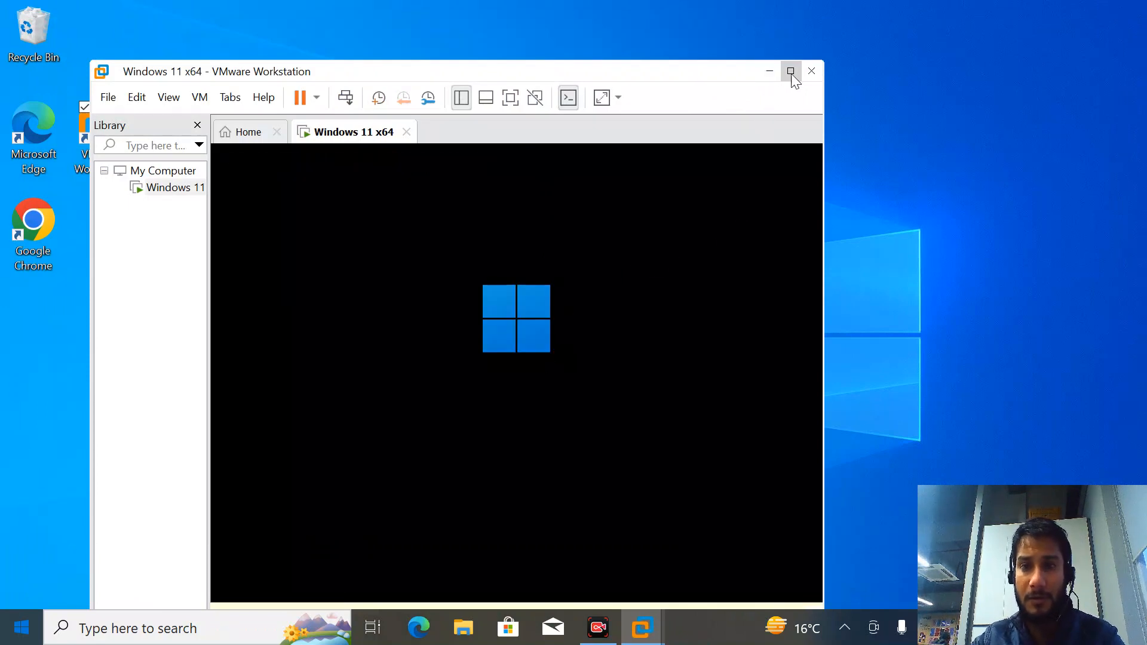
# Step: Maximize the VMware Workstation window so the running Windows 11 VM fills the screen
pyautogui.click(791, 71)
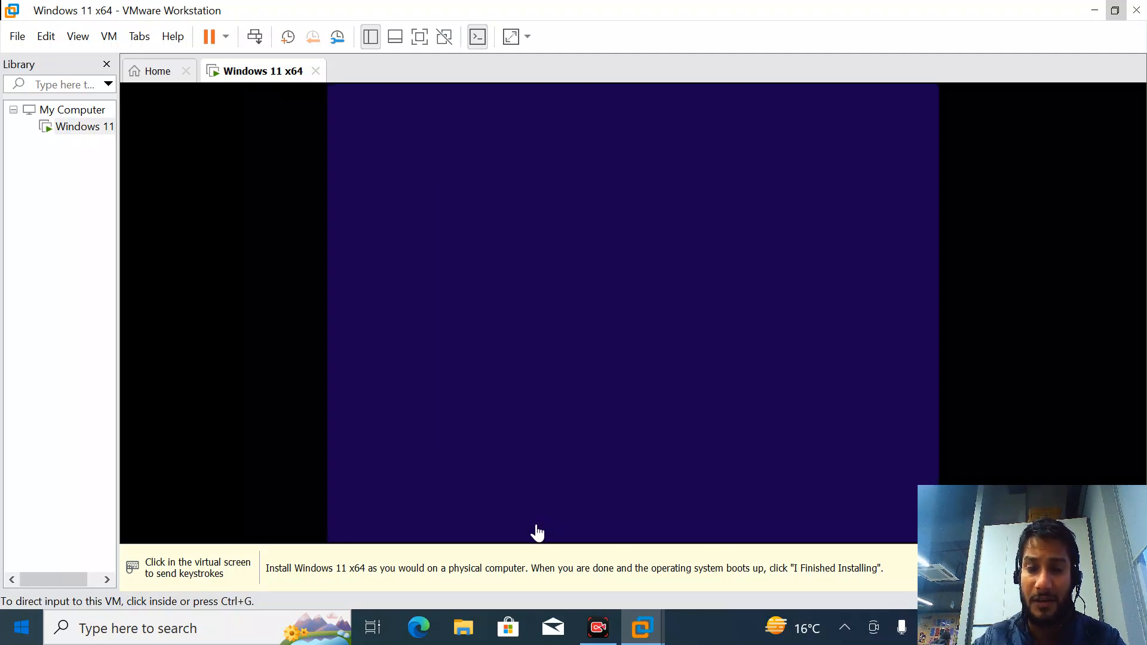
# Step: Accept the English (United Kingdom) language defaults in Windows Setup and choose Install now
pyautogui.click(538, 533)
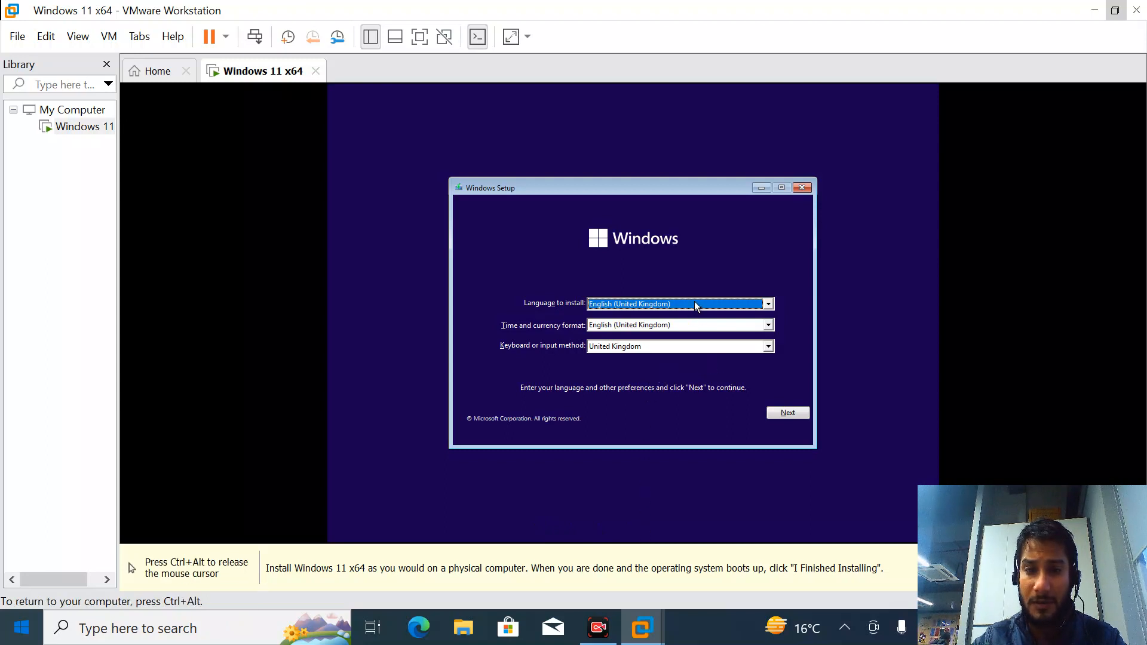
pyautogui.moveTo(697, 306)
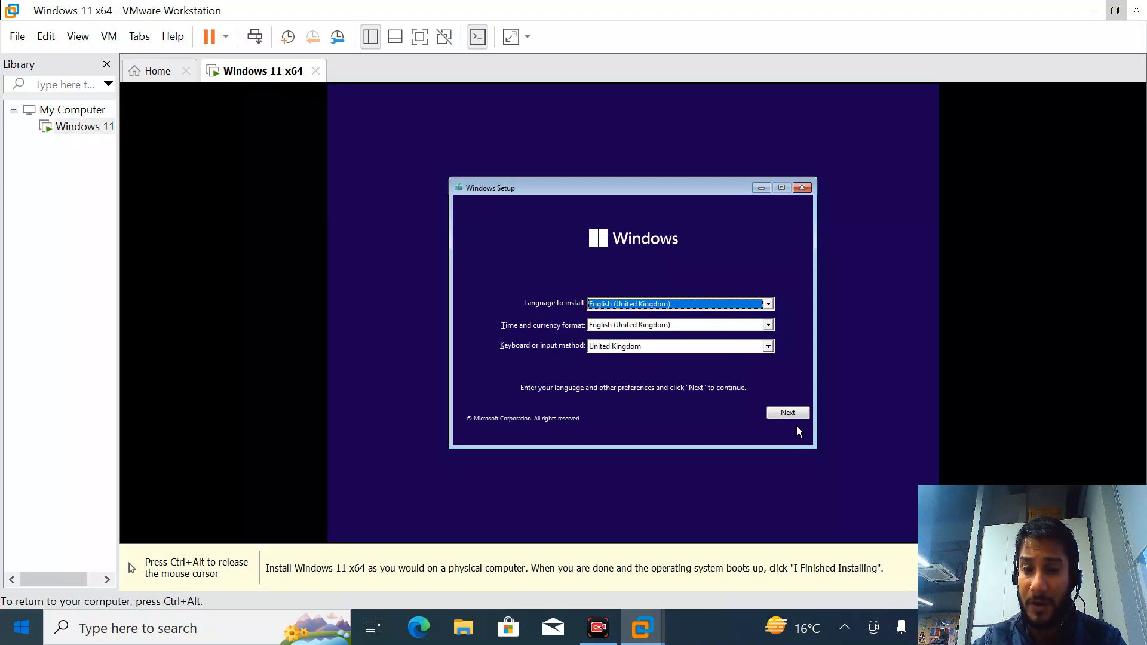
pyautogui.click(788, 413)
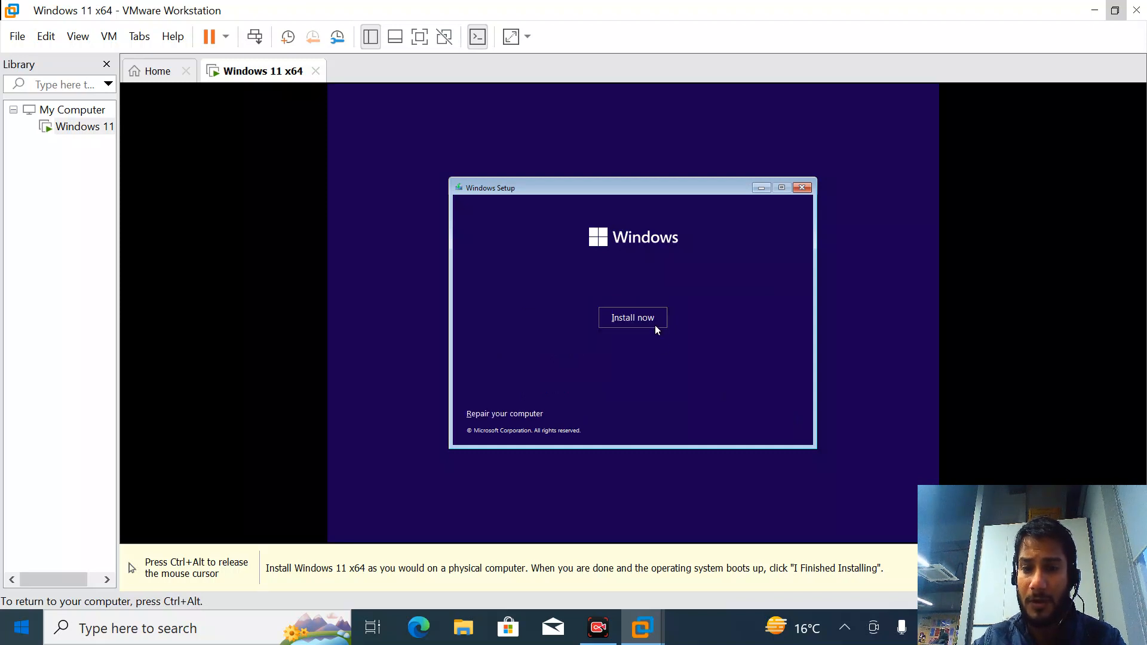
pyautogui.click(632, 318)
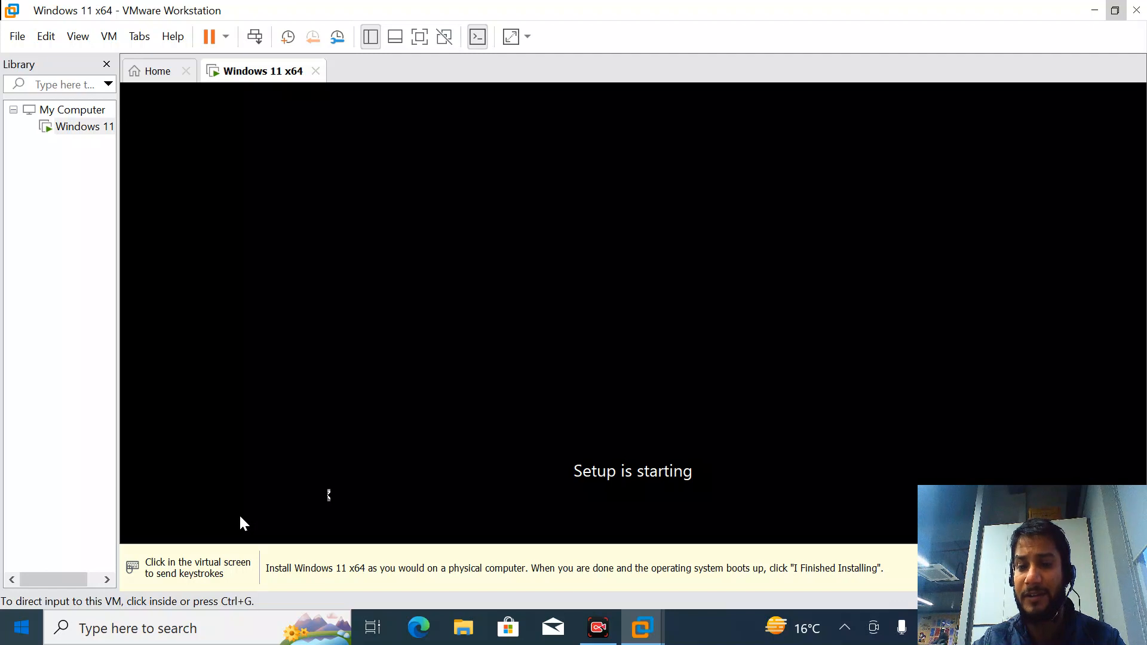
pyautogui.moveTo(48, 604)
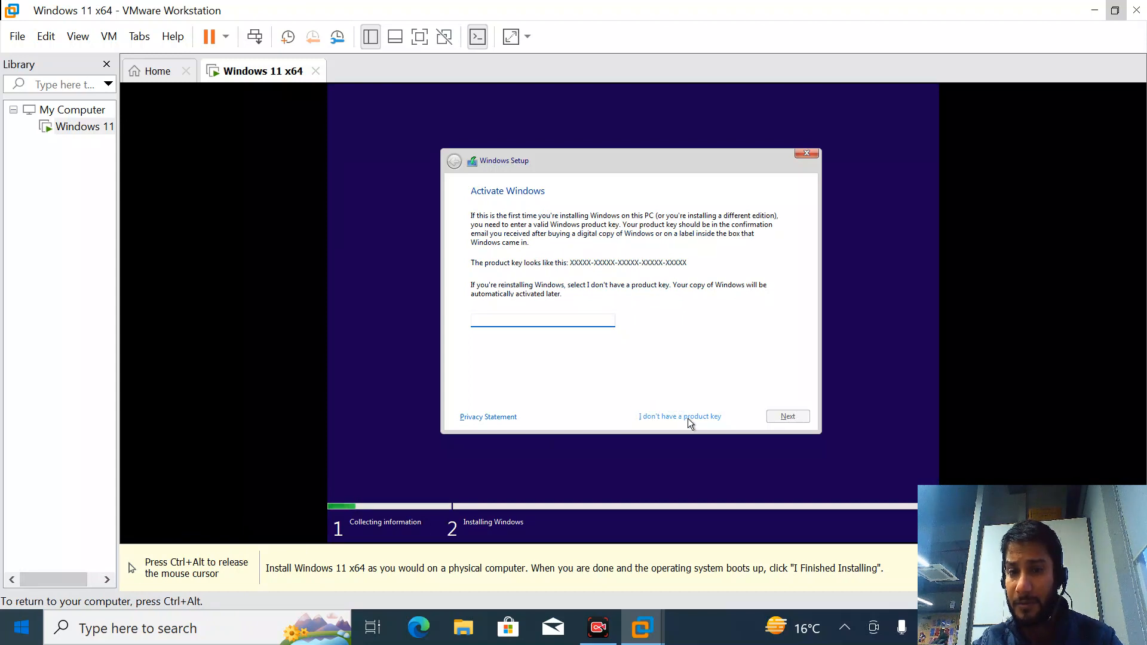
# Step: Continue without a product key and pick Windows 11 Pro from the edition list
pyautogui.click(680, 416)
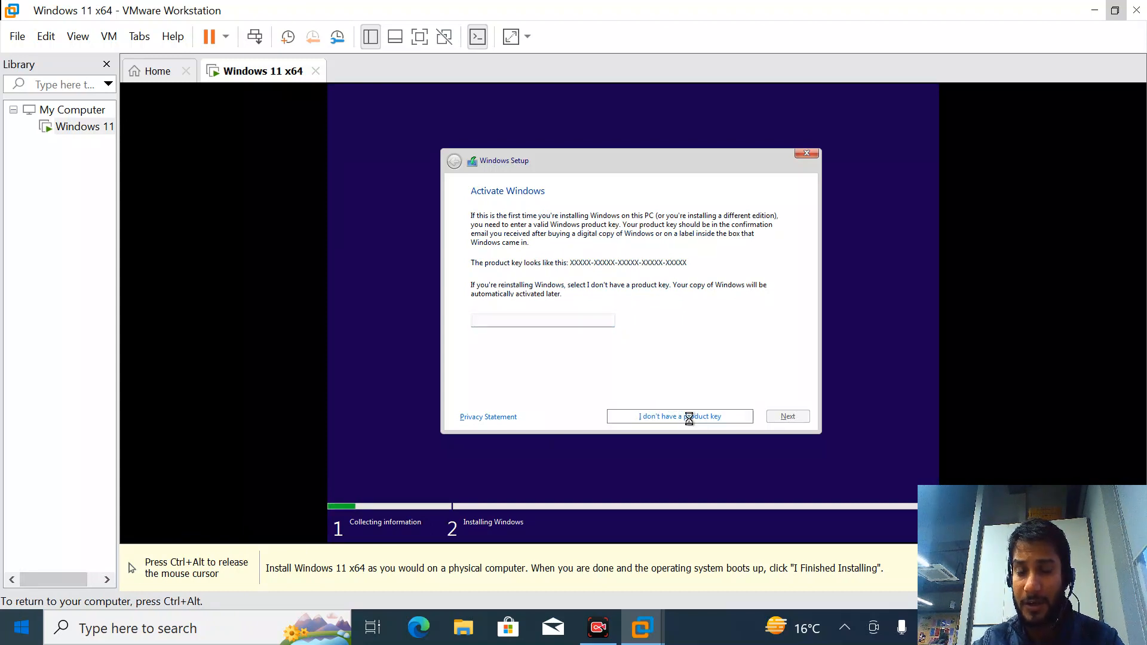
pyautogui.click(679, 416)
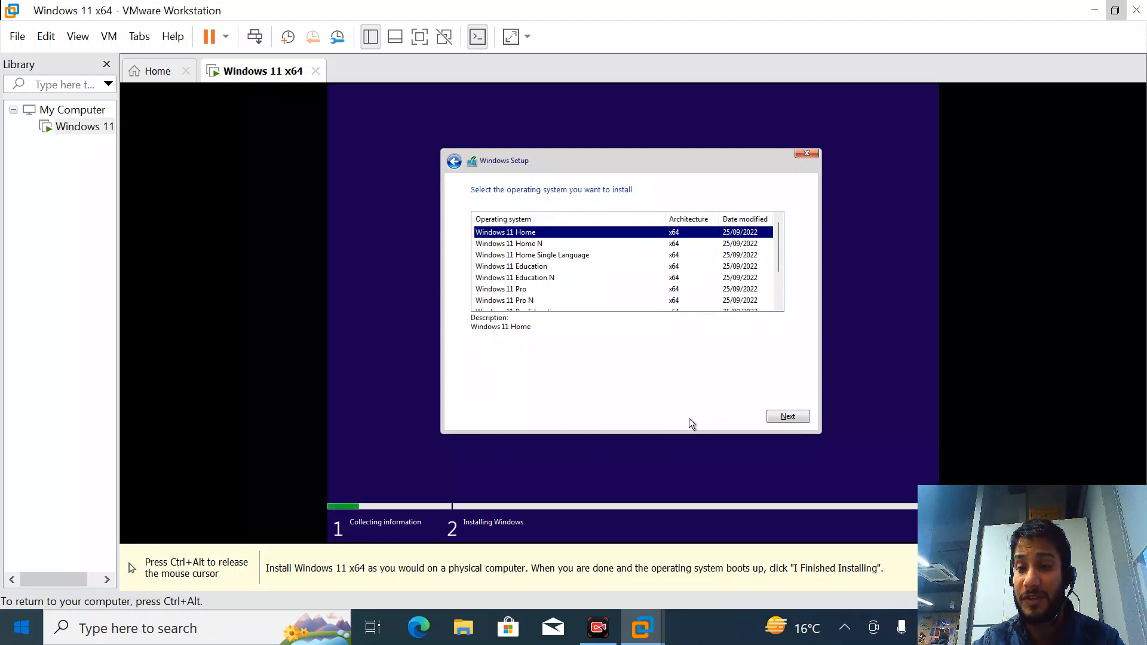
pyautogui.moveTo(651, 280)
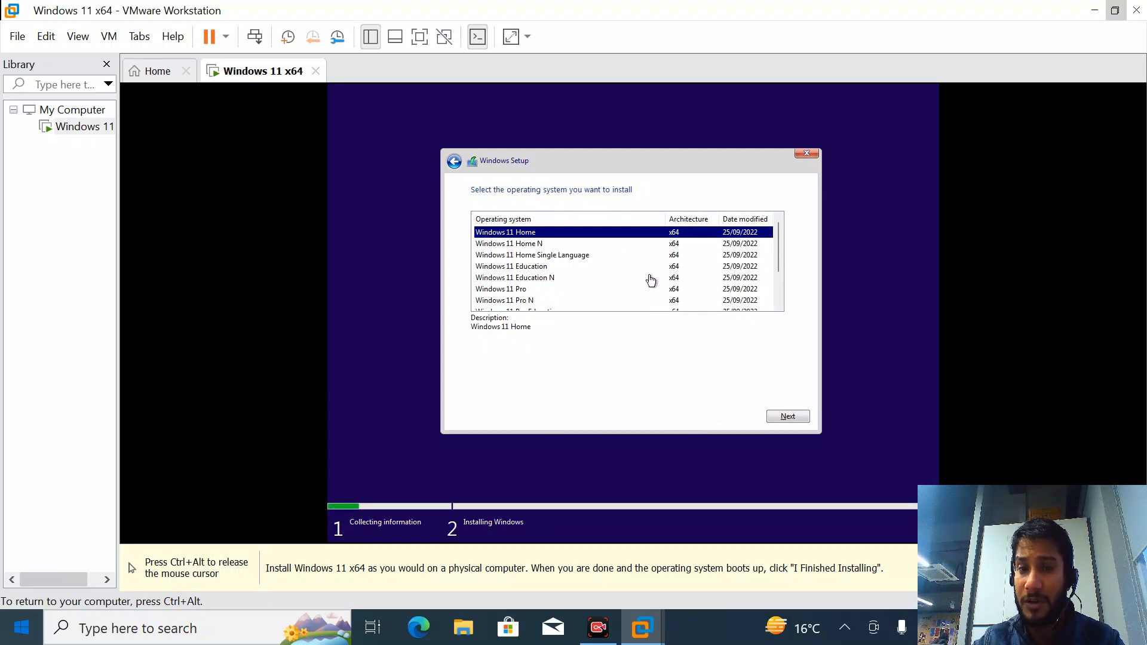
pyautogui.moveTo(551, 347)
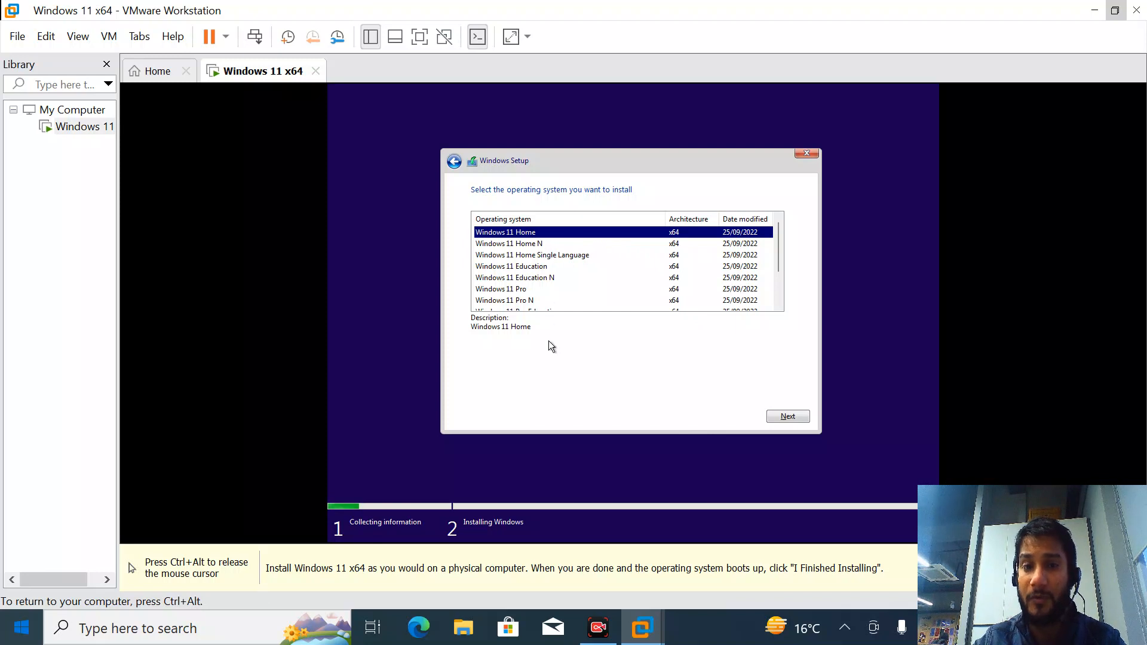
pyautogui.moveTo(551, 317)
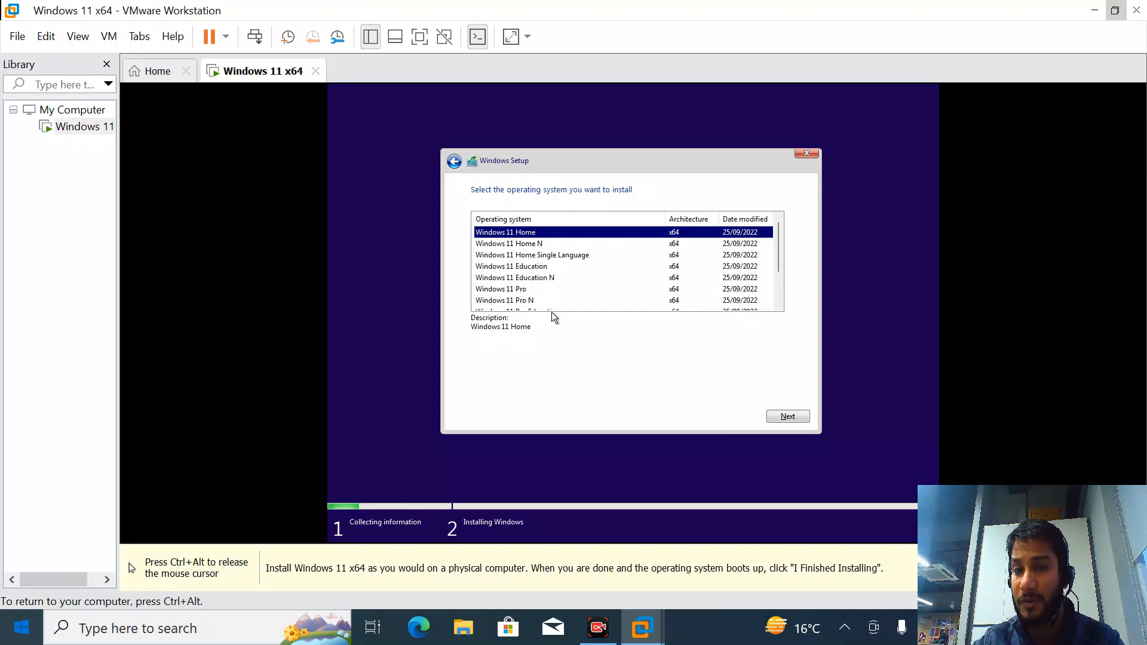
pyautogui.moveTo(562, 324)
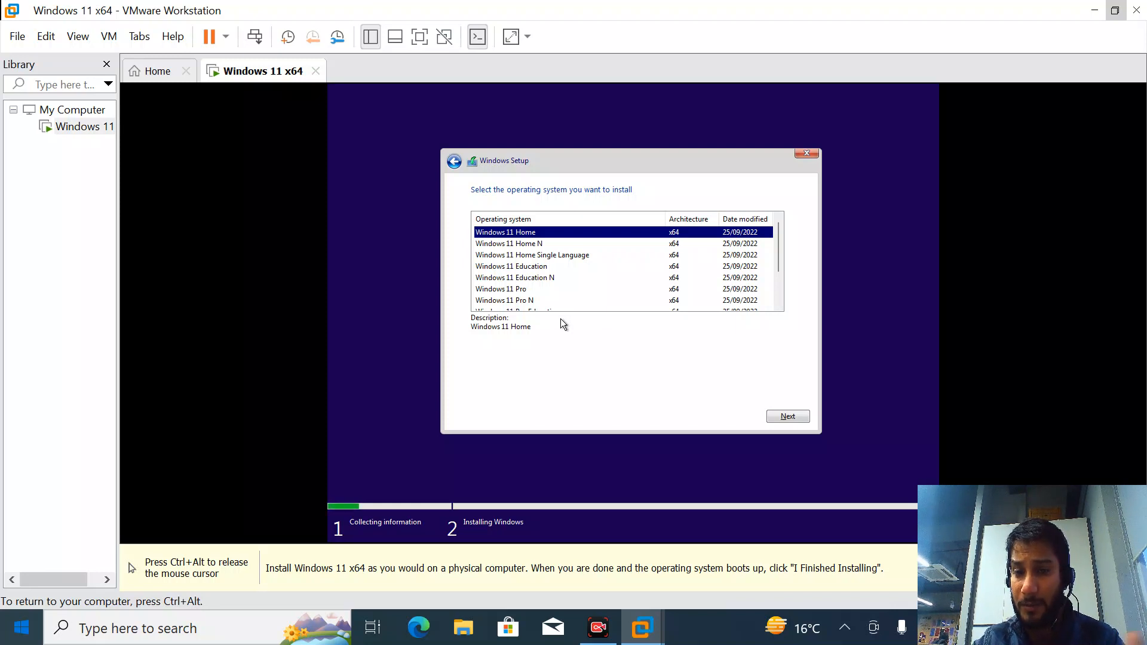
pyautogui.moveTo(597, 357)
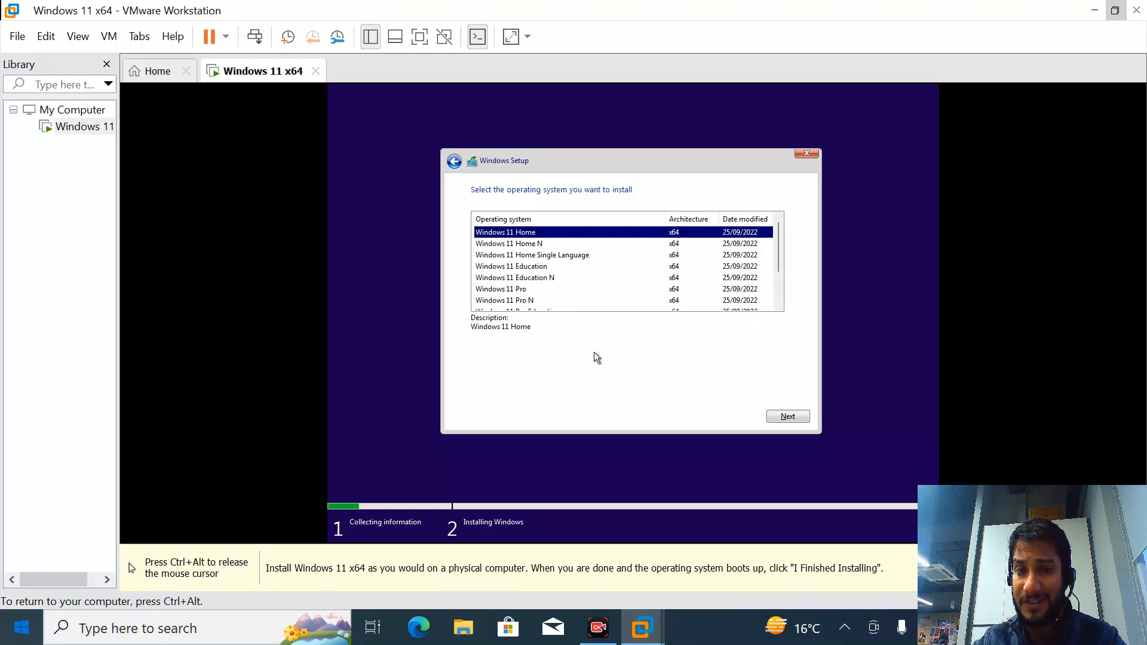
pyautogui.moveTo(538, 277)
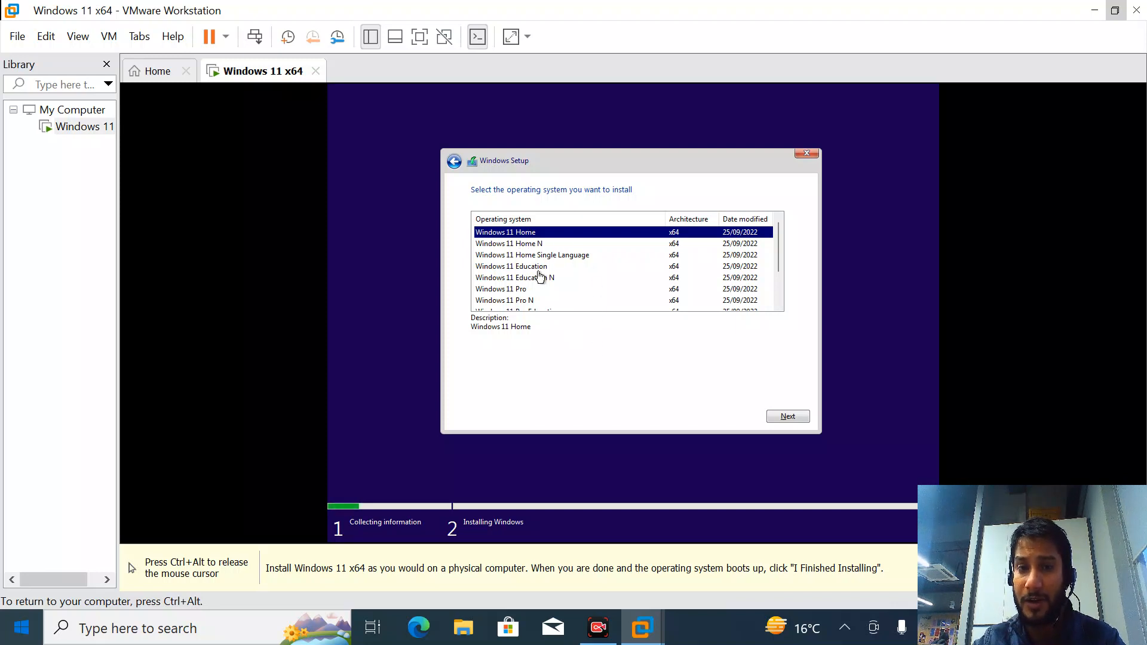
pyautogui.click(502, 288)
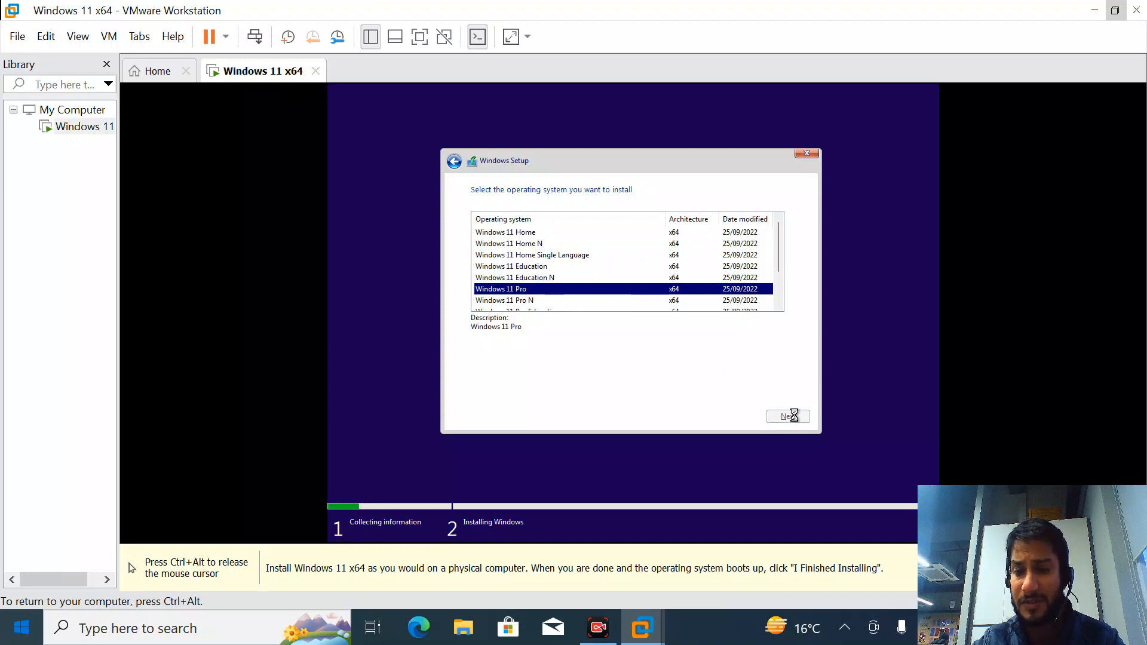
pyautogui.click(788, 416)
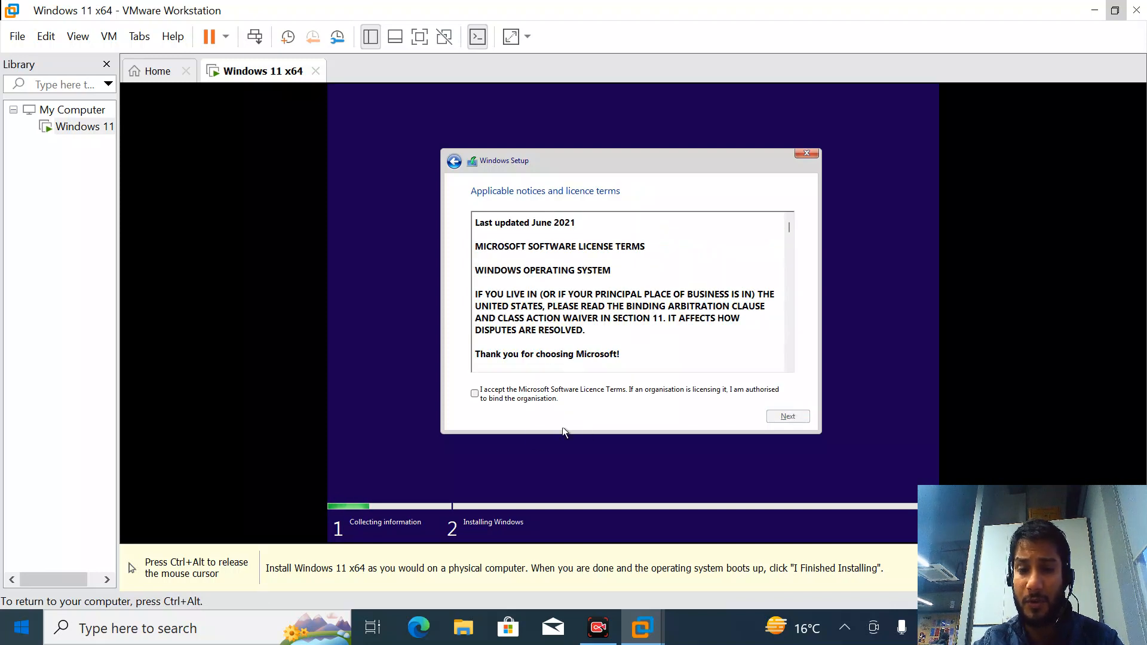
# Step: Accept the licence, choose Custom install, create a full-size partition, and install to Partition 3
pyautogui.click(788, 416)
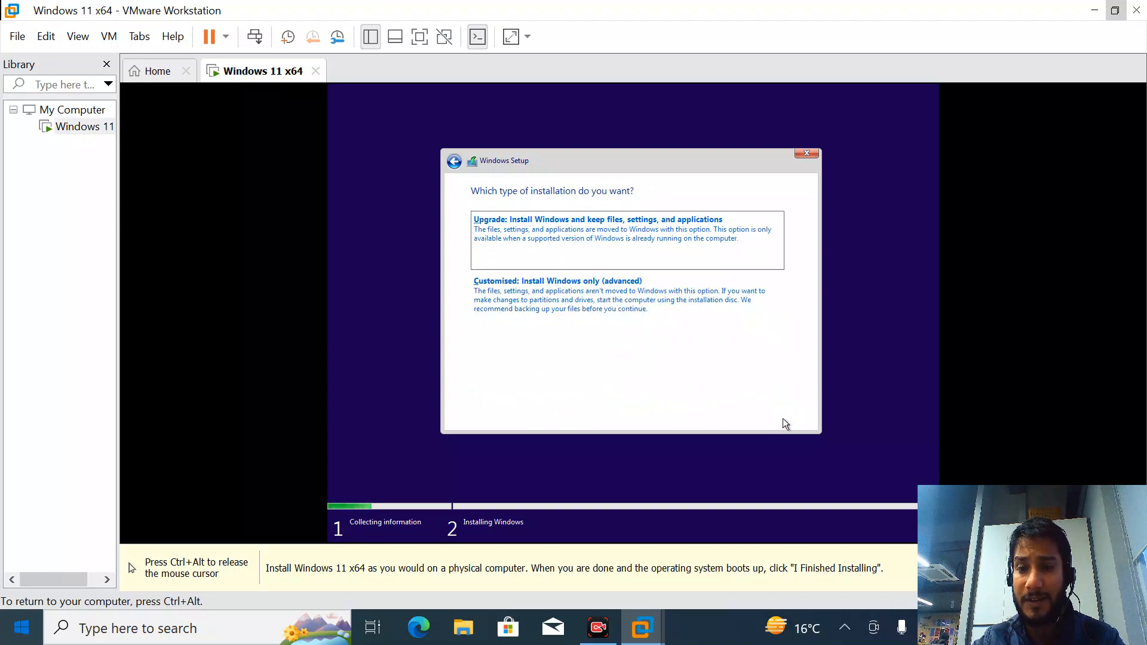
pyautogui.click(556, 281)
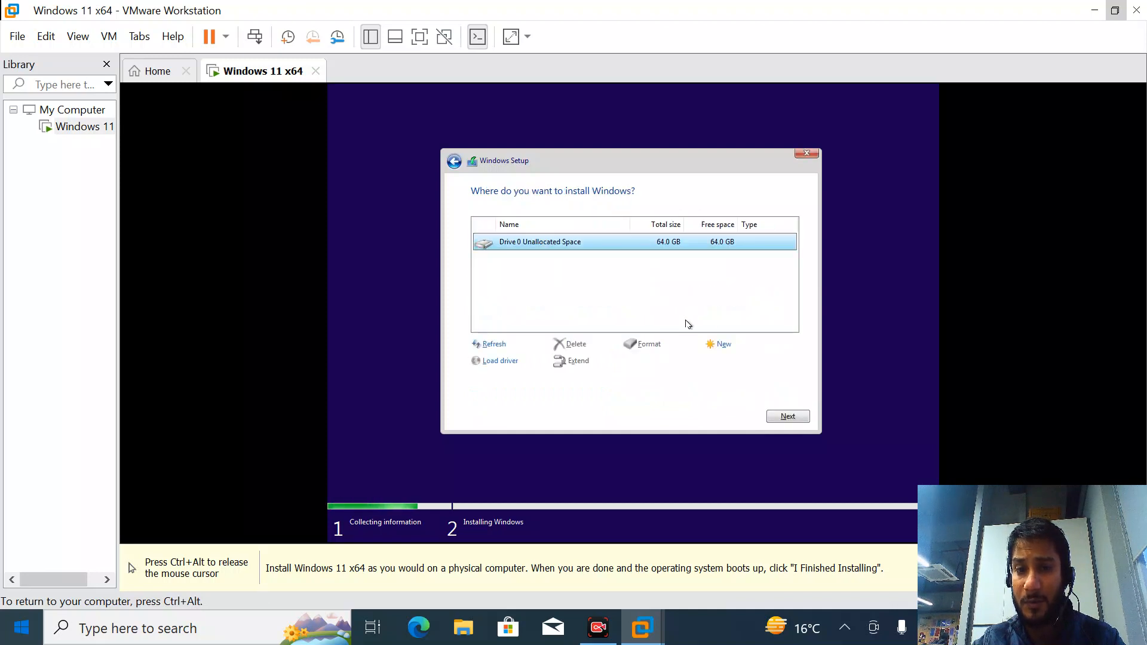
pyautogui.click(724, 344)
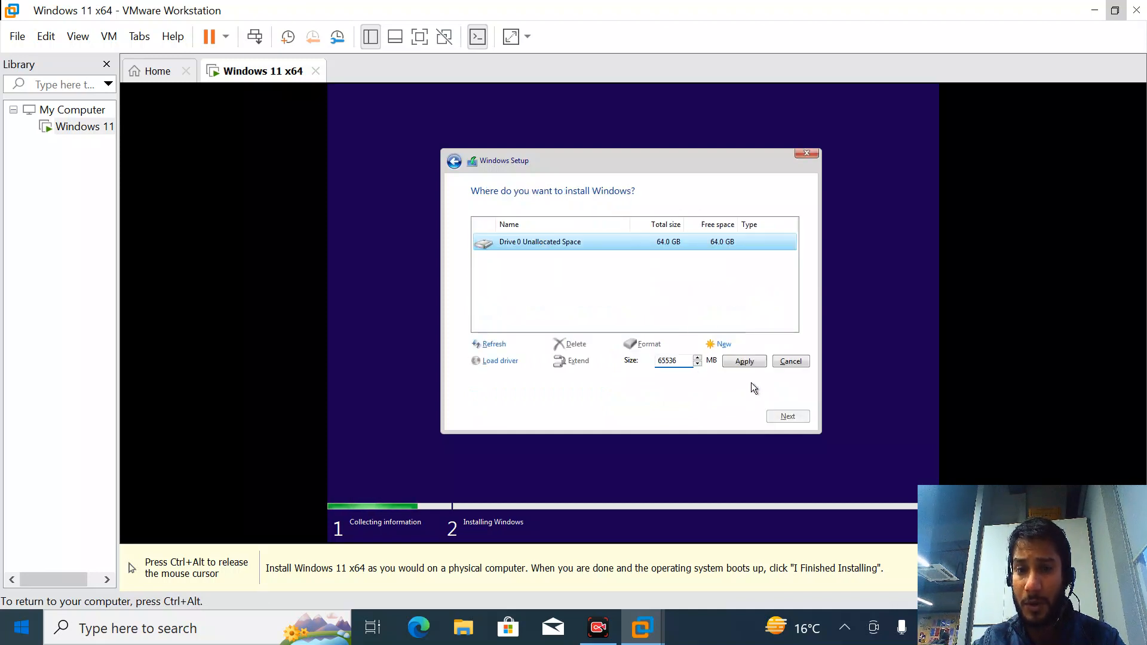
pyautogui.click(744, 361)
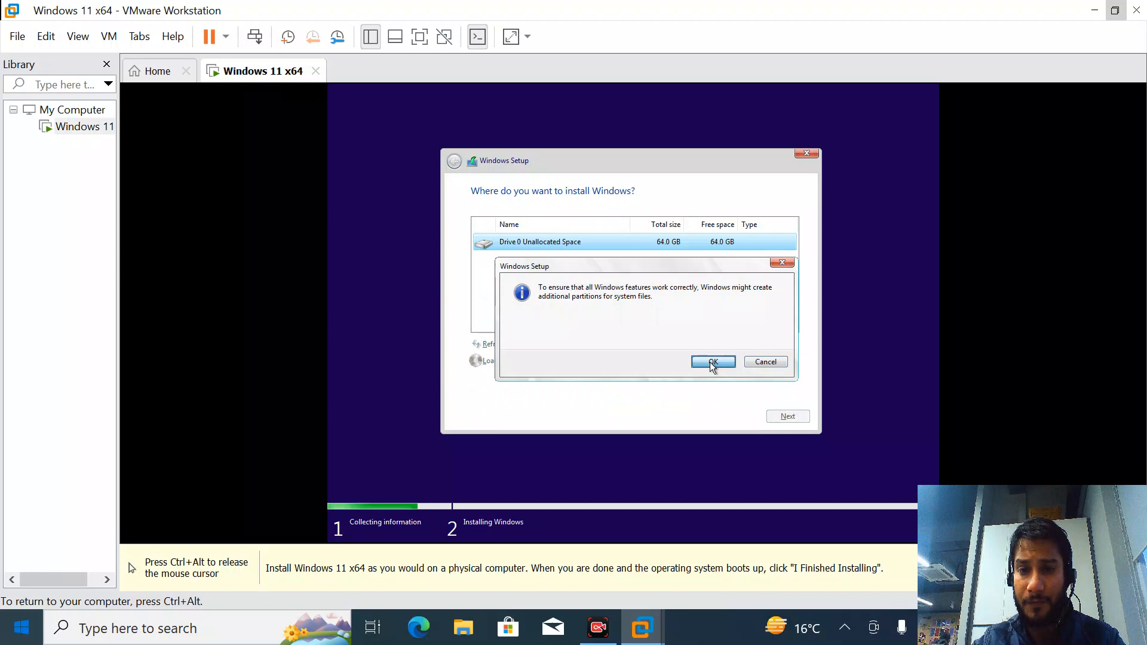
pyautogui.click(713, 361)
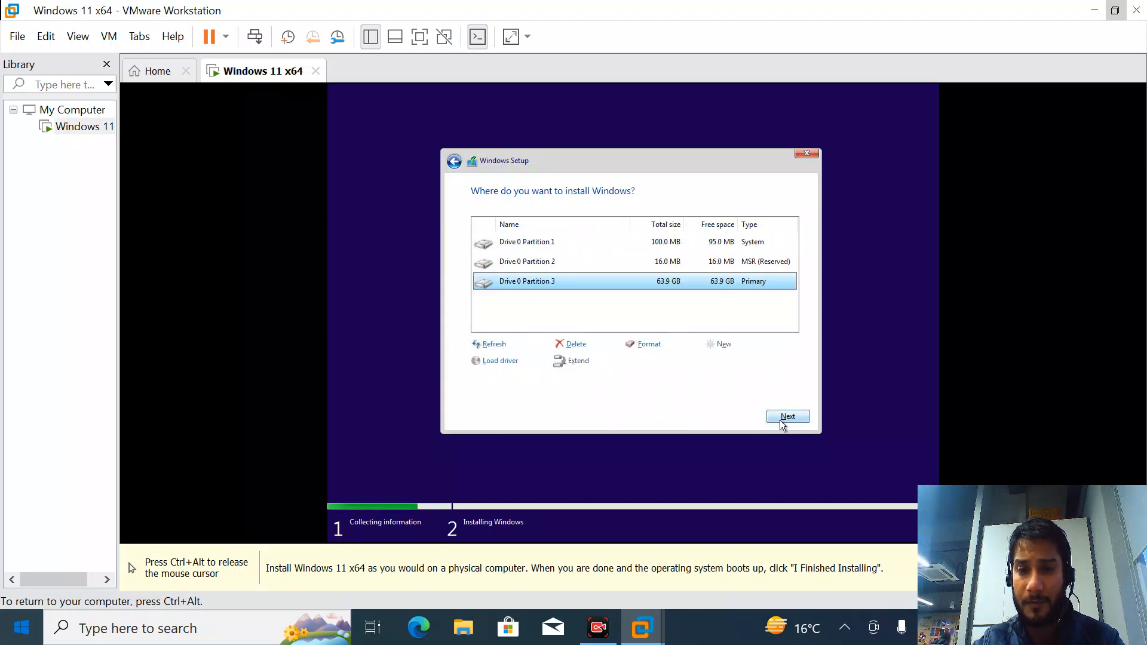
pyautogui.click(788, 417)
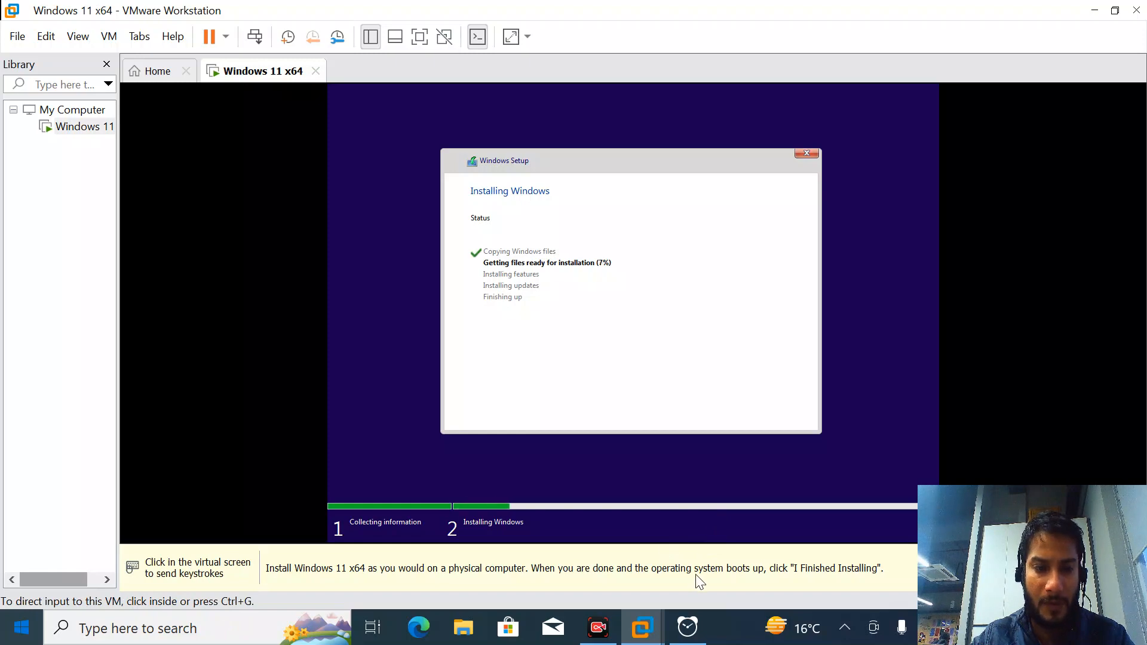
# Step: Start a 00:15:30 countdown in the Alarms & Clock timer
pyautogui.click(686, 628)
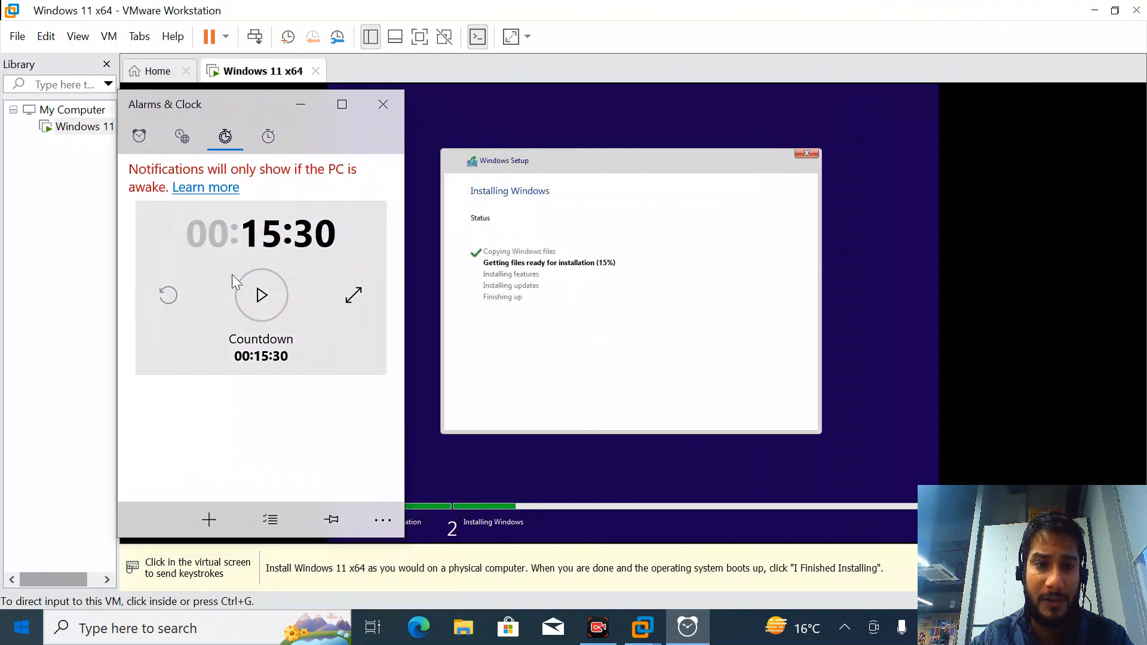
pyautogui.click(261, 295)
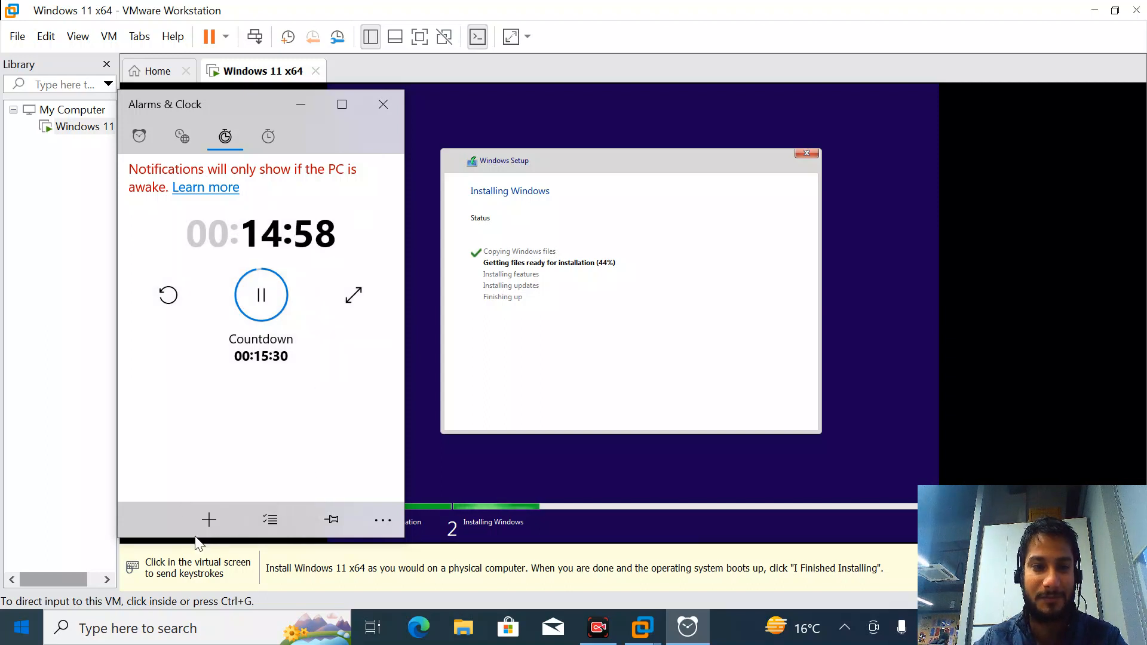
pyautogui.moveTo(208, 521)
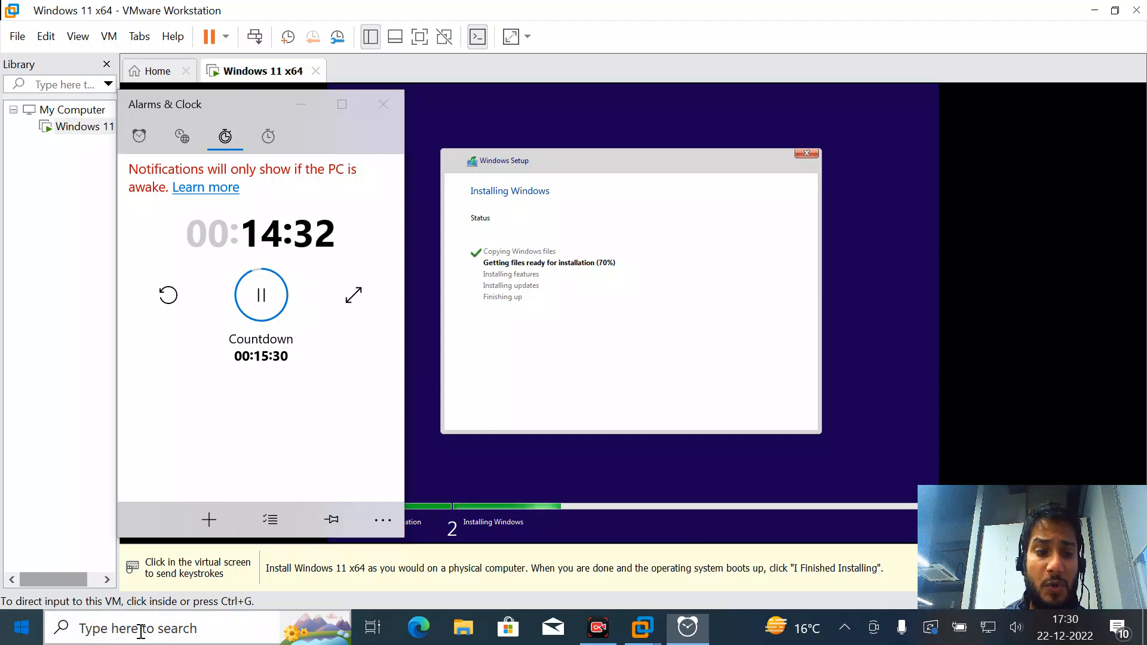
# Step: Launch System Information via msinfo32 and scroll through the host System Summary
pyautogui.write('msinfo')
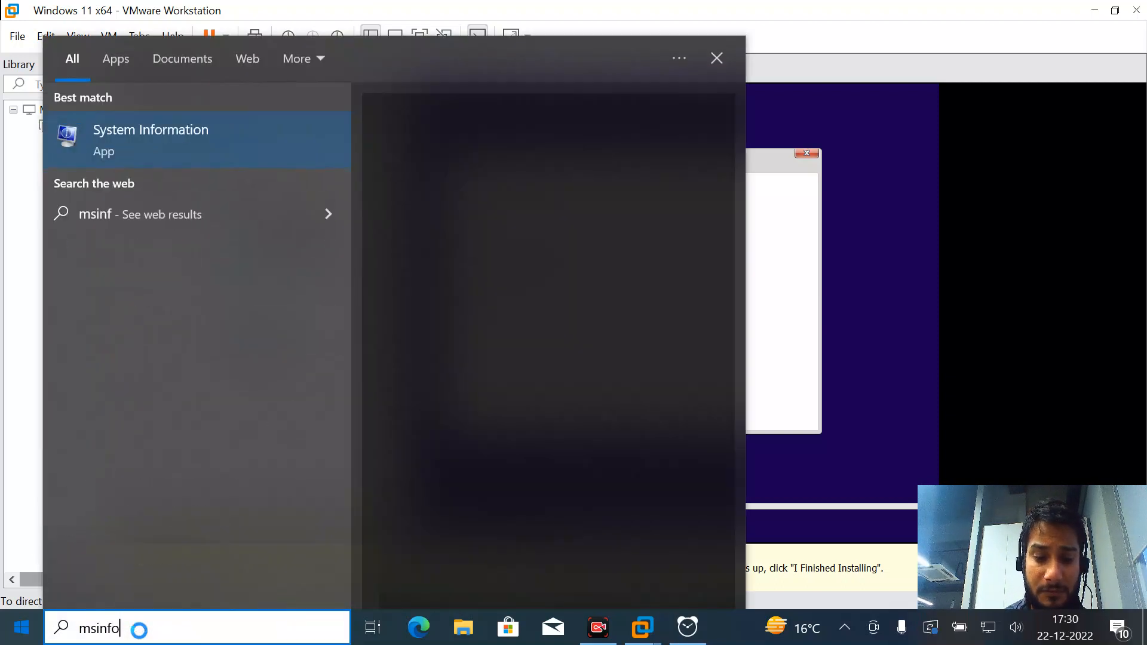
pyautogui.write('32')
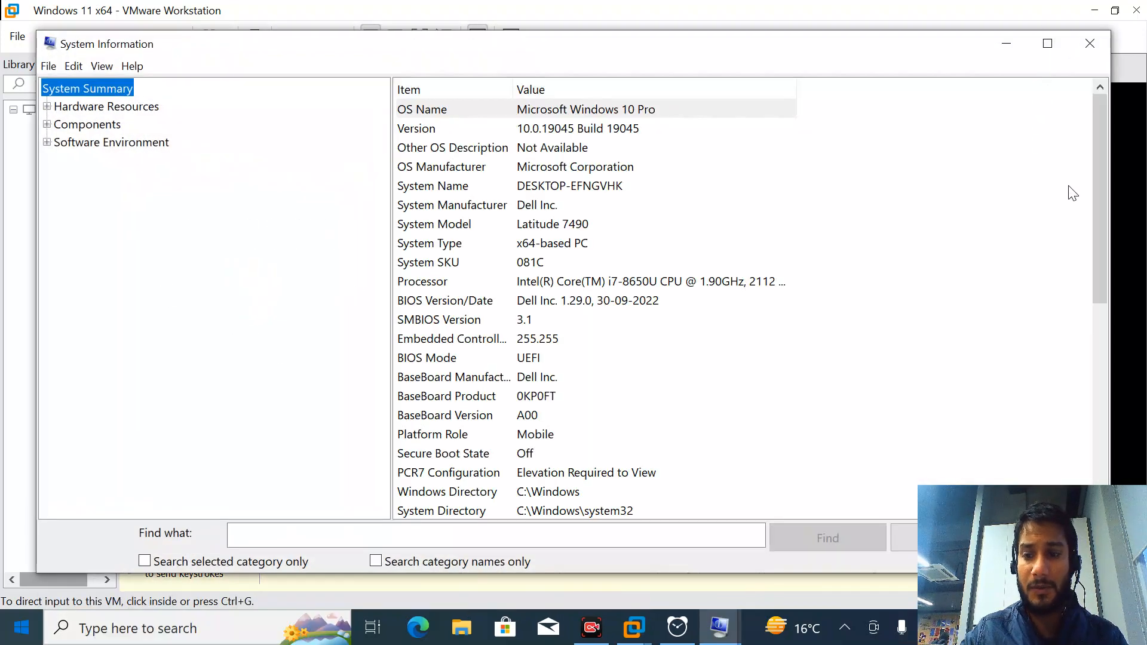
pyautogui.scroll(-3)
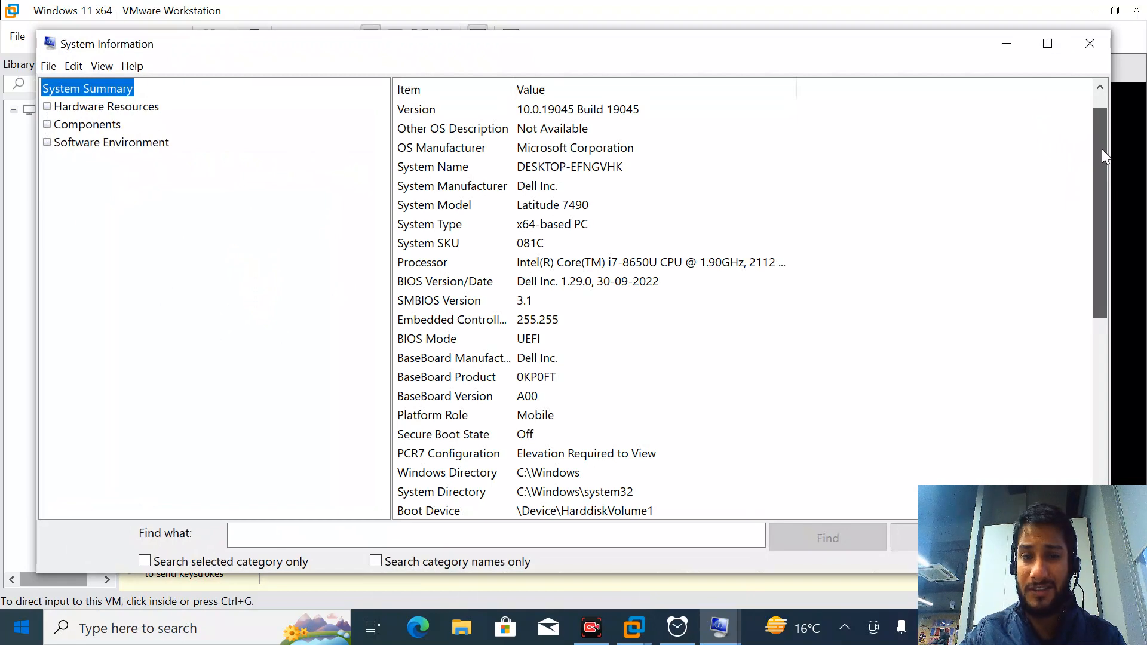
pyautogui.scroll(-3)
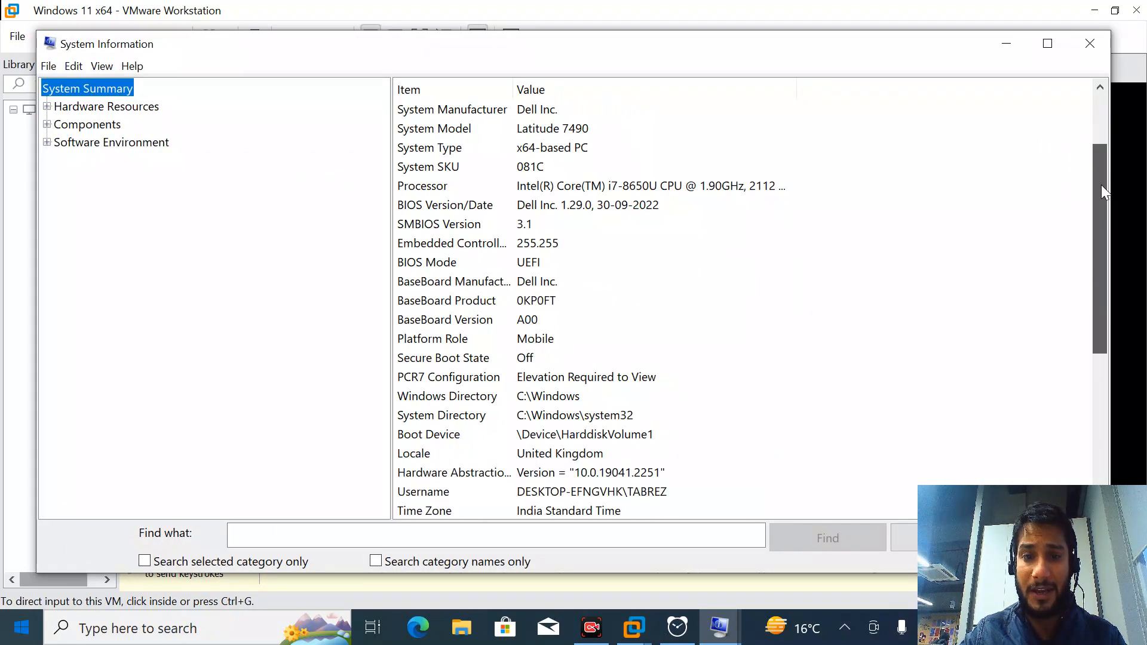
pyautogui.scroll(-3)
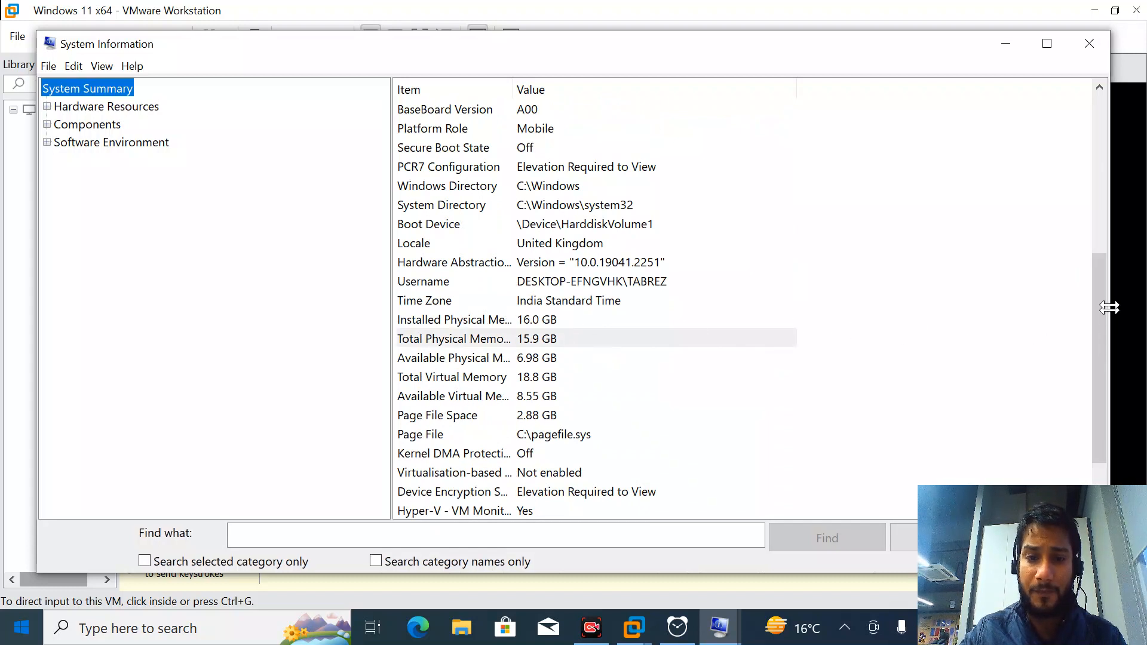
pyautogui.scroll(3)
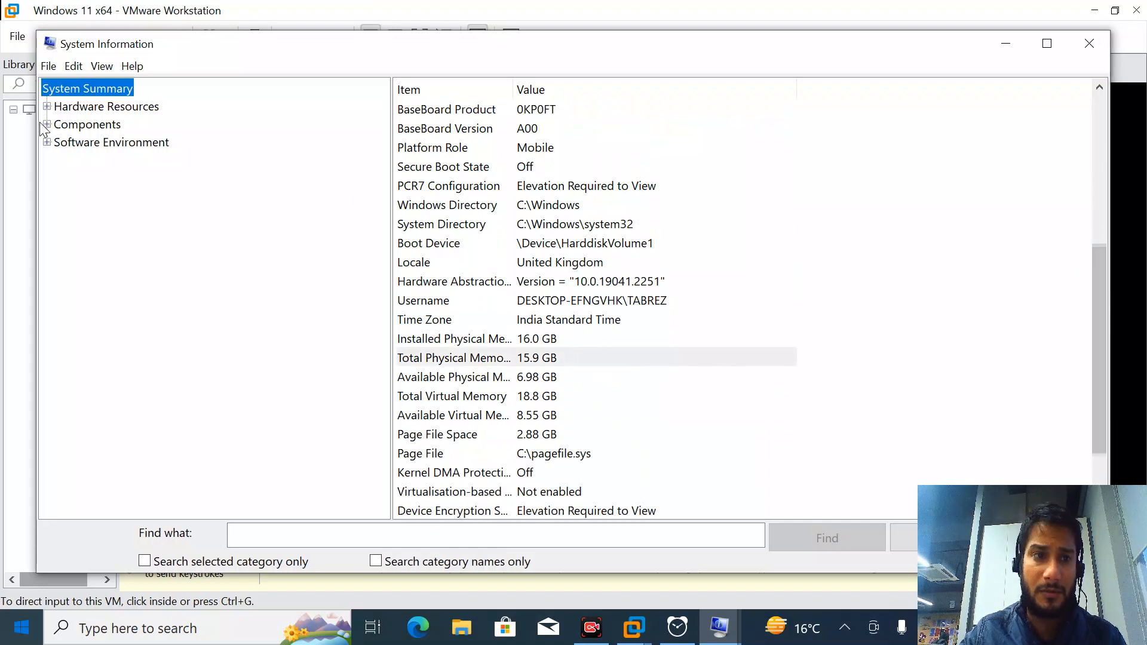
# Step: Browse the Components, Hardware Resources and Storage categories, then minimize System Information
pyautogui.click(45, 124)
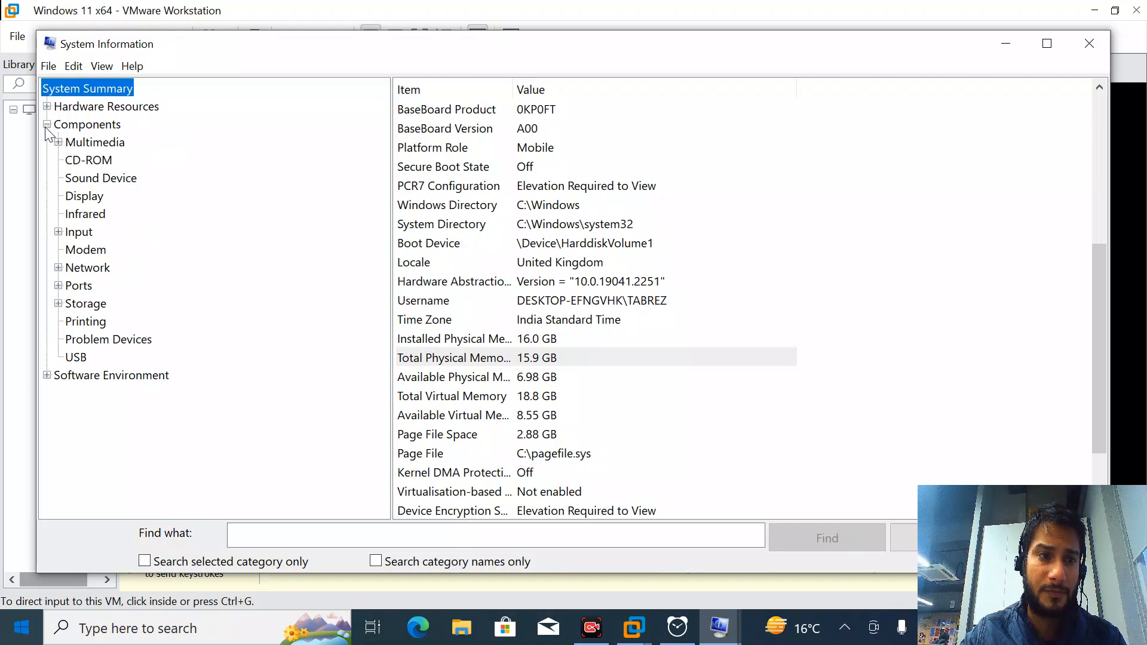
pyautogui.click(47, 107)
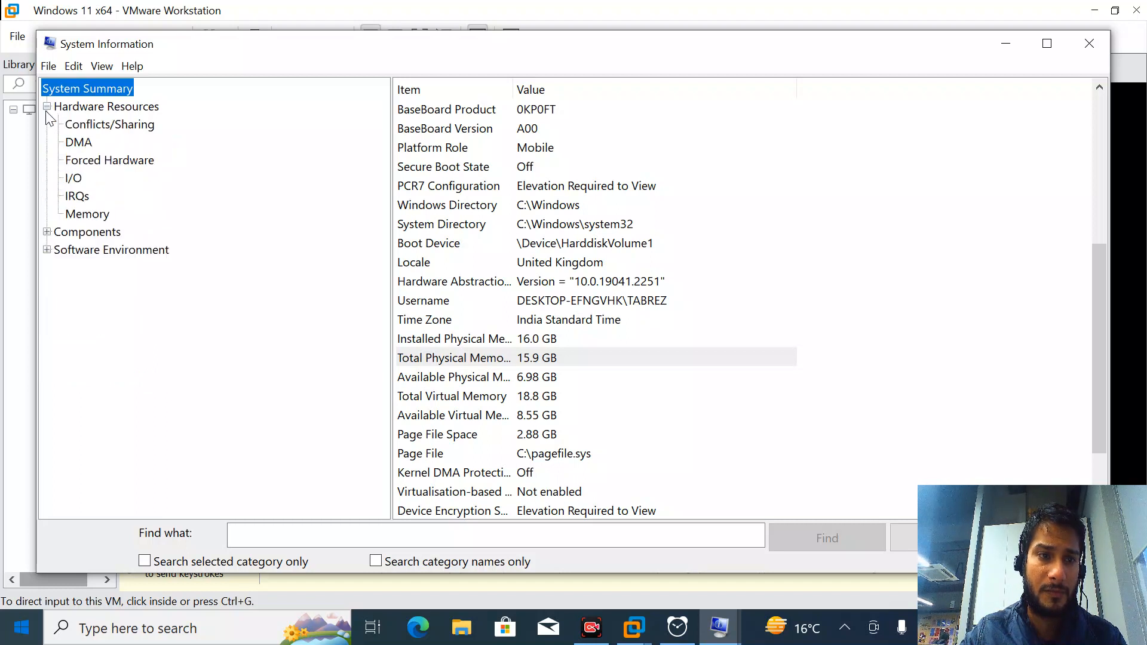
pyautogui.click(46, 106)
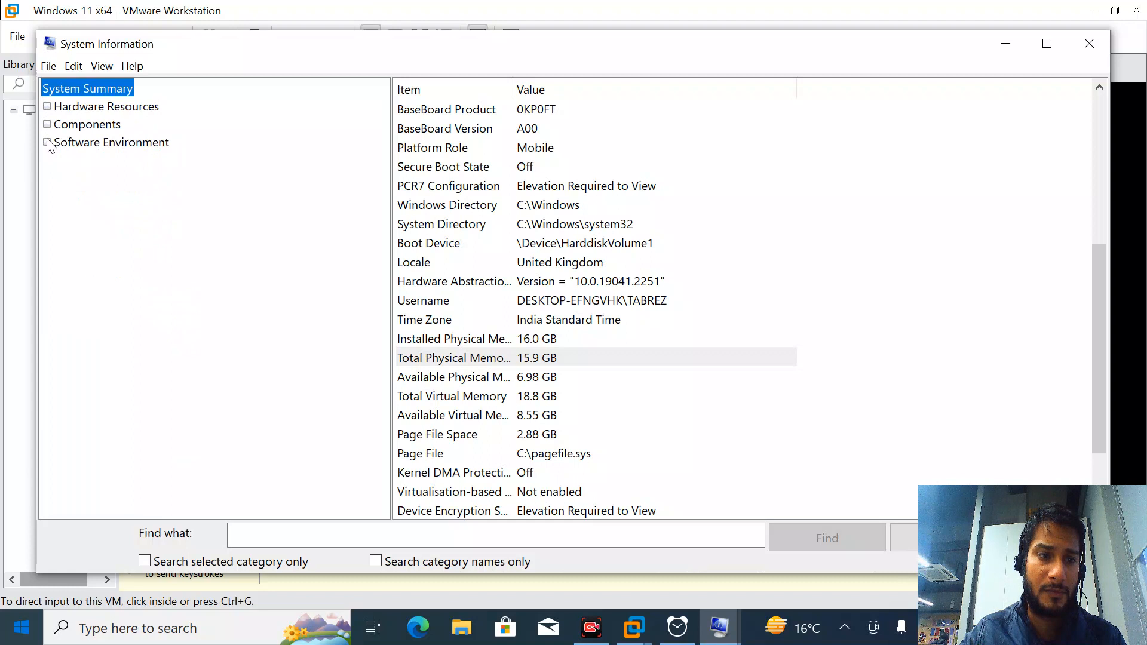
pyautogui.click(46, 124)
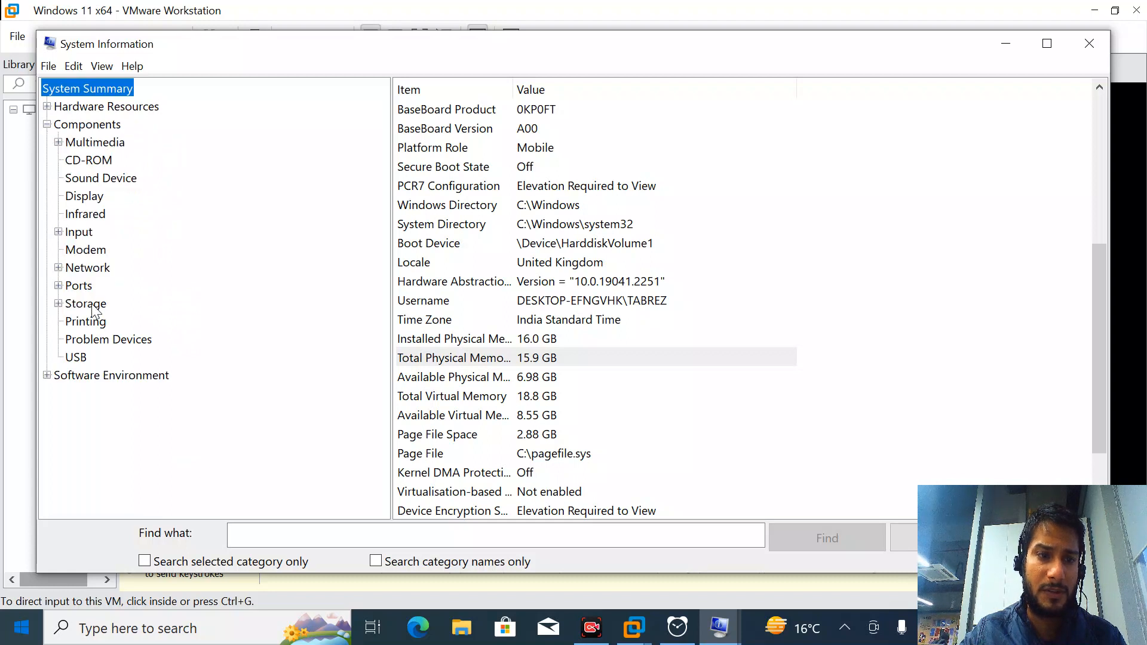
pyautogui.click(85, 303)
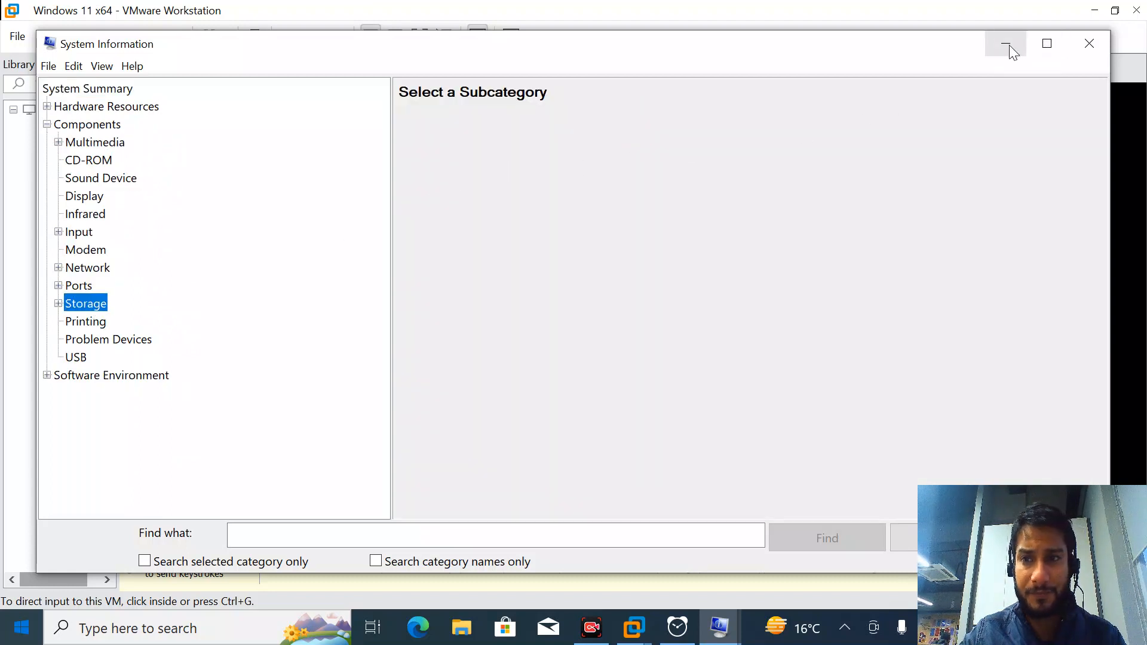
pyautogui.click(87, 88)
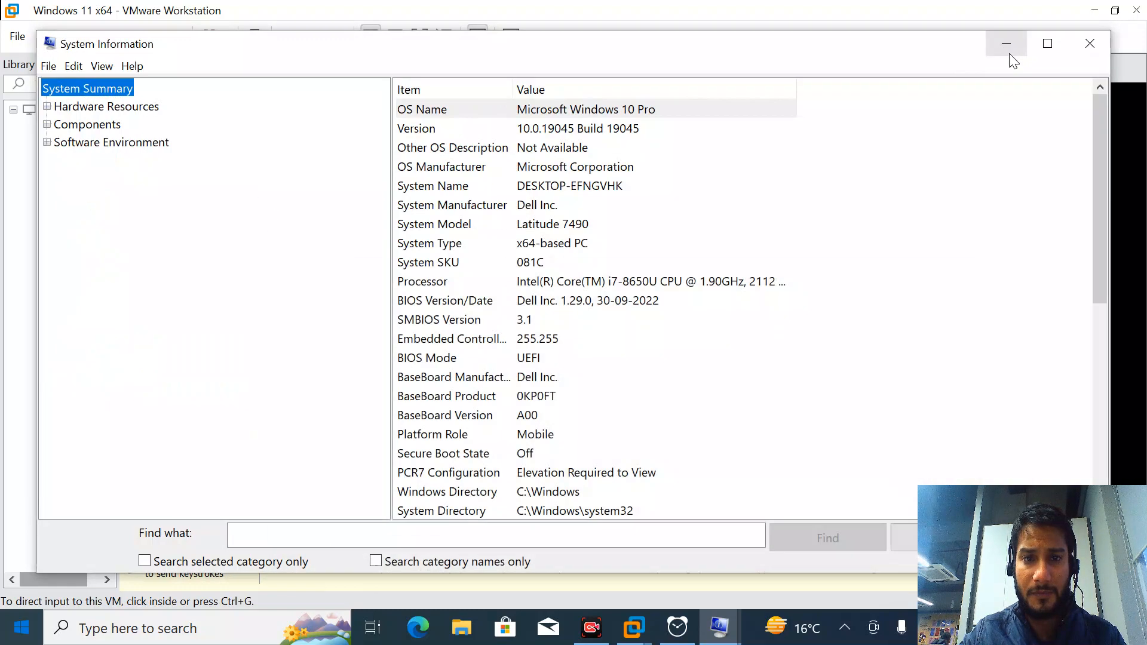
pyautogui.click(1005, 43)
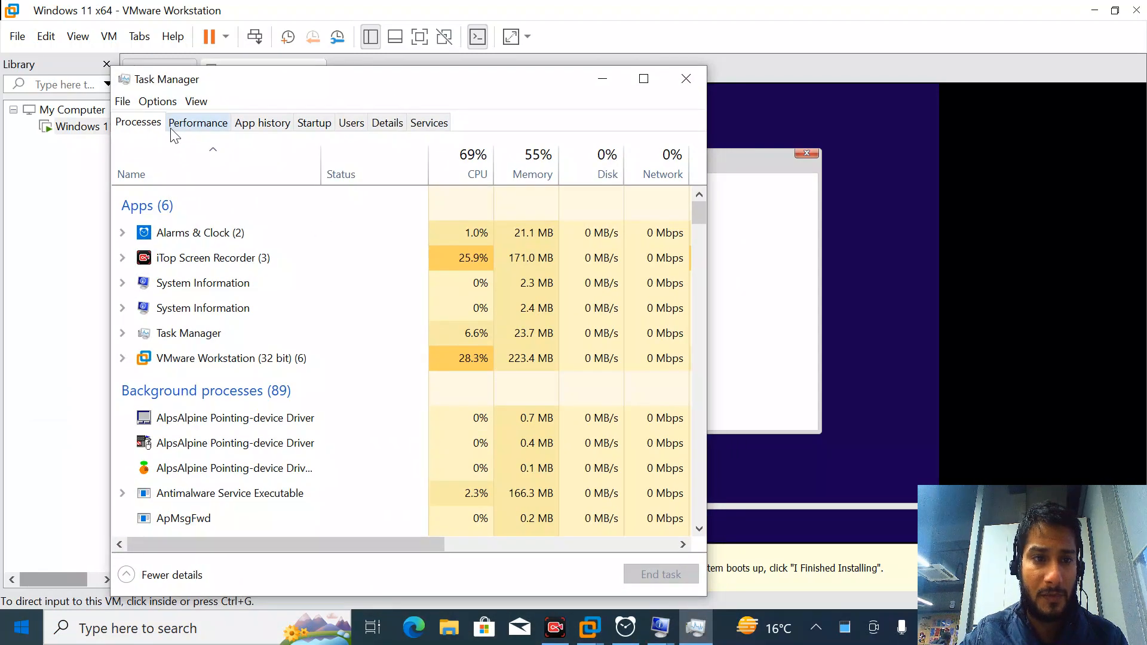
# Step: View host CPU usage on the Performance tab, then the 16 GB memory details
pyautogui.click(198, 122)
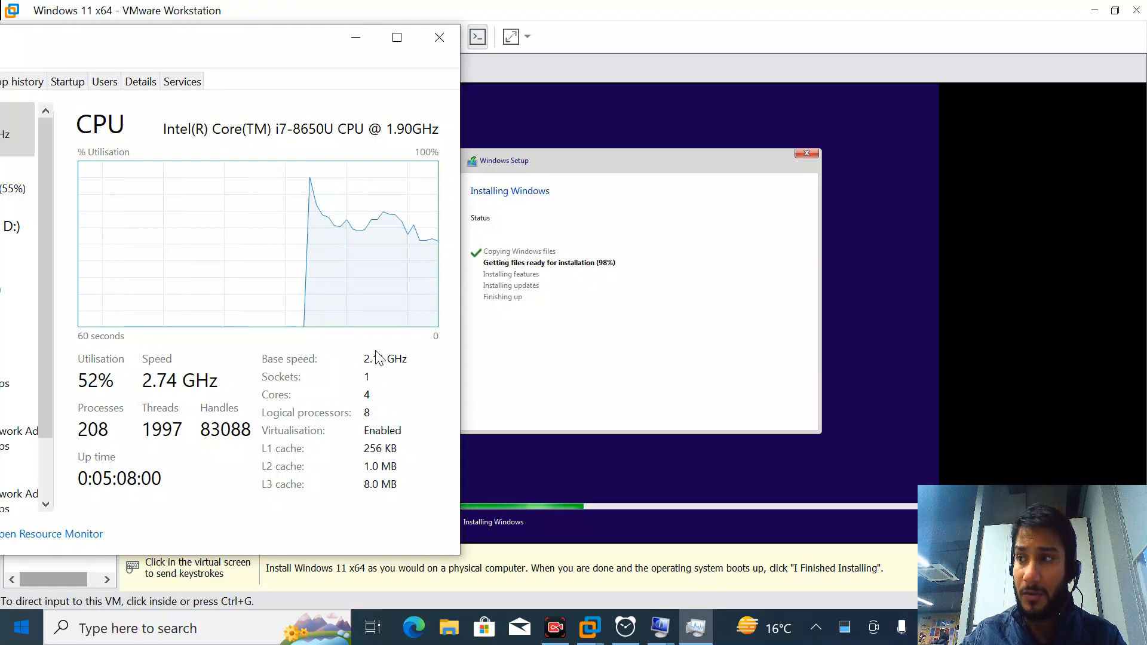
pyautogui.moveTo(440, 37)
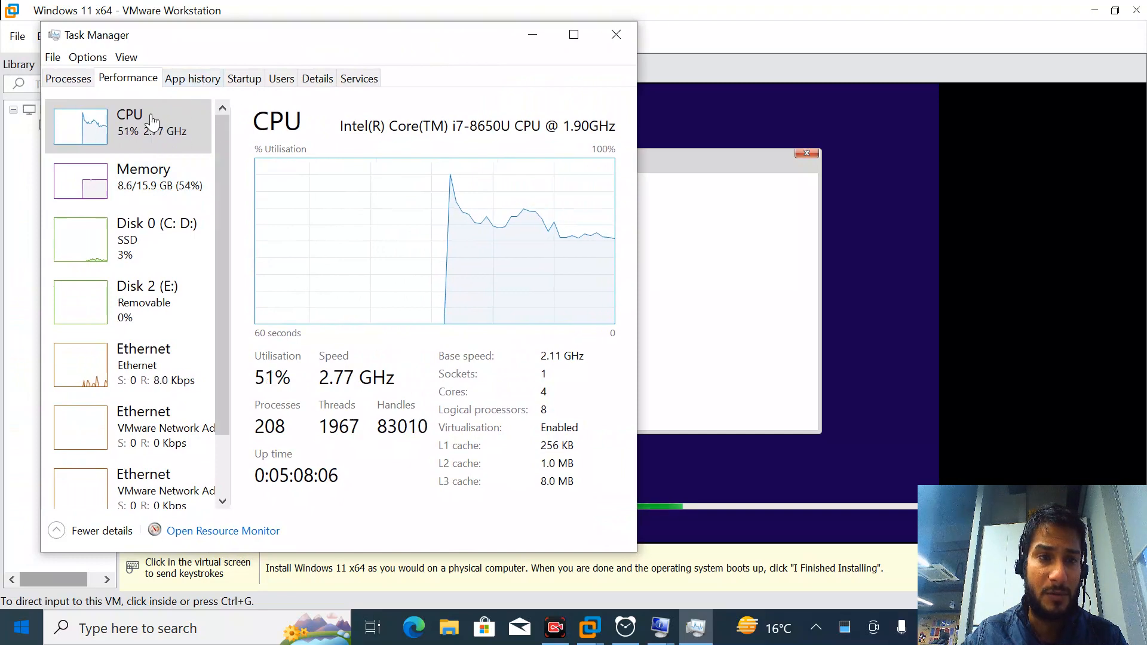
pyautogui.click(144, 176)
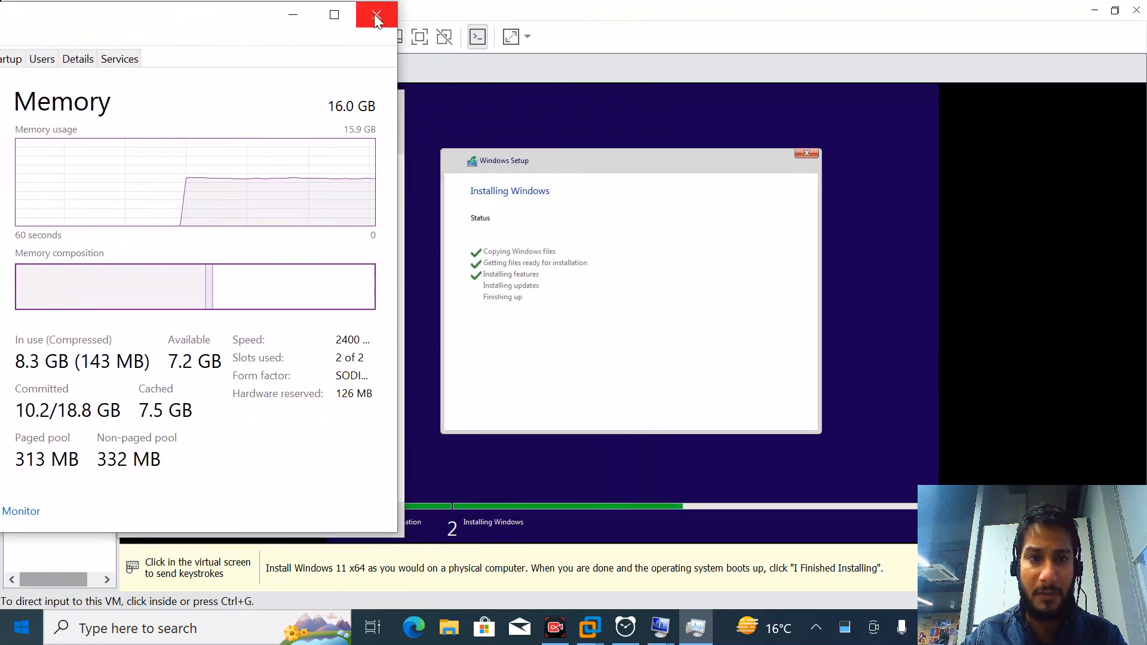
# Step: Close Task Manager while Windows Setup restarts the VM
pyautogui.click(376, 15)
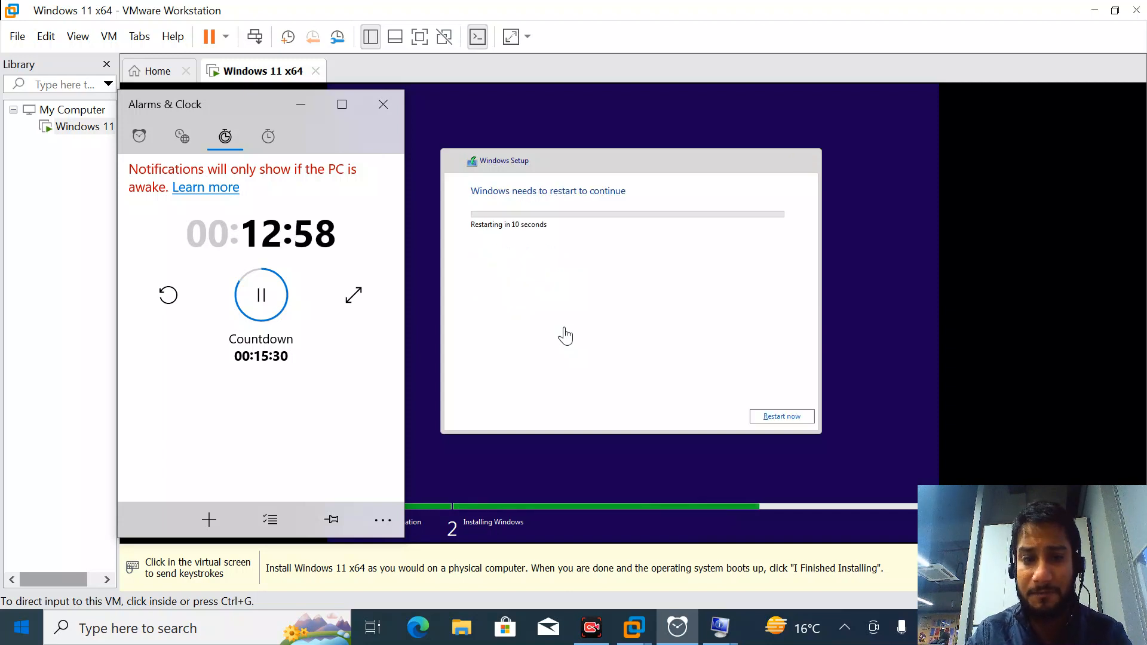
pyautogui.moveTo(796, 395)
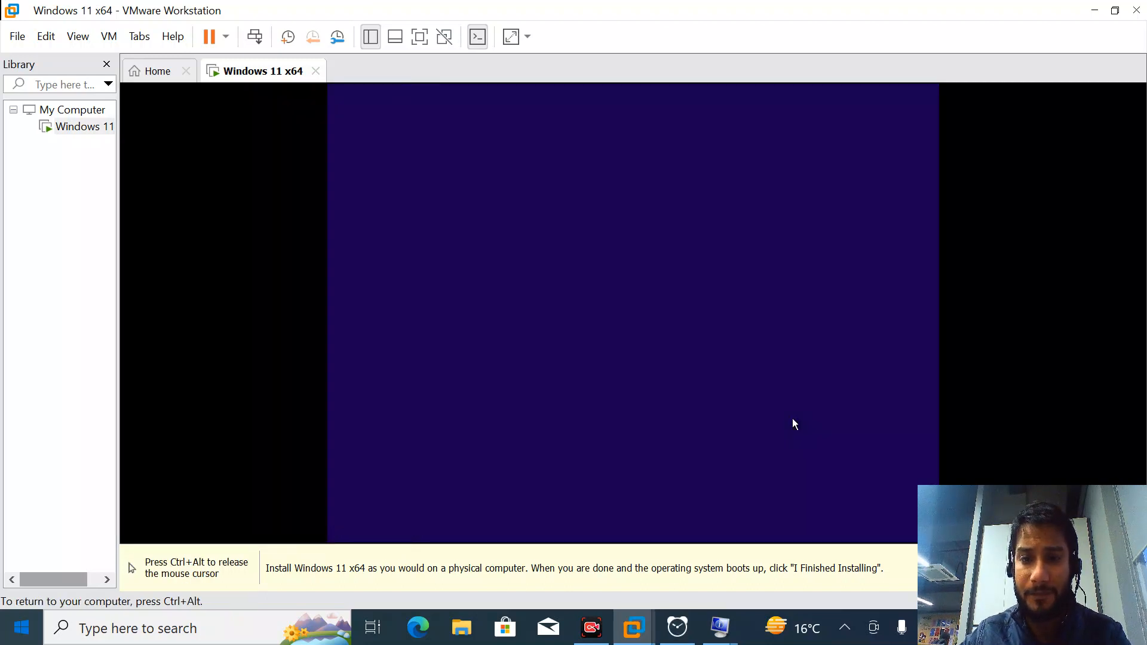
pyautogui.moveTo(330, 539)
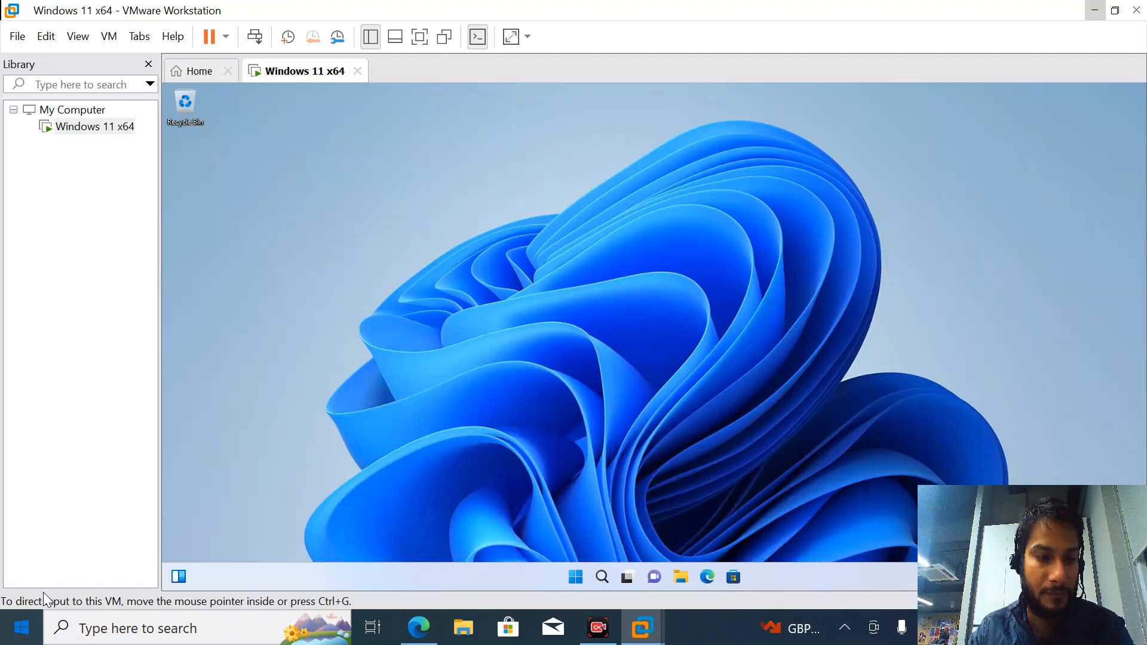
pyautogui.moveTo(231, 560)
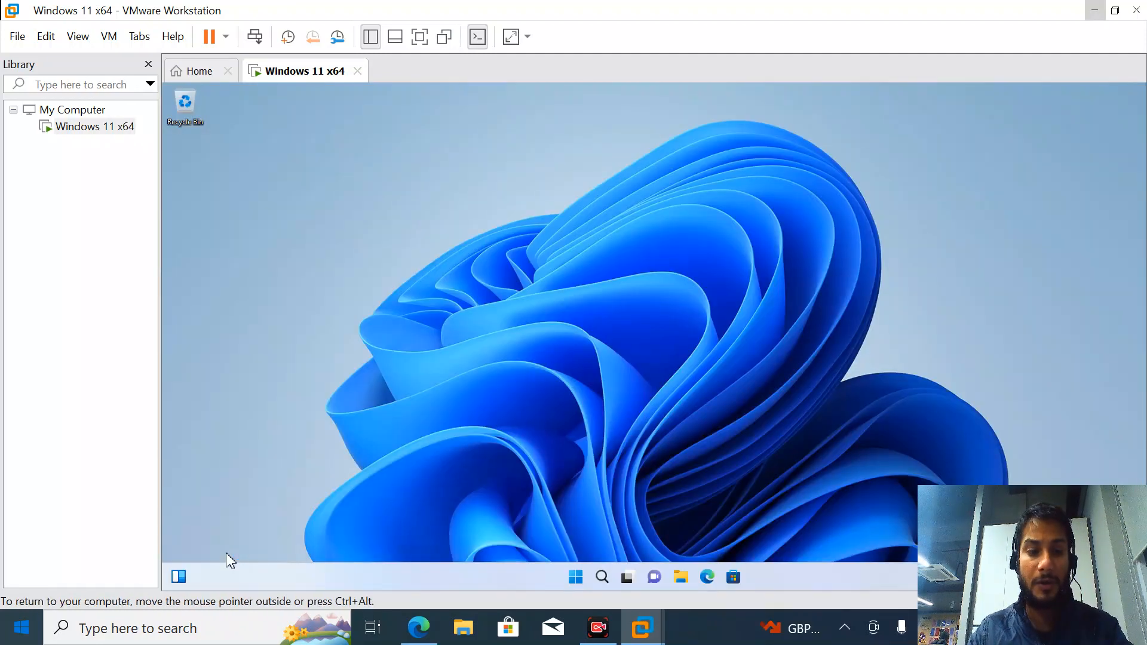
pyautogui.moveTo(225, 529)
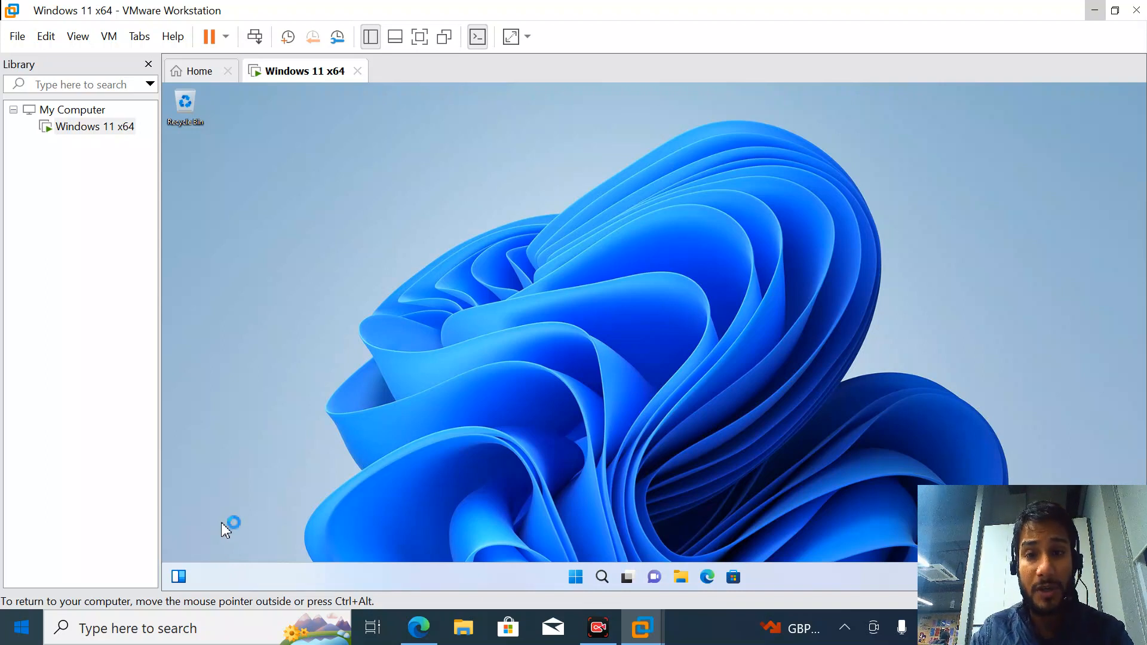
pyautogui.moveTo(284, 519)
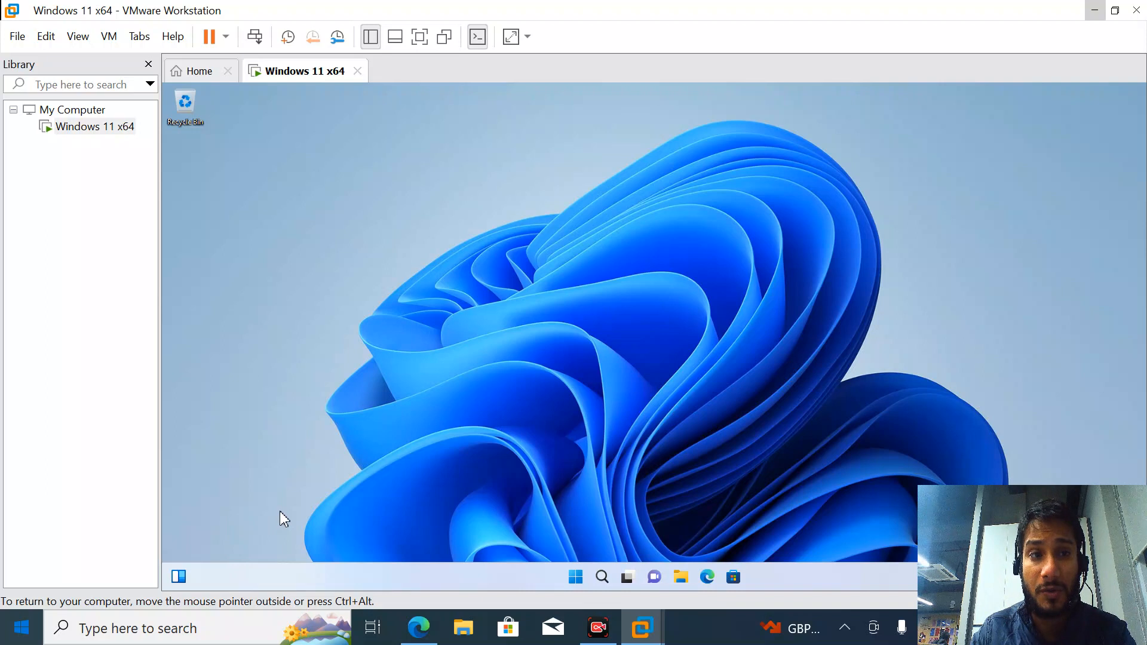
pyautogui.moveTo(421, 602)
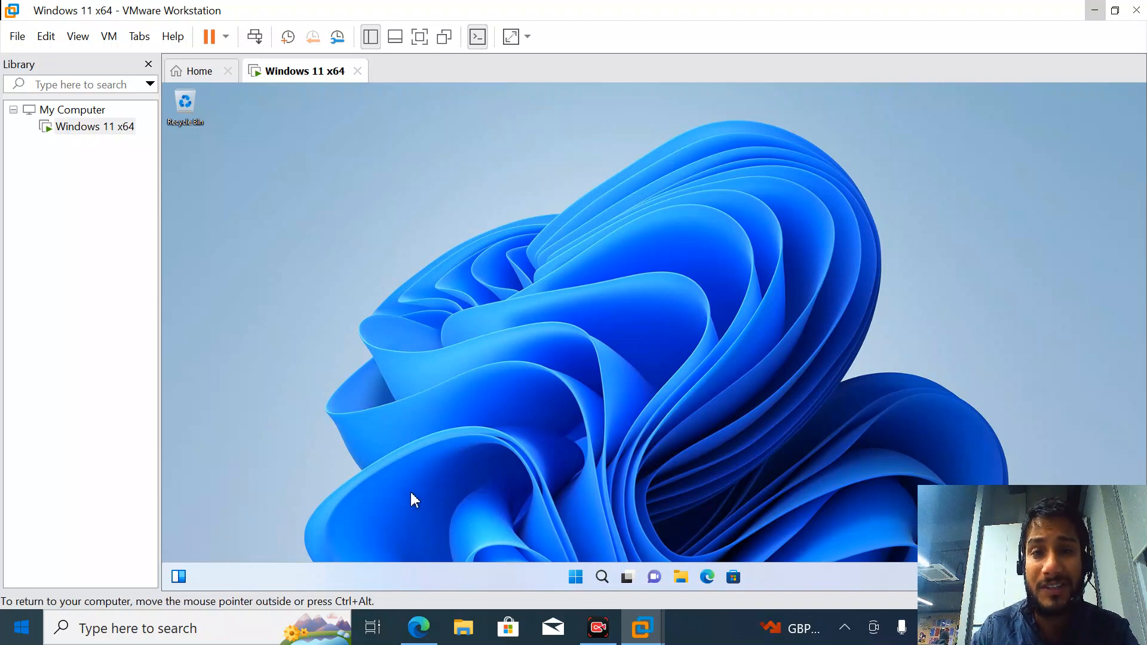
pyautogui.moveTo(257, 207)
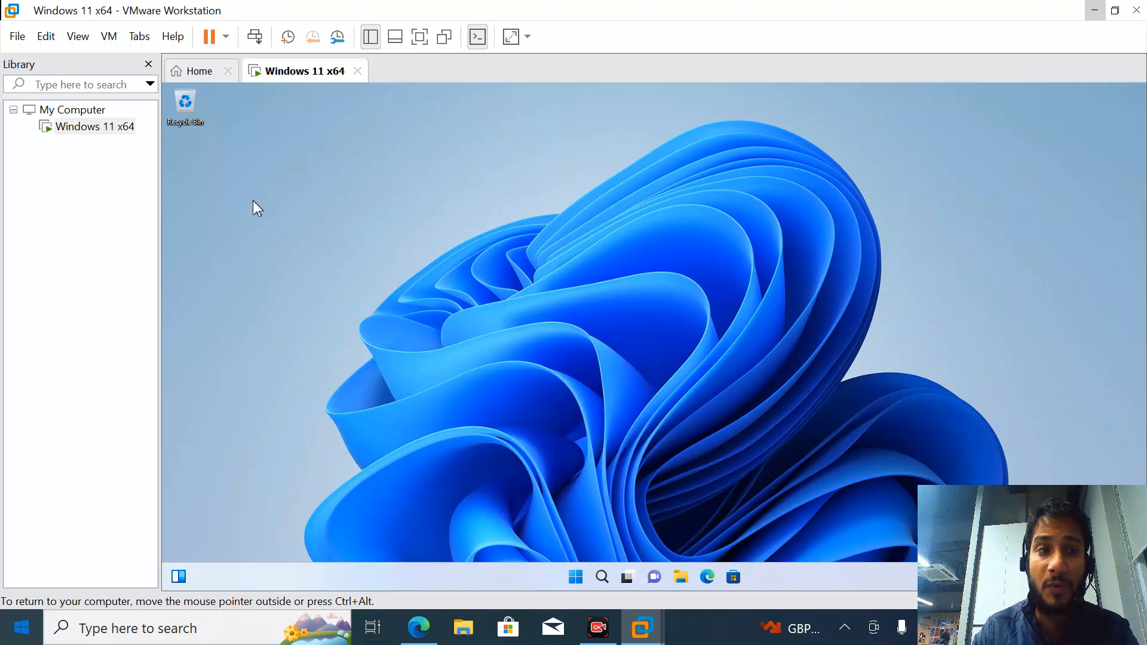
pyautogui.moveTo(95, 126)
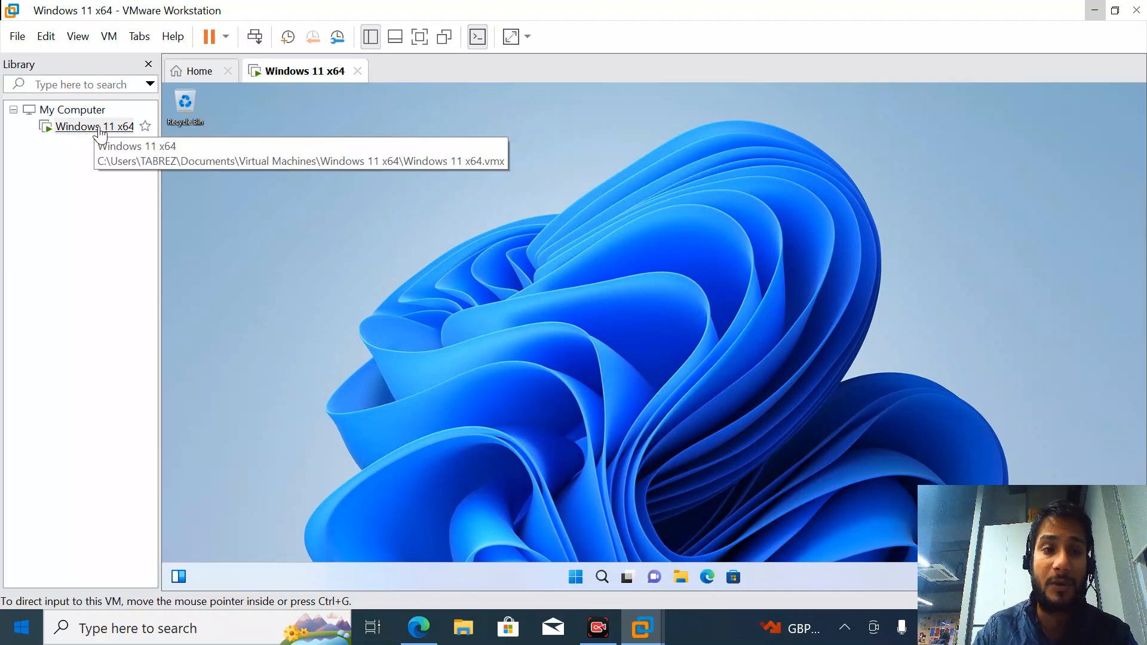
pyautogui.moveTo(118, 168)
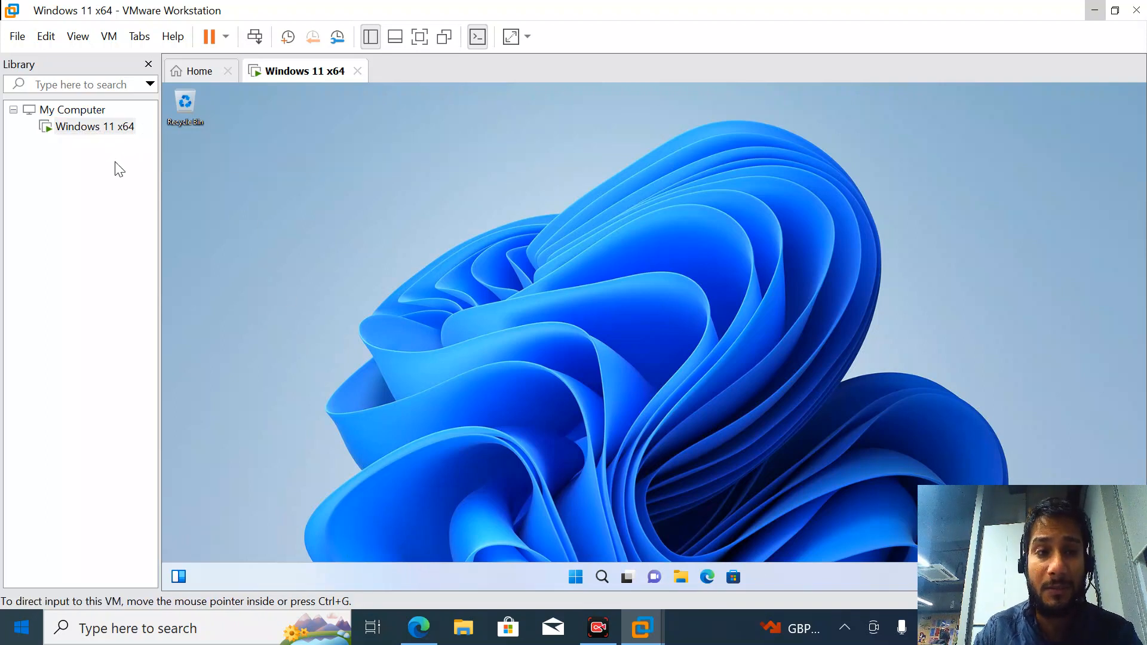
pyautogui.moveTo(95, 126)
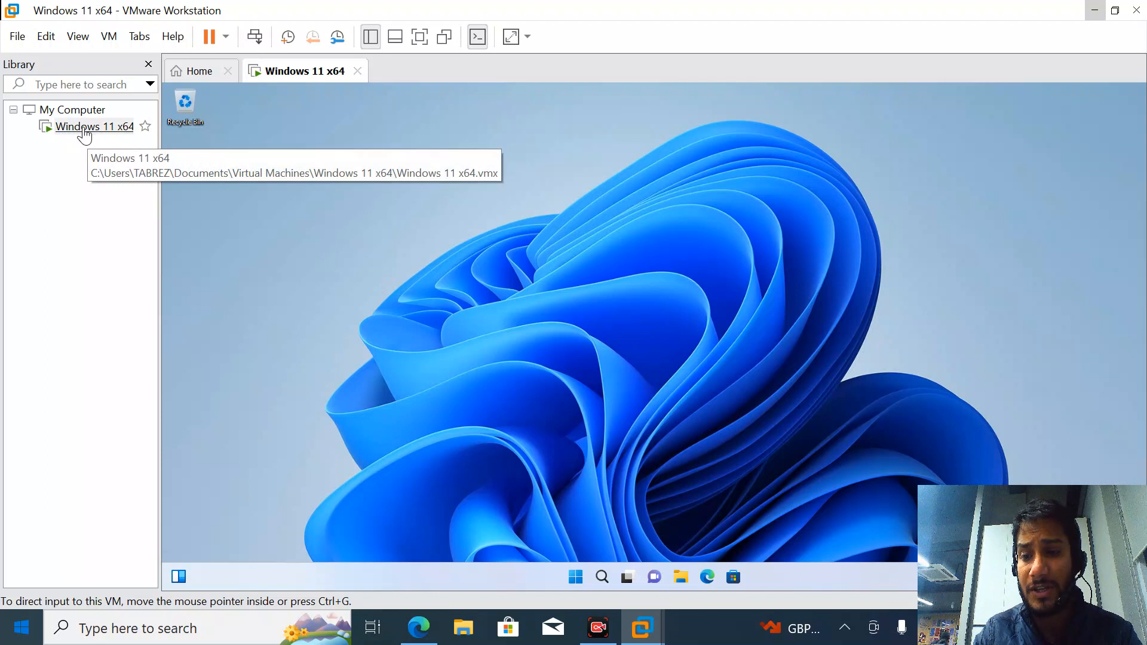
pyautogui.moveTo(124, 159)
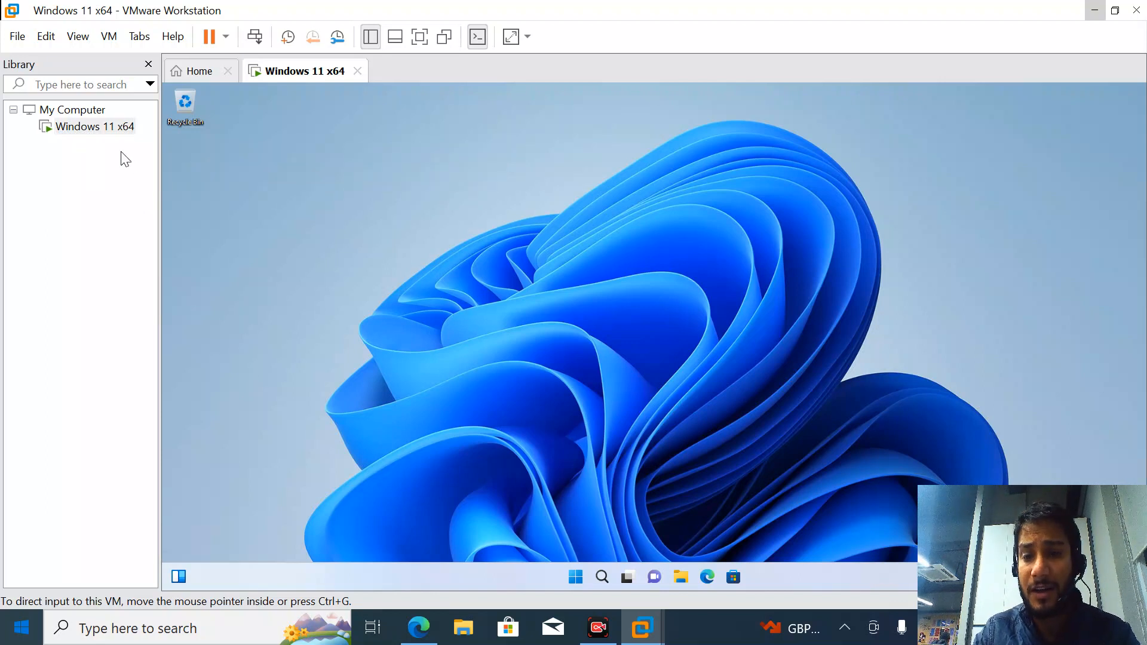
# Step: Select My Computer in the Library and choose Configure Auto Start VMs from its context menu
pyautogui.click(94, 126)
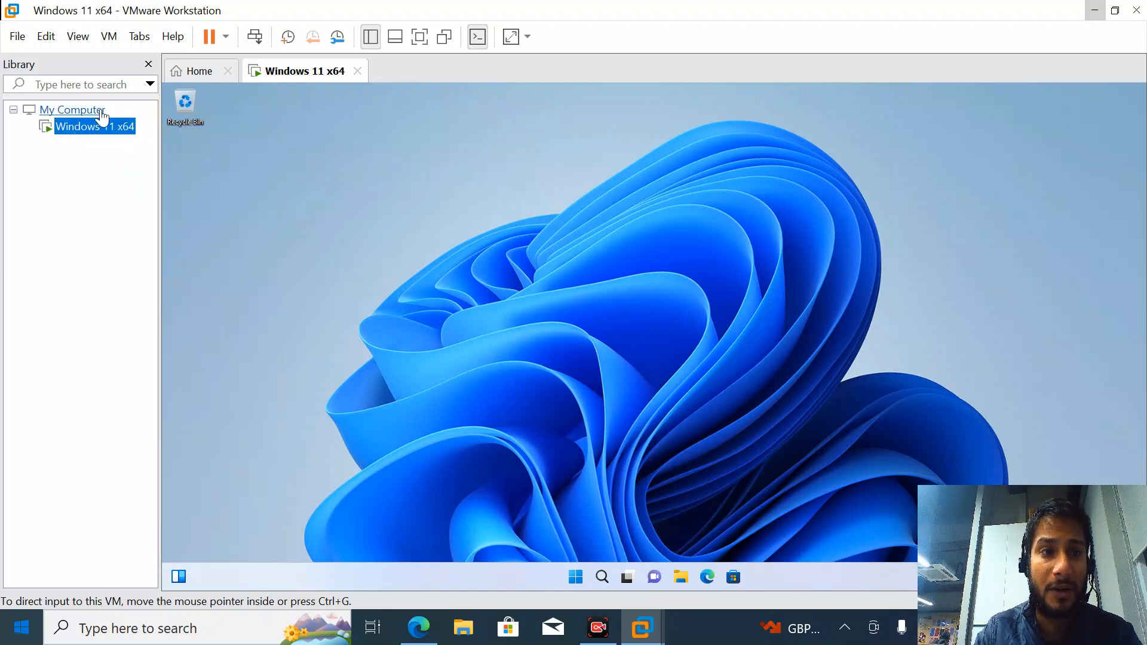
pyautogui.click(72, 110)
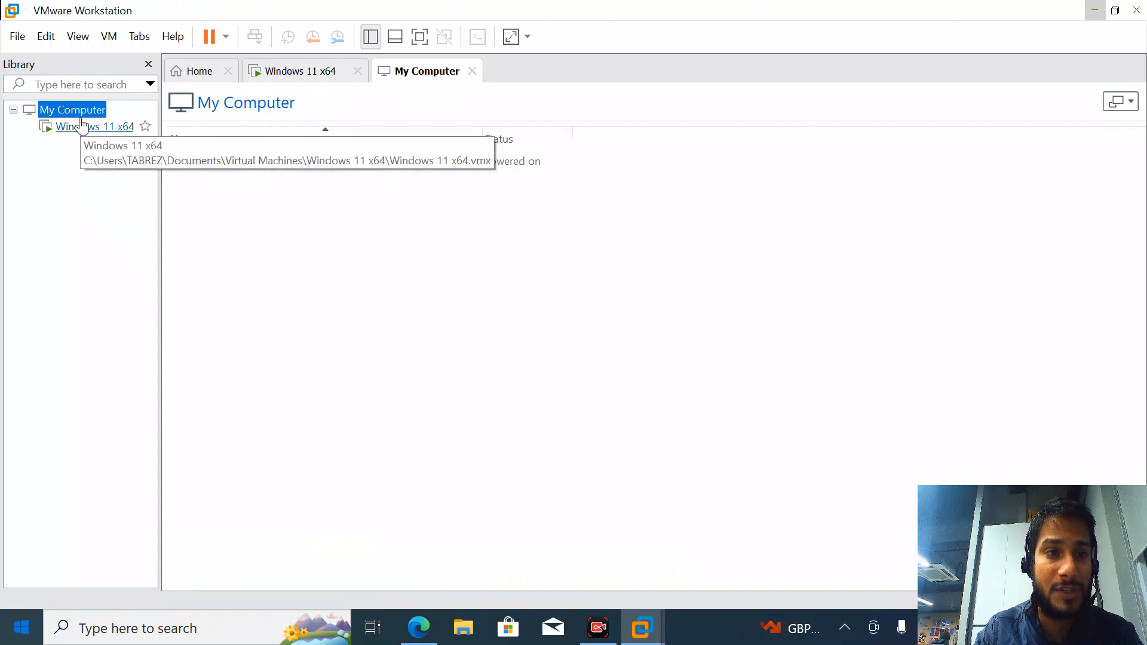
pyautogui.rightClick(73, 109)
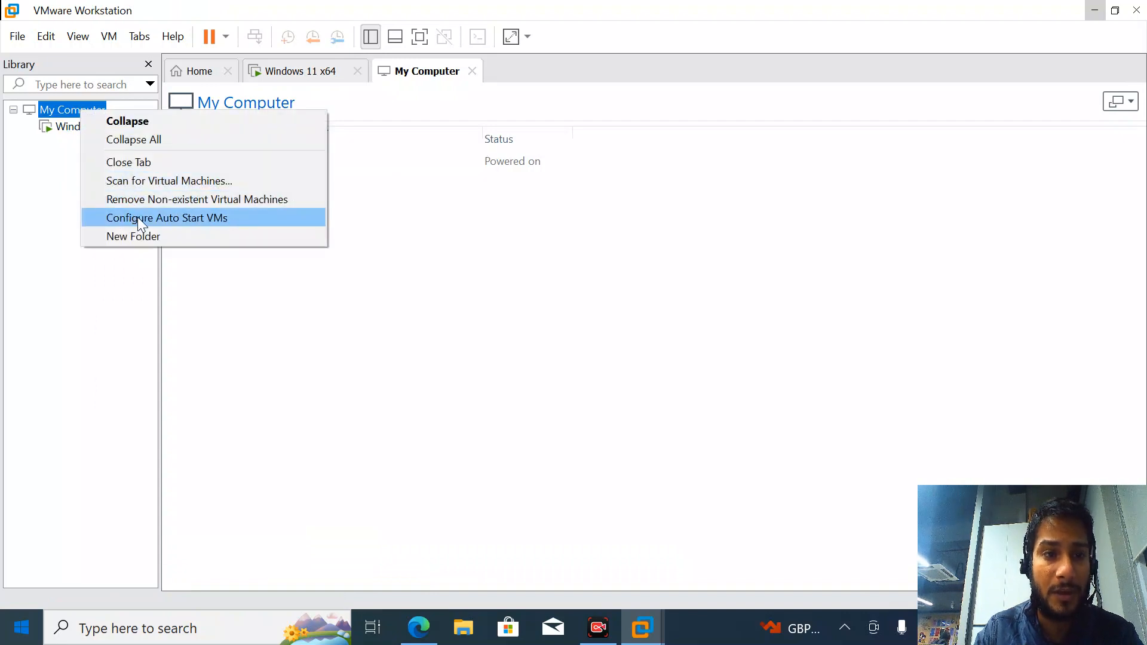
pyautogui.click(166, 217)
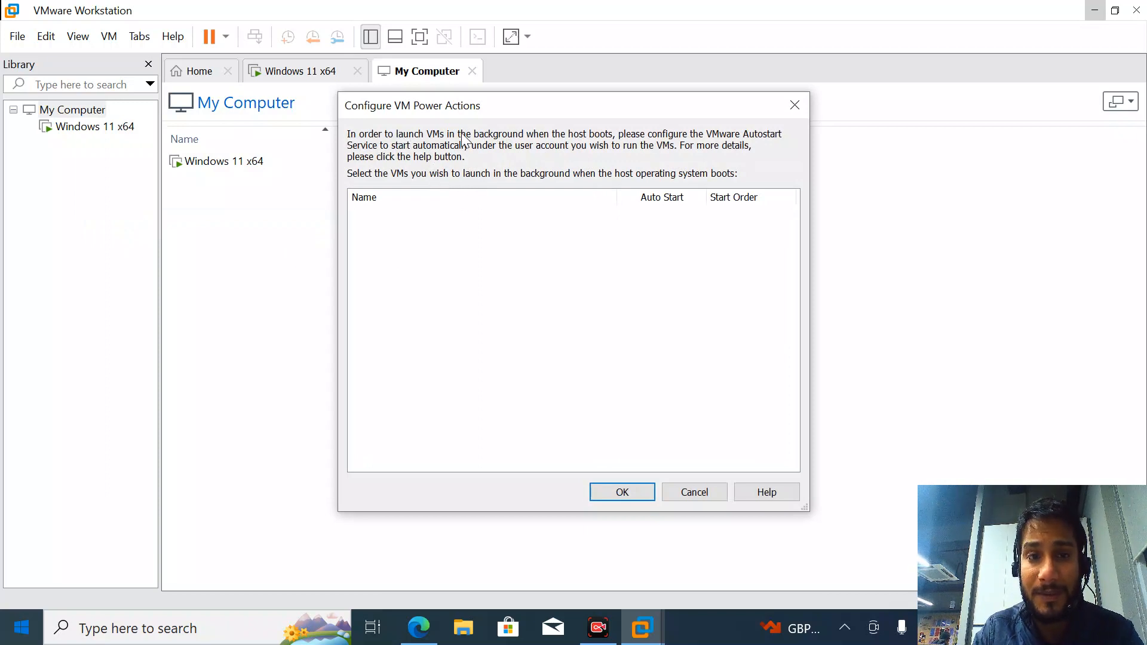
pyautogui.moveTo(555, 160)
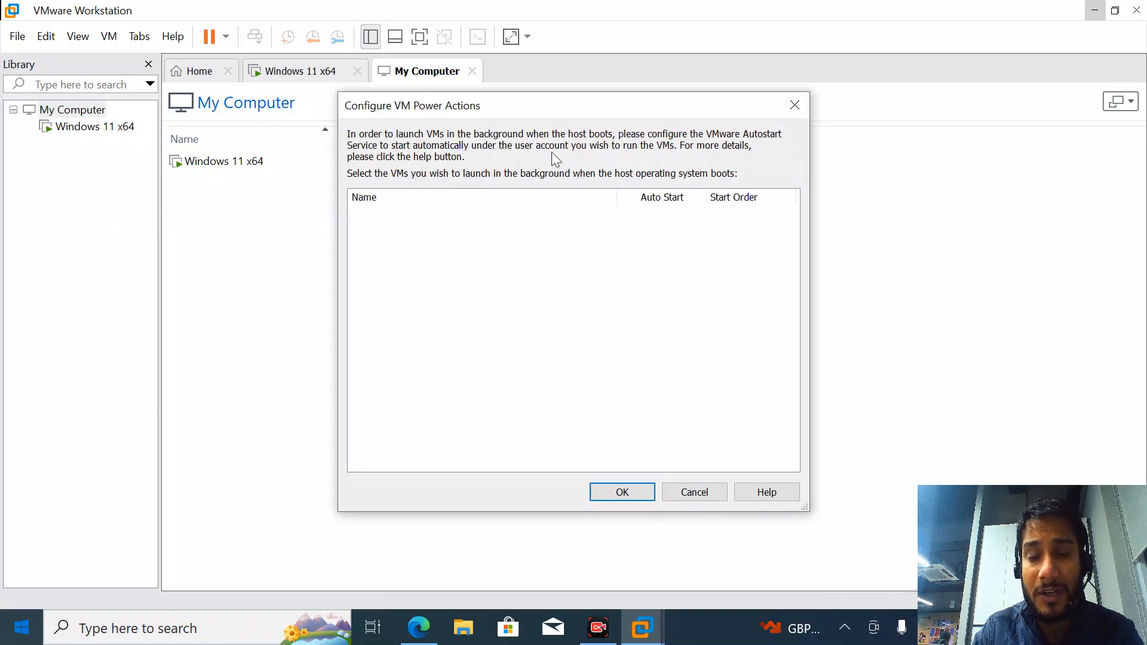
pyautogui.moveTo(124, 140)
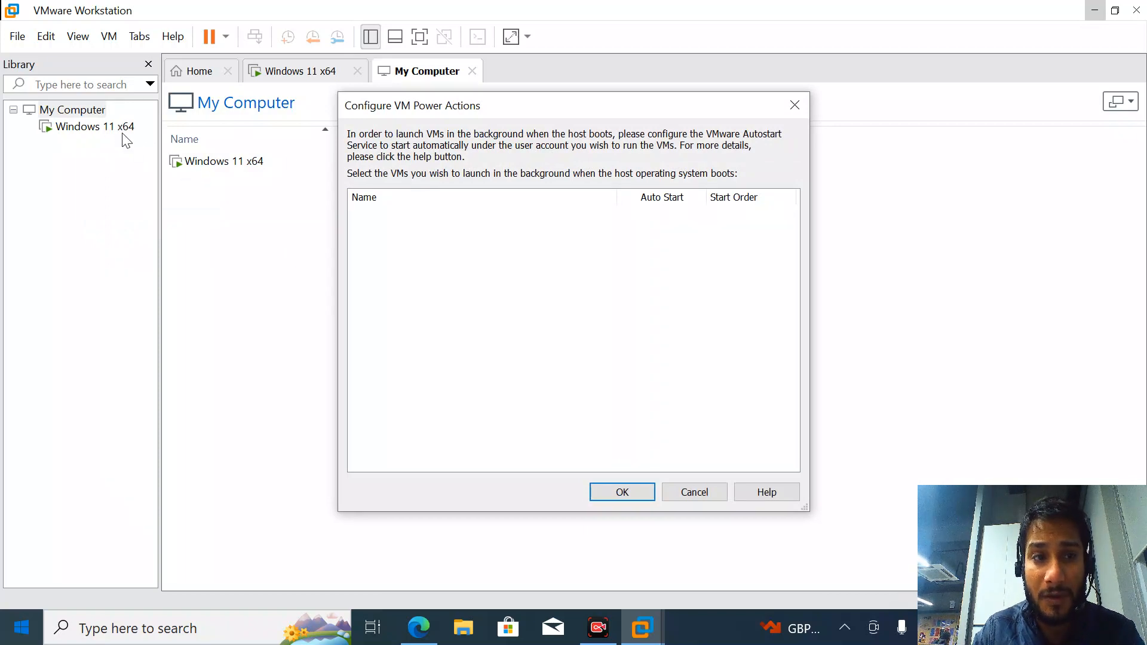
pyautogui.moveTo(516, 282)
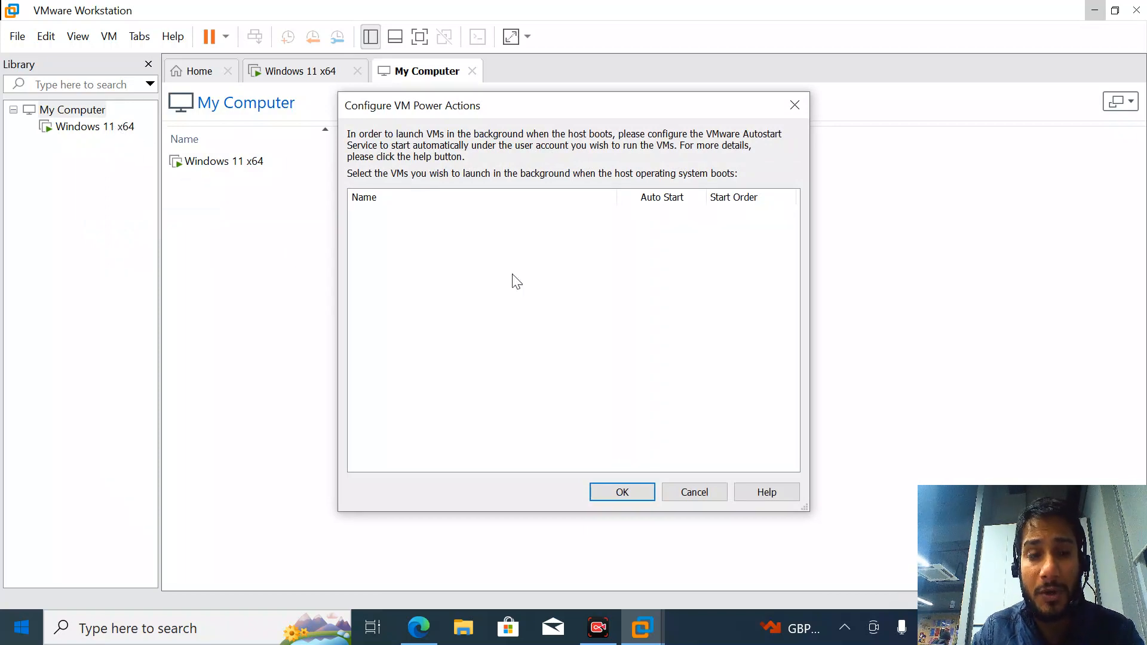
pyautogui.moveTo(532, 250)
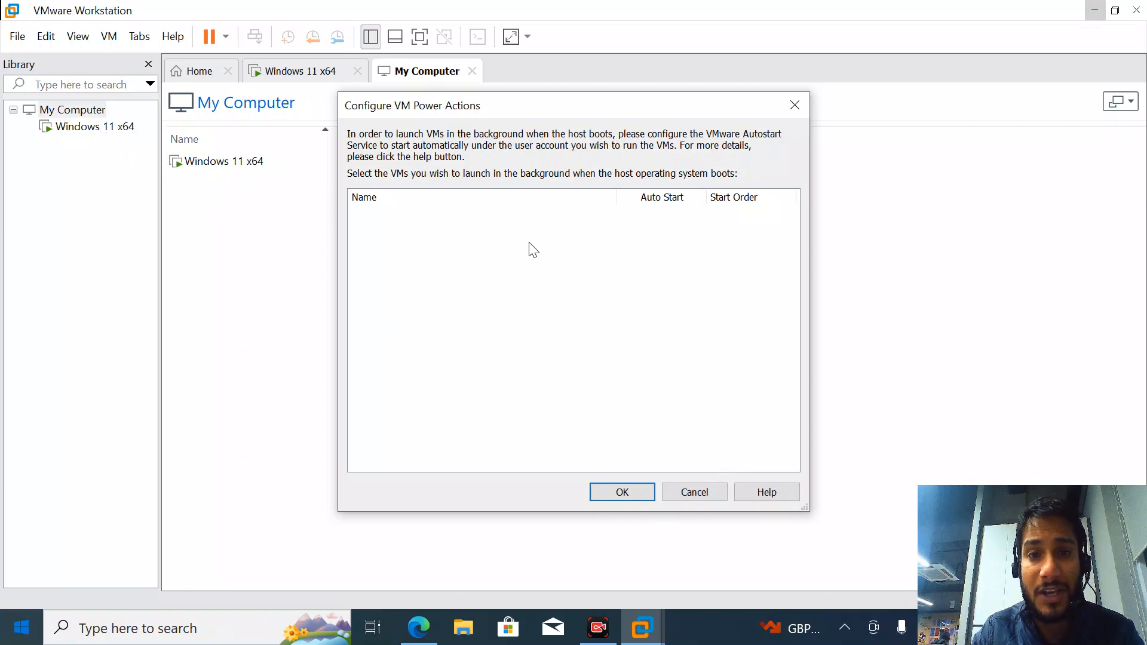
pyautogui.moveTo(567, 193)
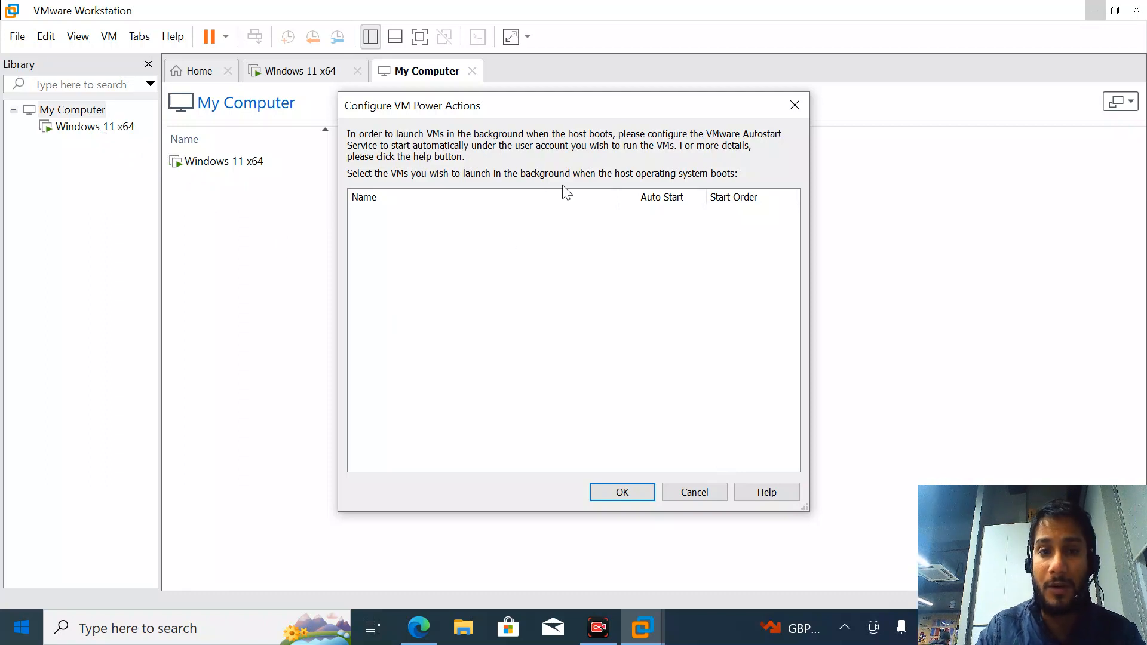
pyautogui.moveTo(419, 628)
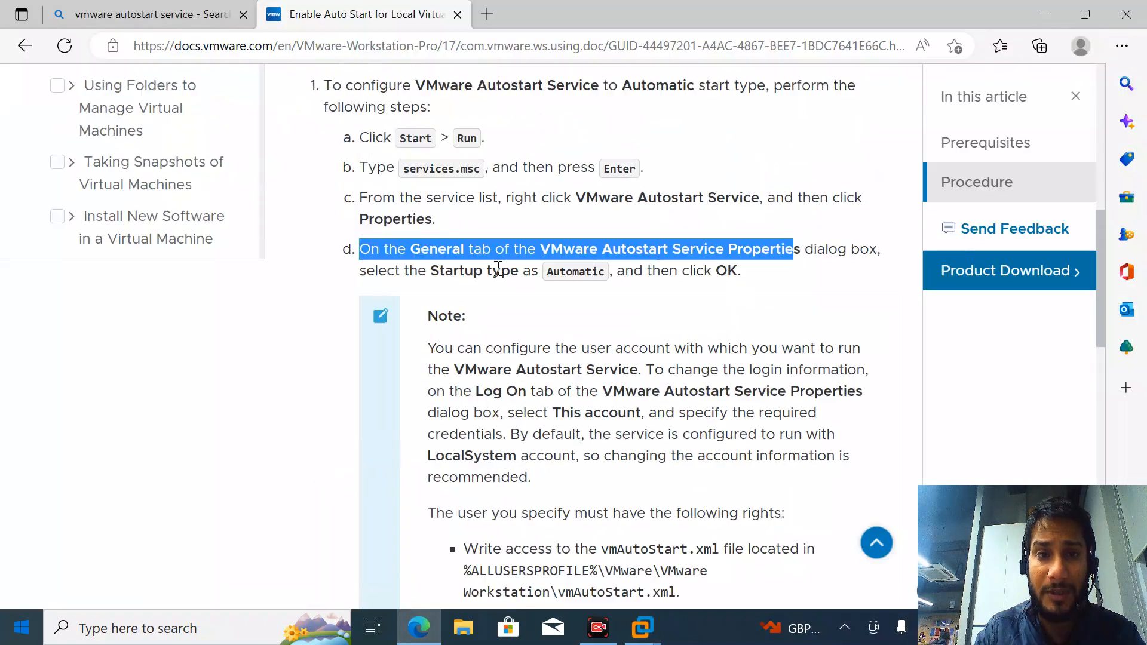
# Step: Scroll the VMware Docs page to the Enable Auto Start procedure steps
pyautogui.scroll(3)
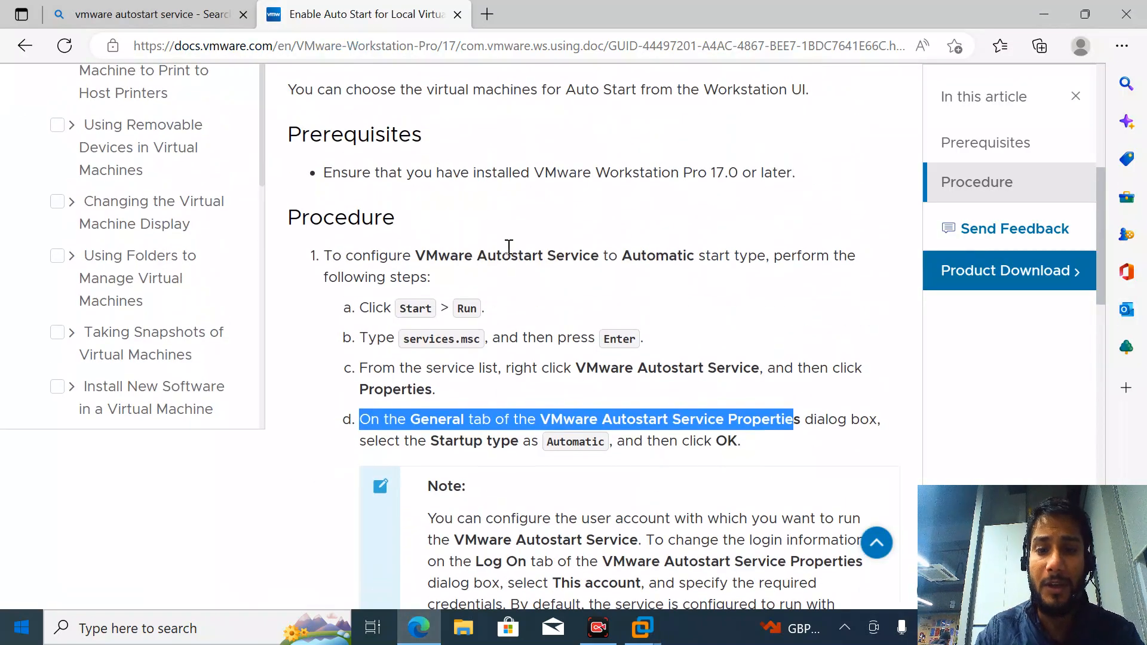
pyautogui.scroll(-3)
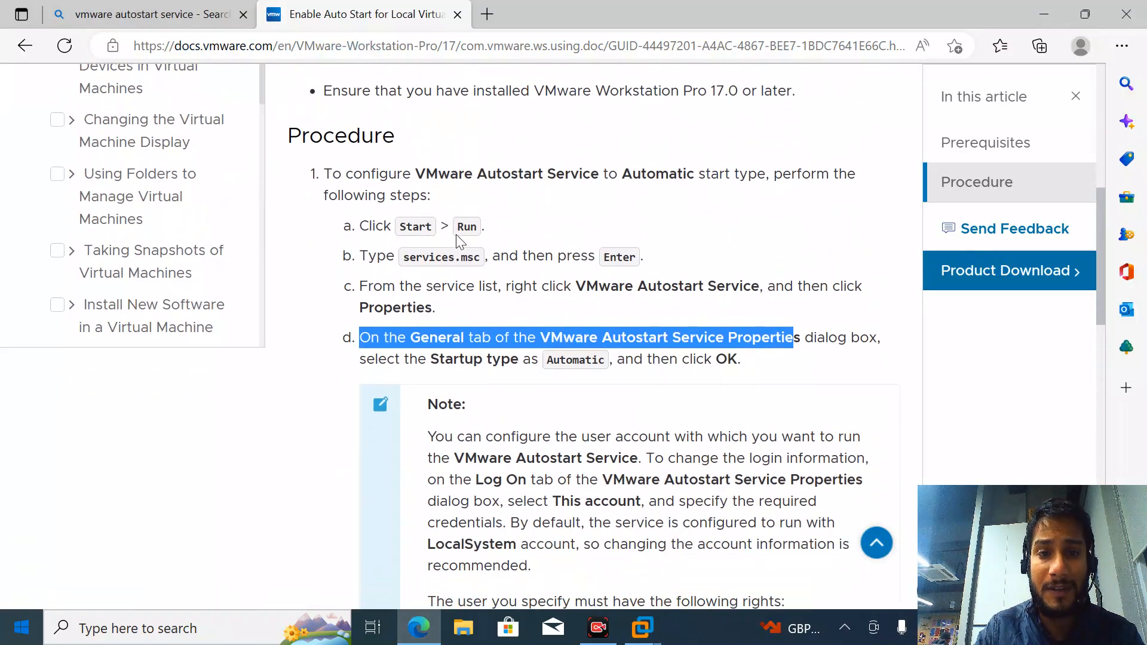
pyautogui.scroll(-3)
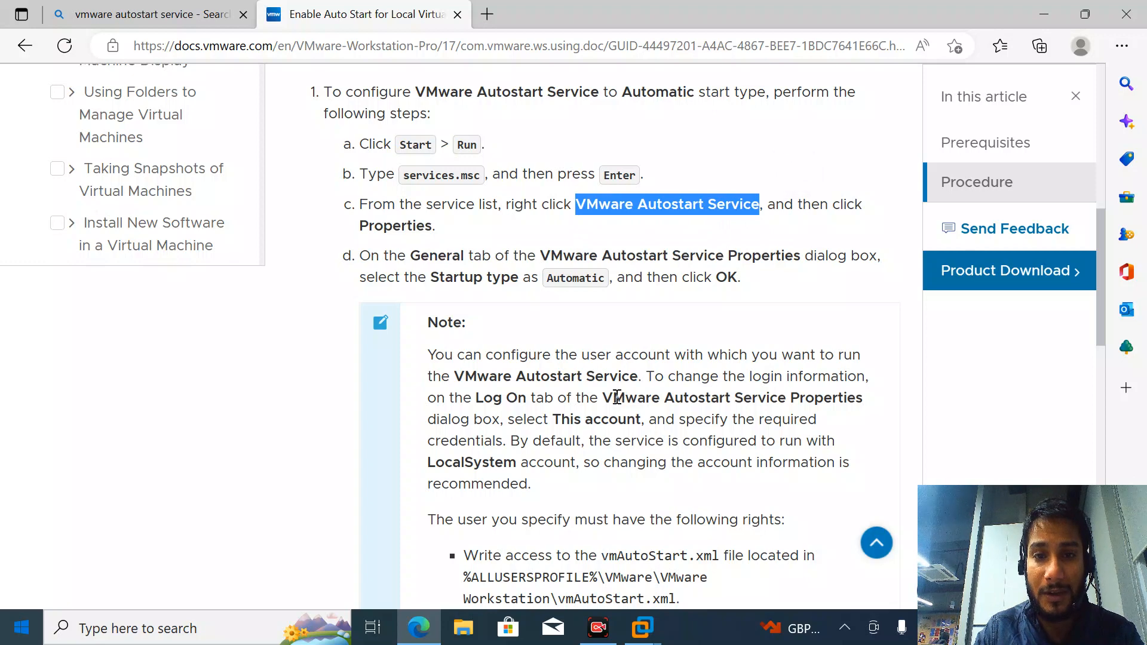
# Step: Cancel the Configure VM Power Actions dialog and bring up the Windows 11 x64 guest
pyautogui.click(641, 628)
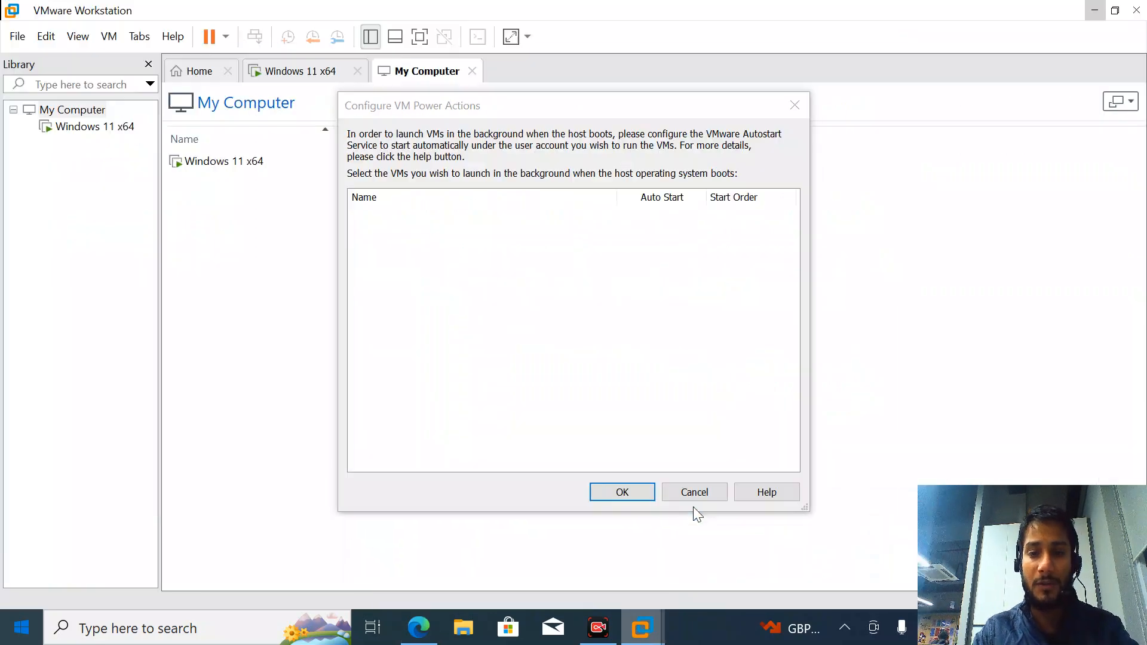
pyautogui.click(693, 492)
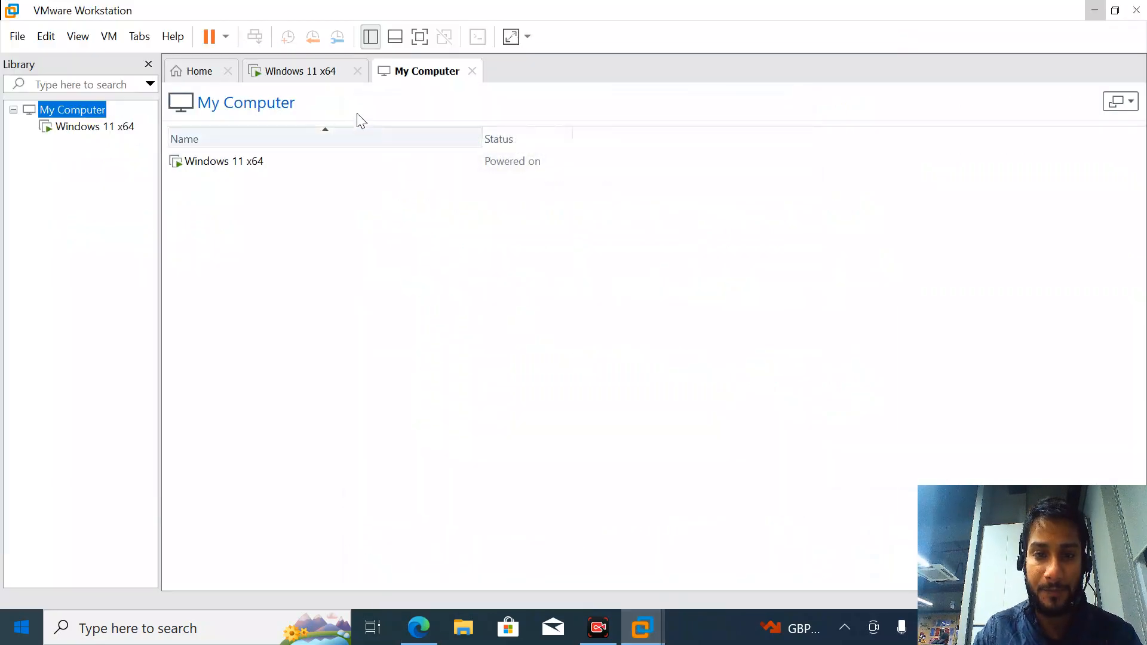
pyautogui.click(301, 71)
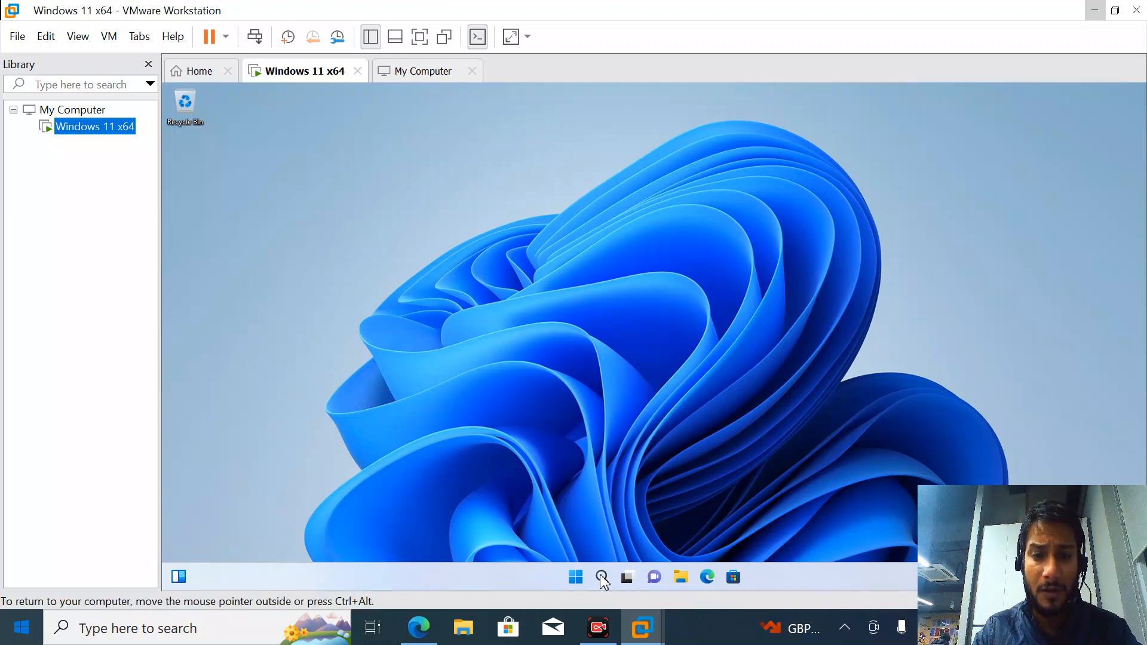
# Step: Run services.msc from the guest's Run box, then return to the Autostart docs in Edge
pyautogui.click(601, 577)
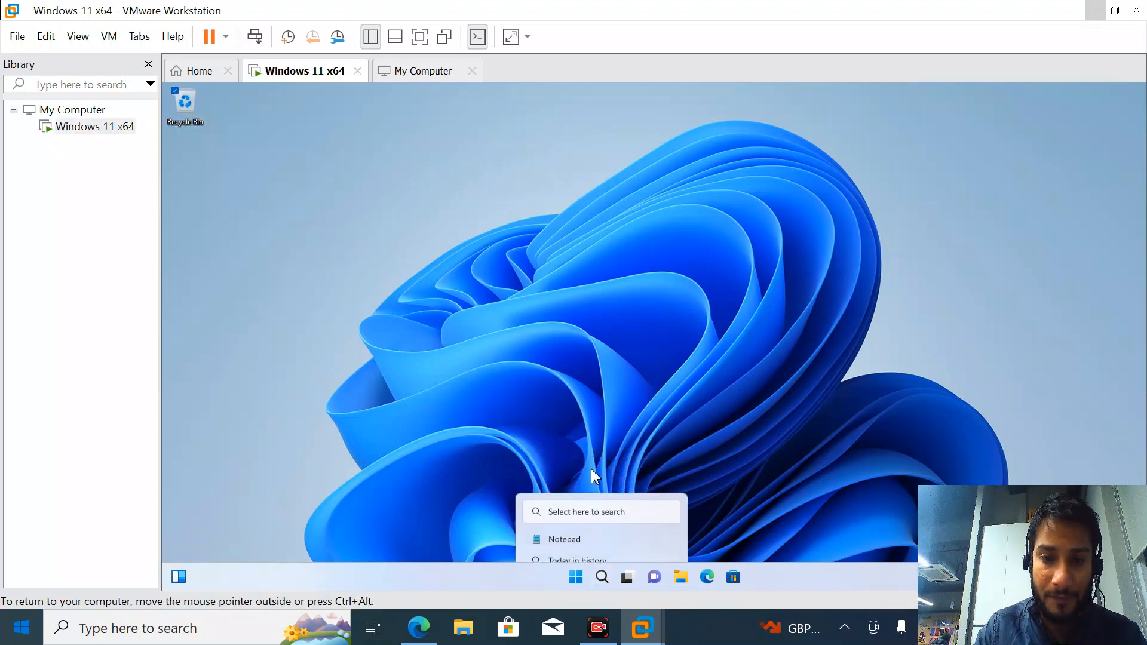
pyautogui.write('run')
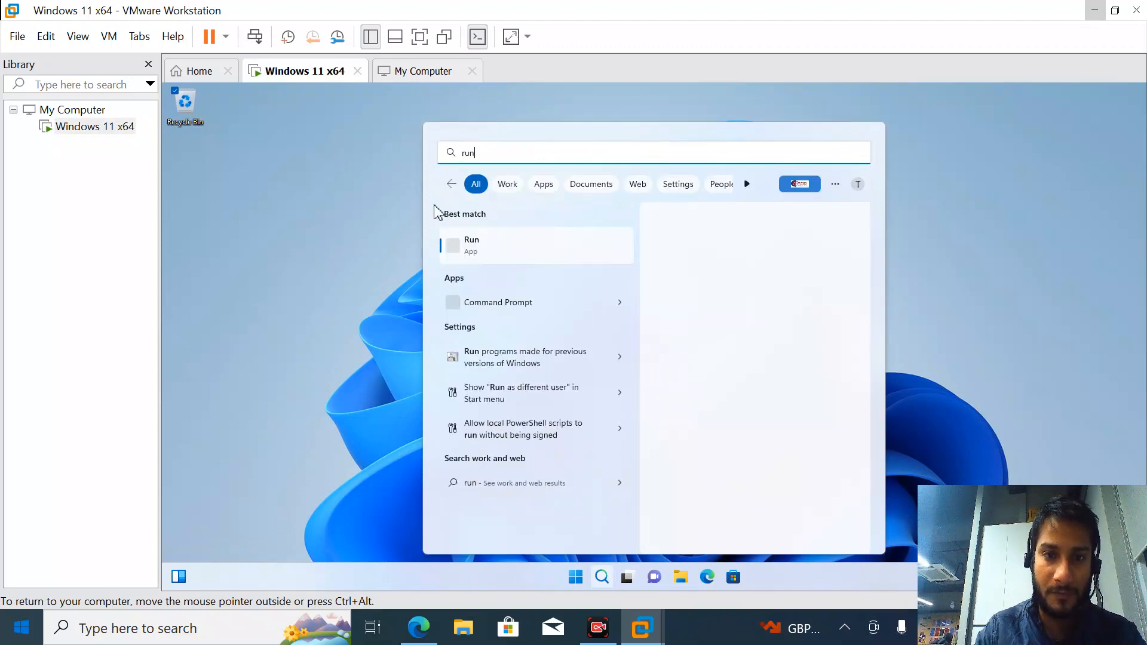
pyautogui.click(472, 245)
pyautogui.write('services.')
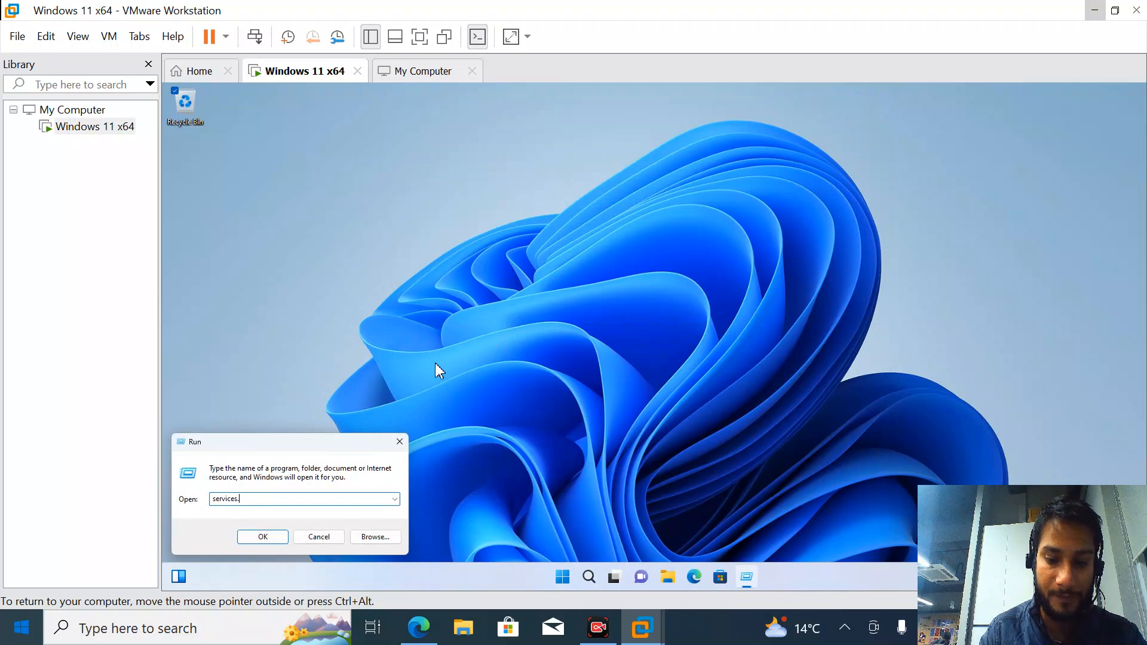
pyautogui.click(263, 536)
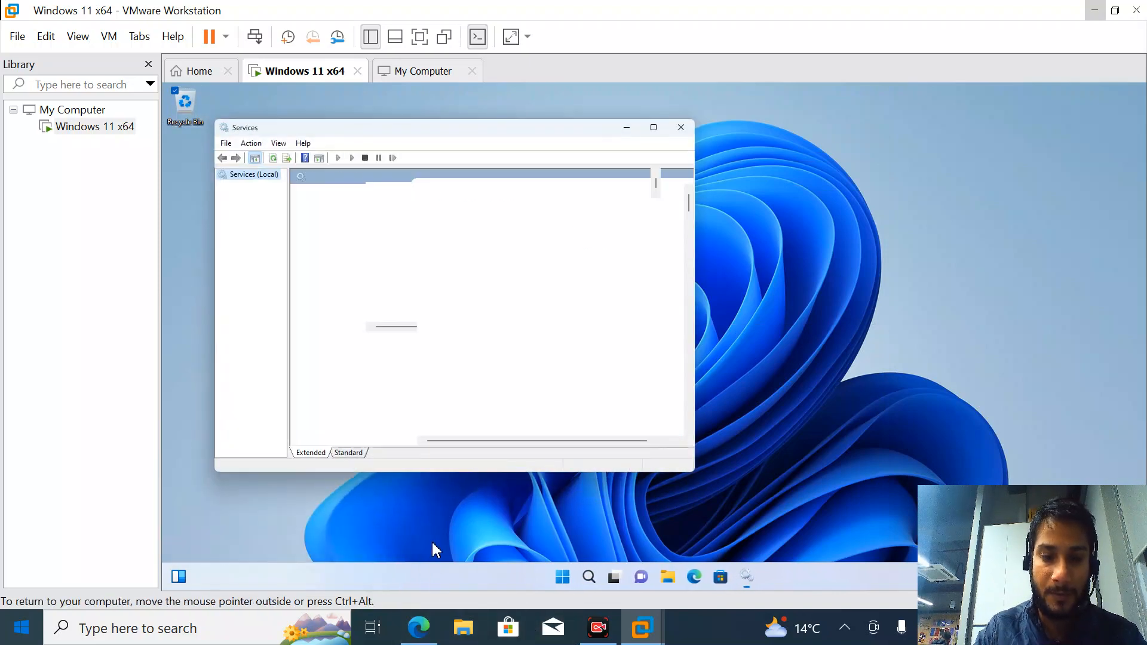
pyautogui.click(418, 628)
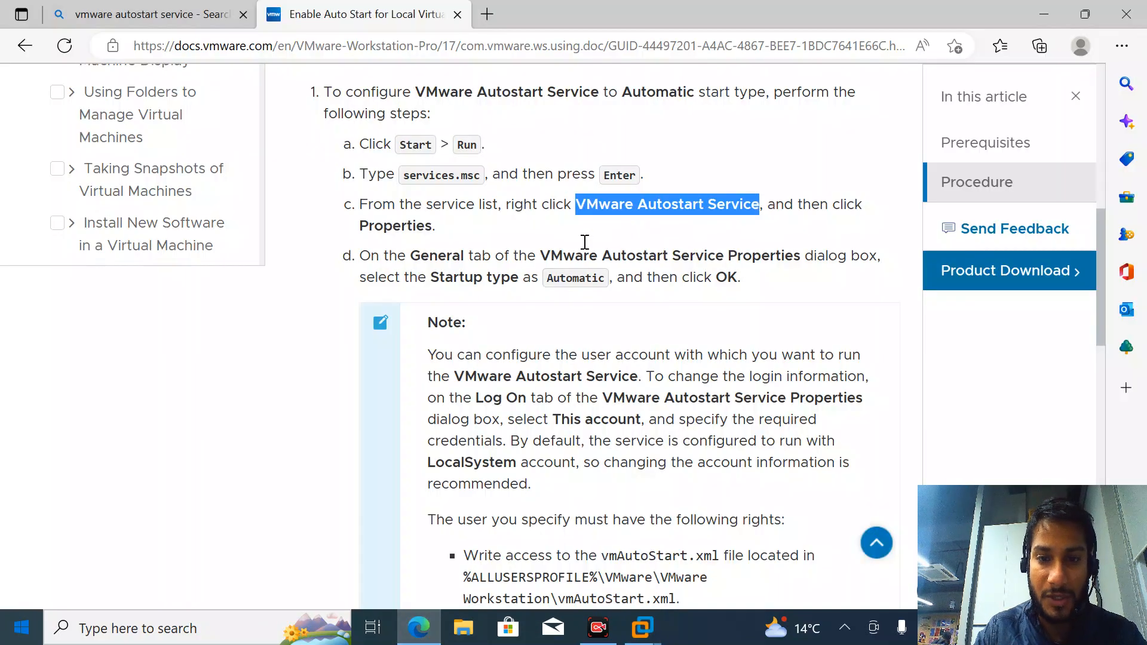
pyautogui.moveTo(586, 223)
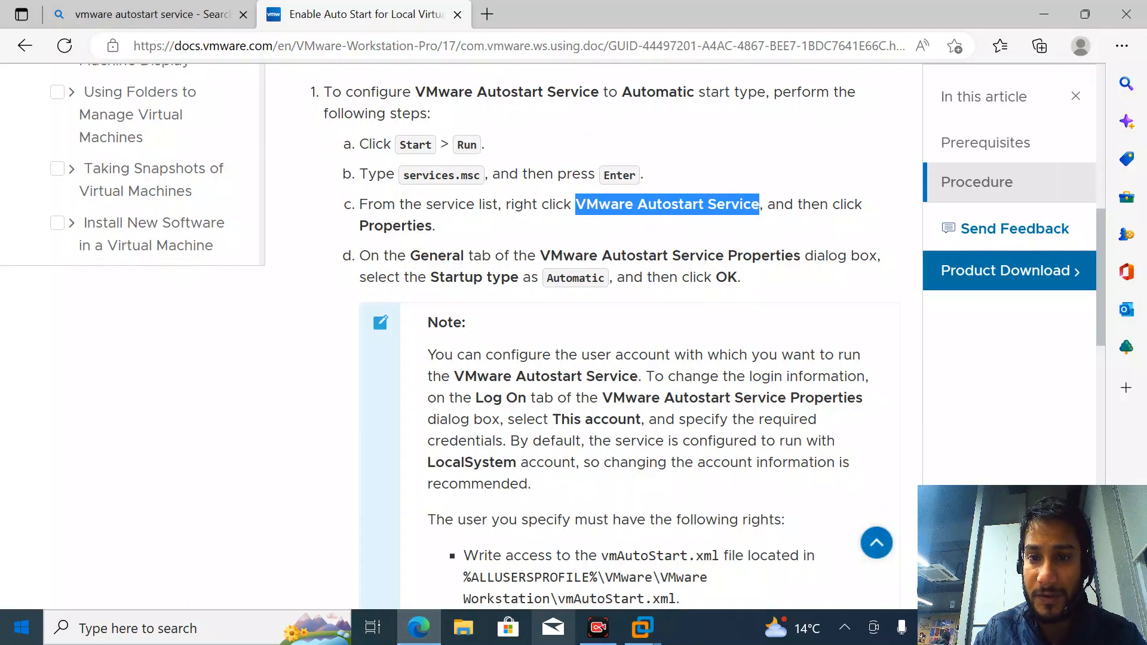
# Step: Return to the guest's Services console and scroll the list toward the VMware entries
pyautogui.click(640, 628)
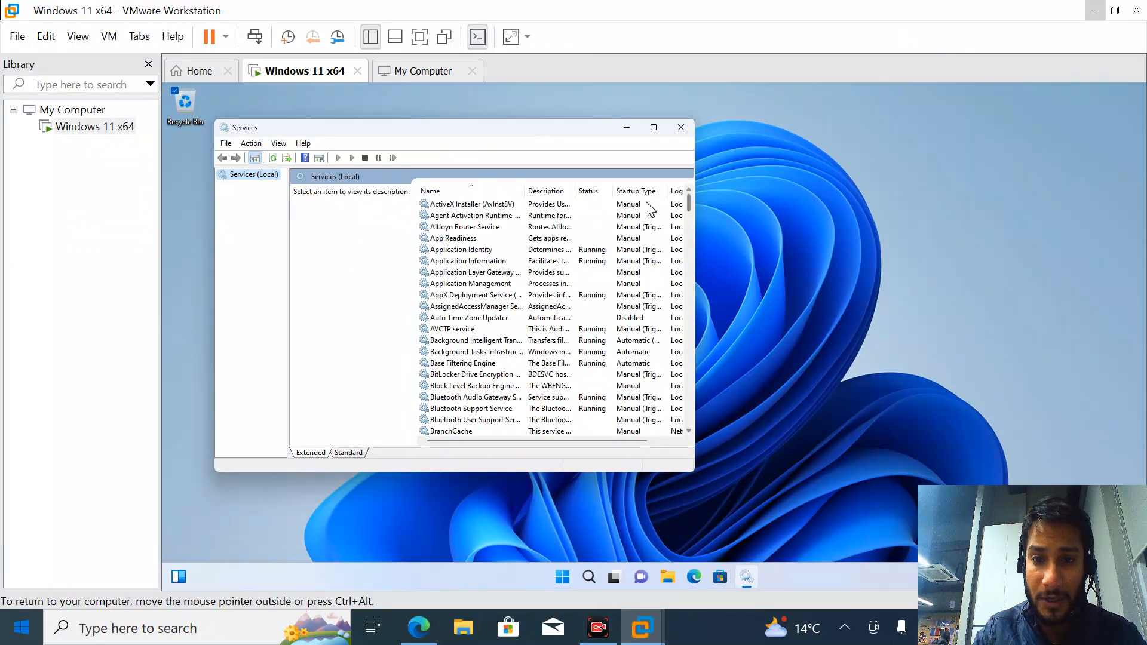
pyautogui.scroll(-3)
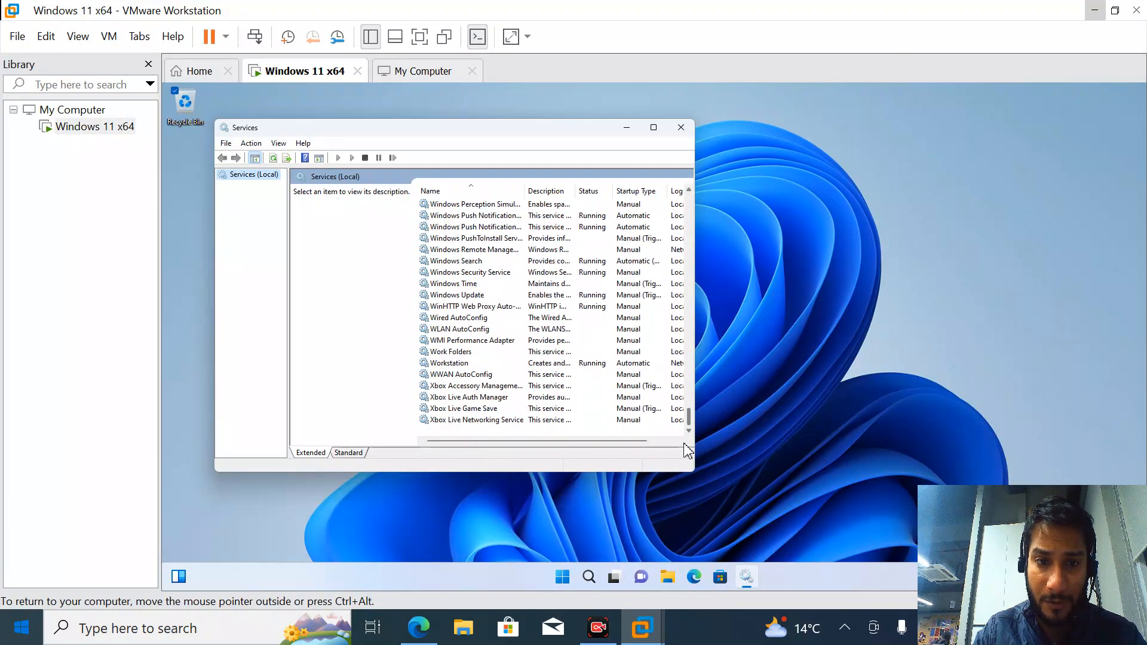
pyautogui.scroll(3)
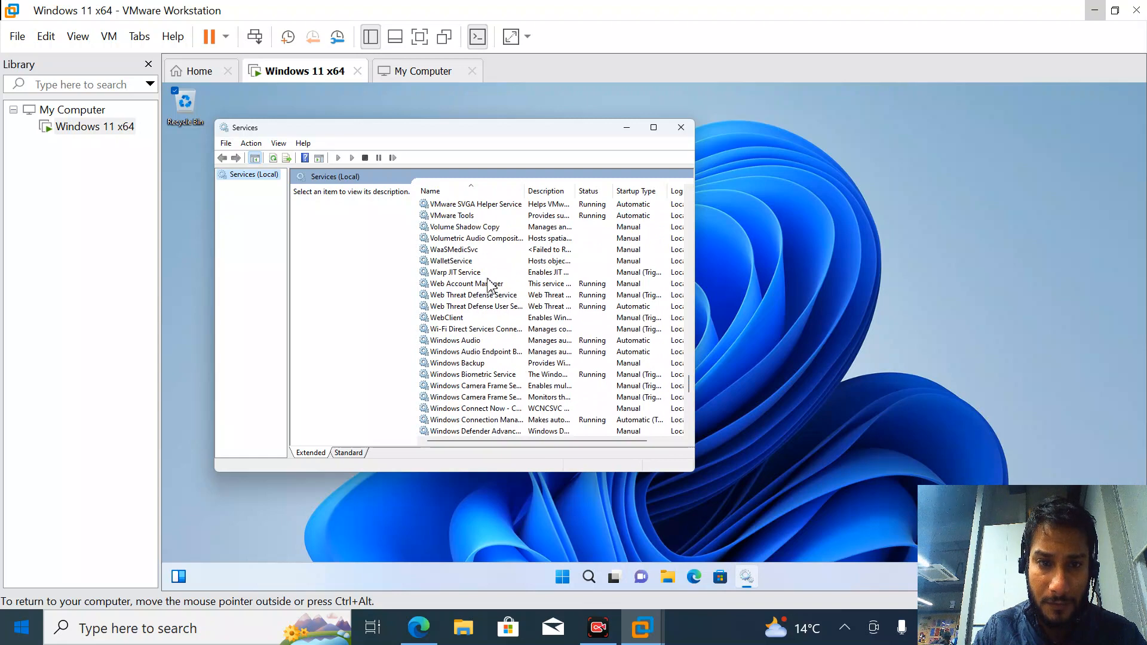